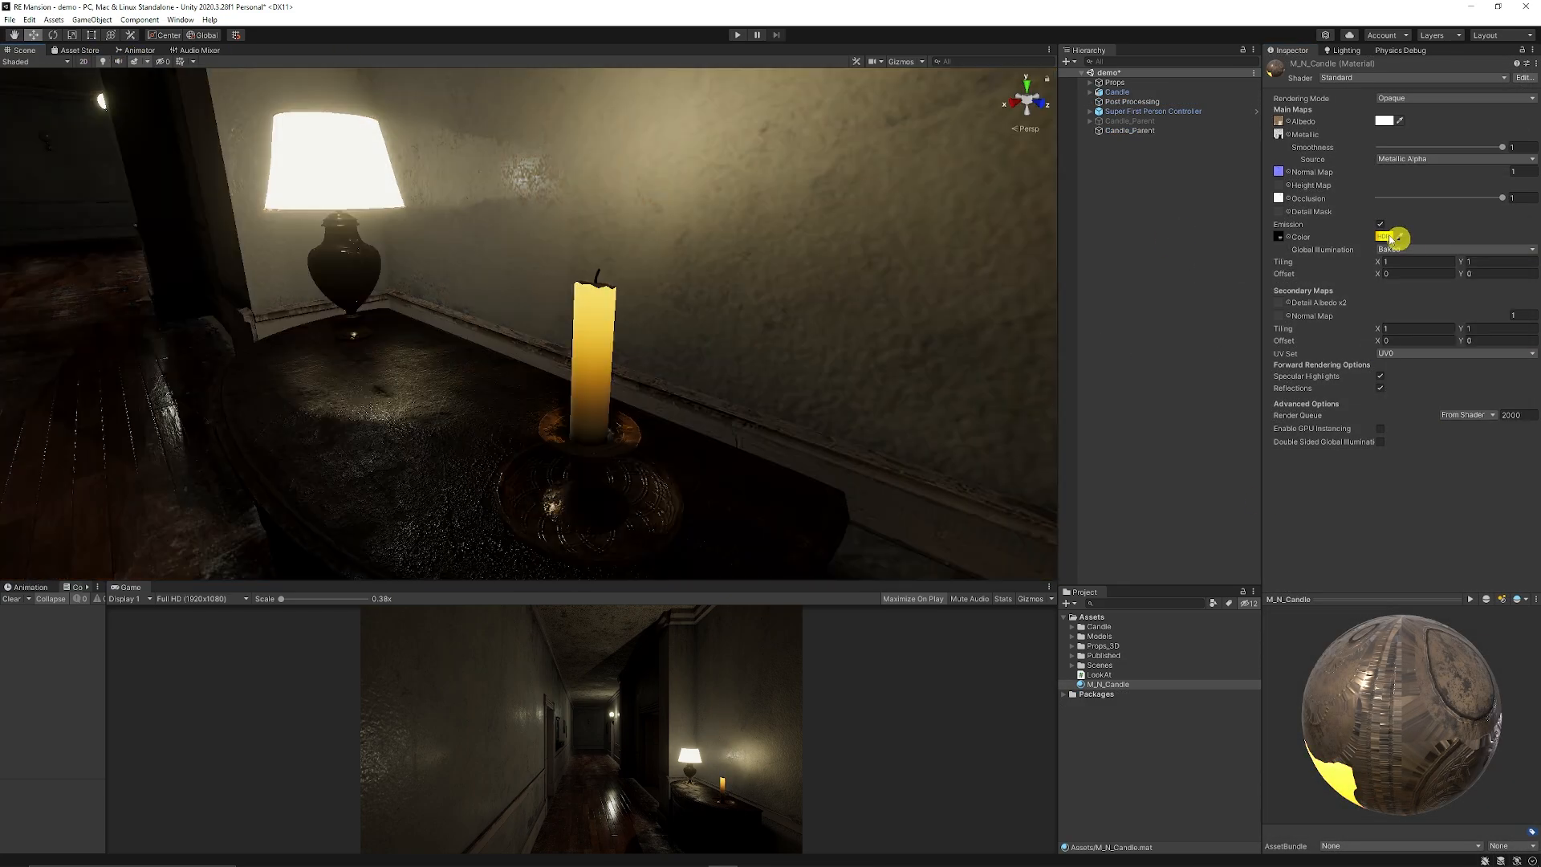
Step: Select the candle on the table and download the free candle model
left_click(1385, 236)
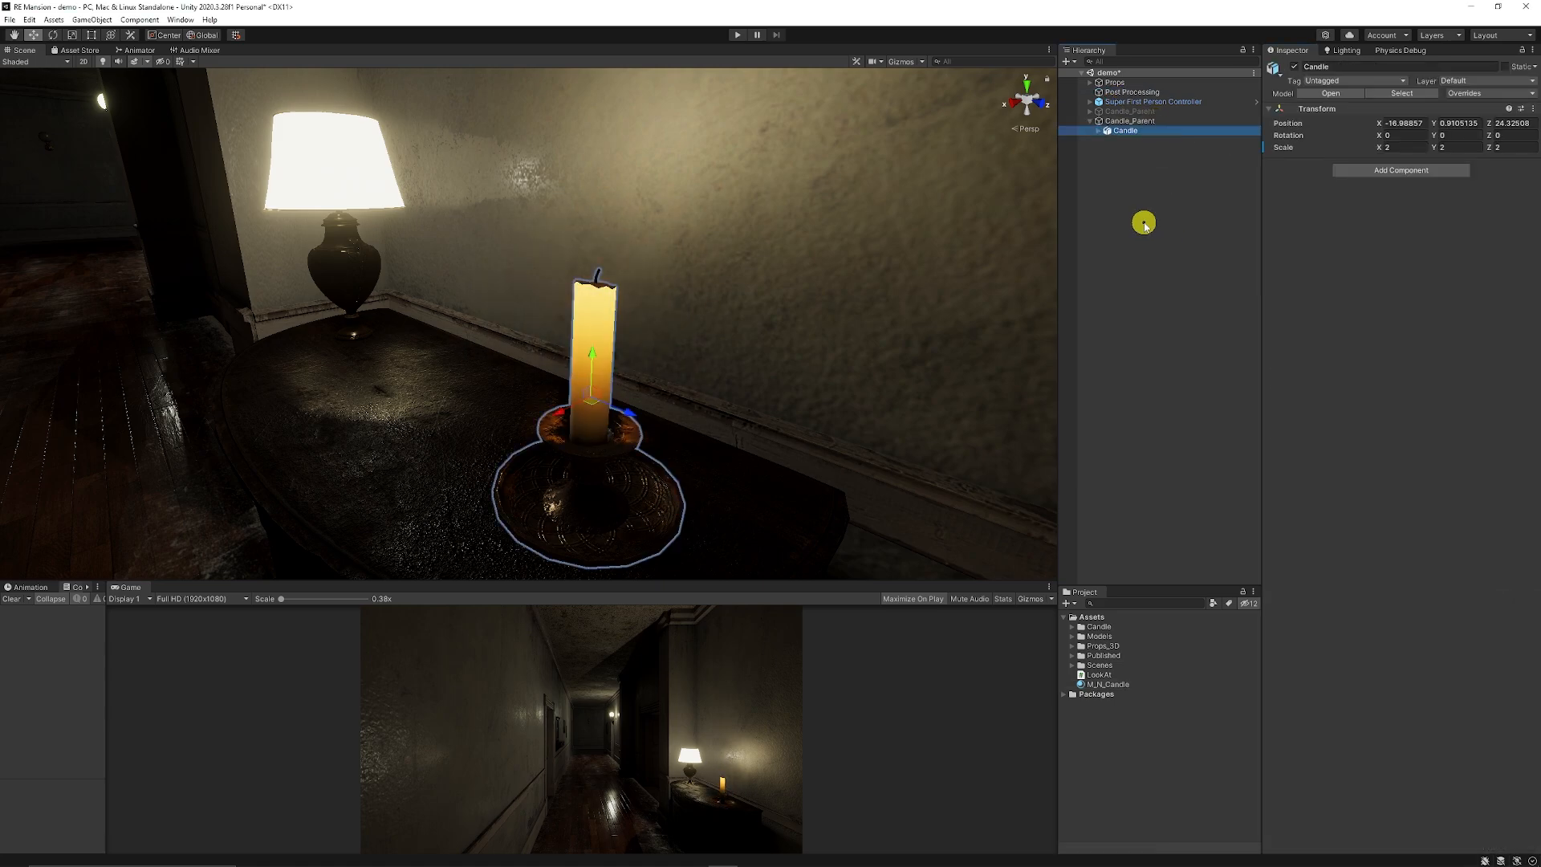
right_click(1143, 223)
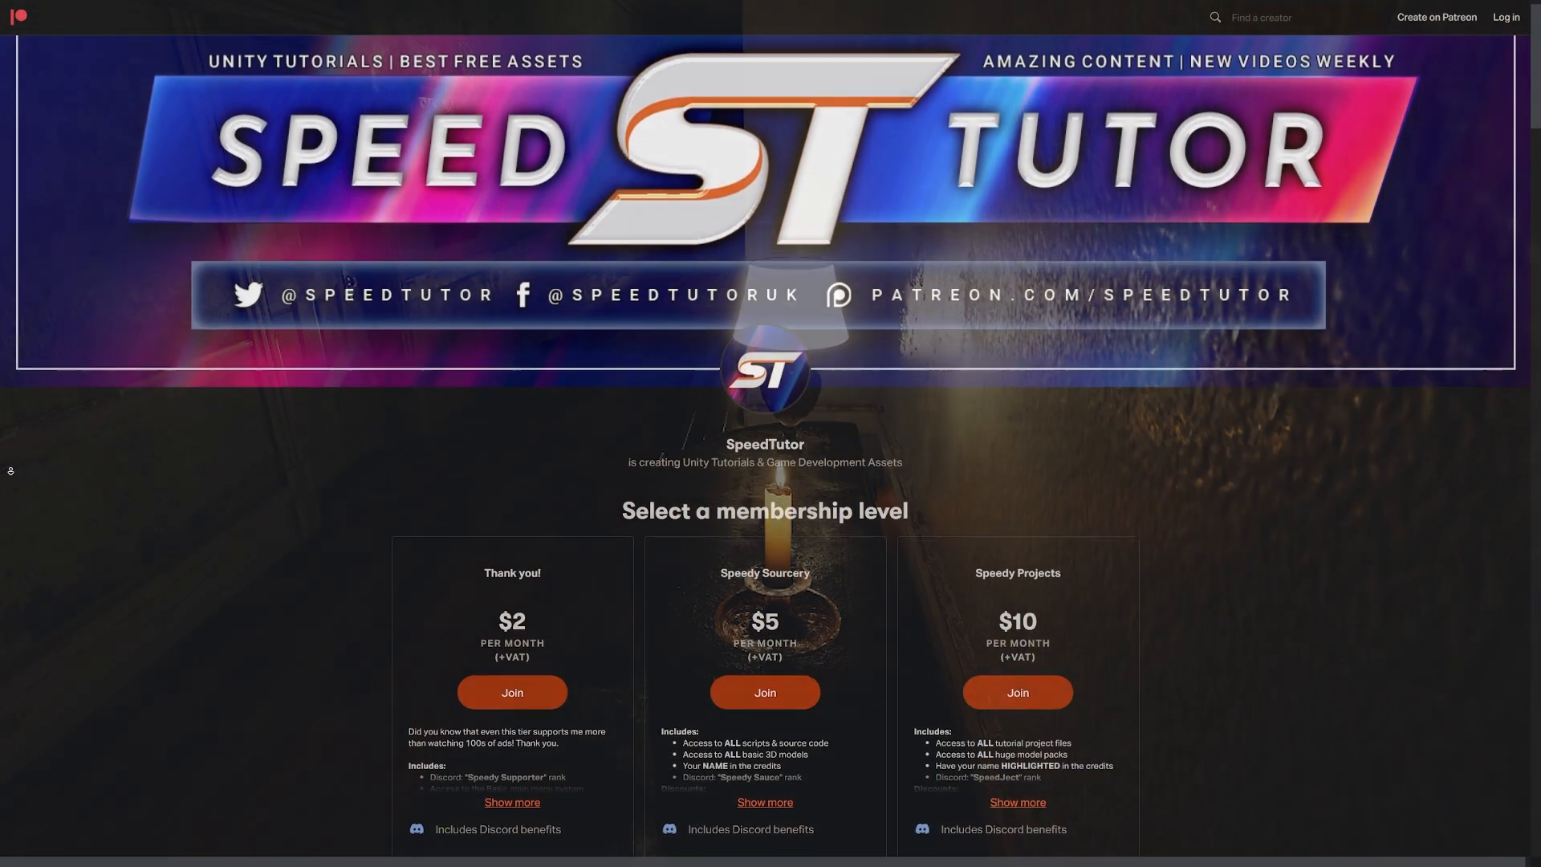
scroll("down", 3)
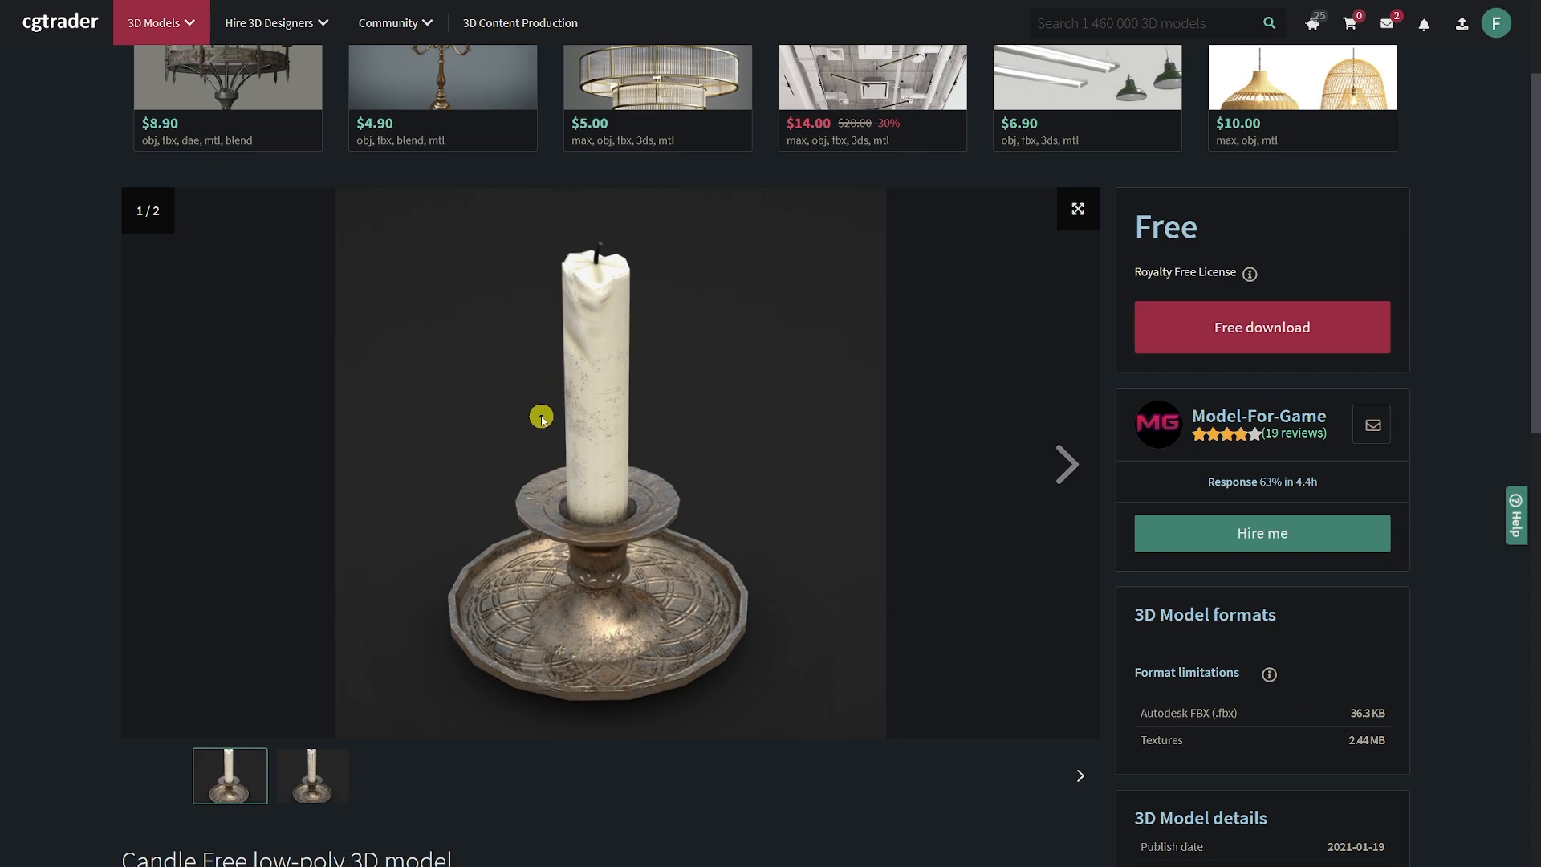
mouse_move(1079, 375)
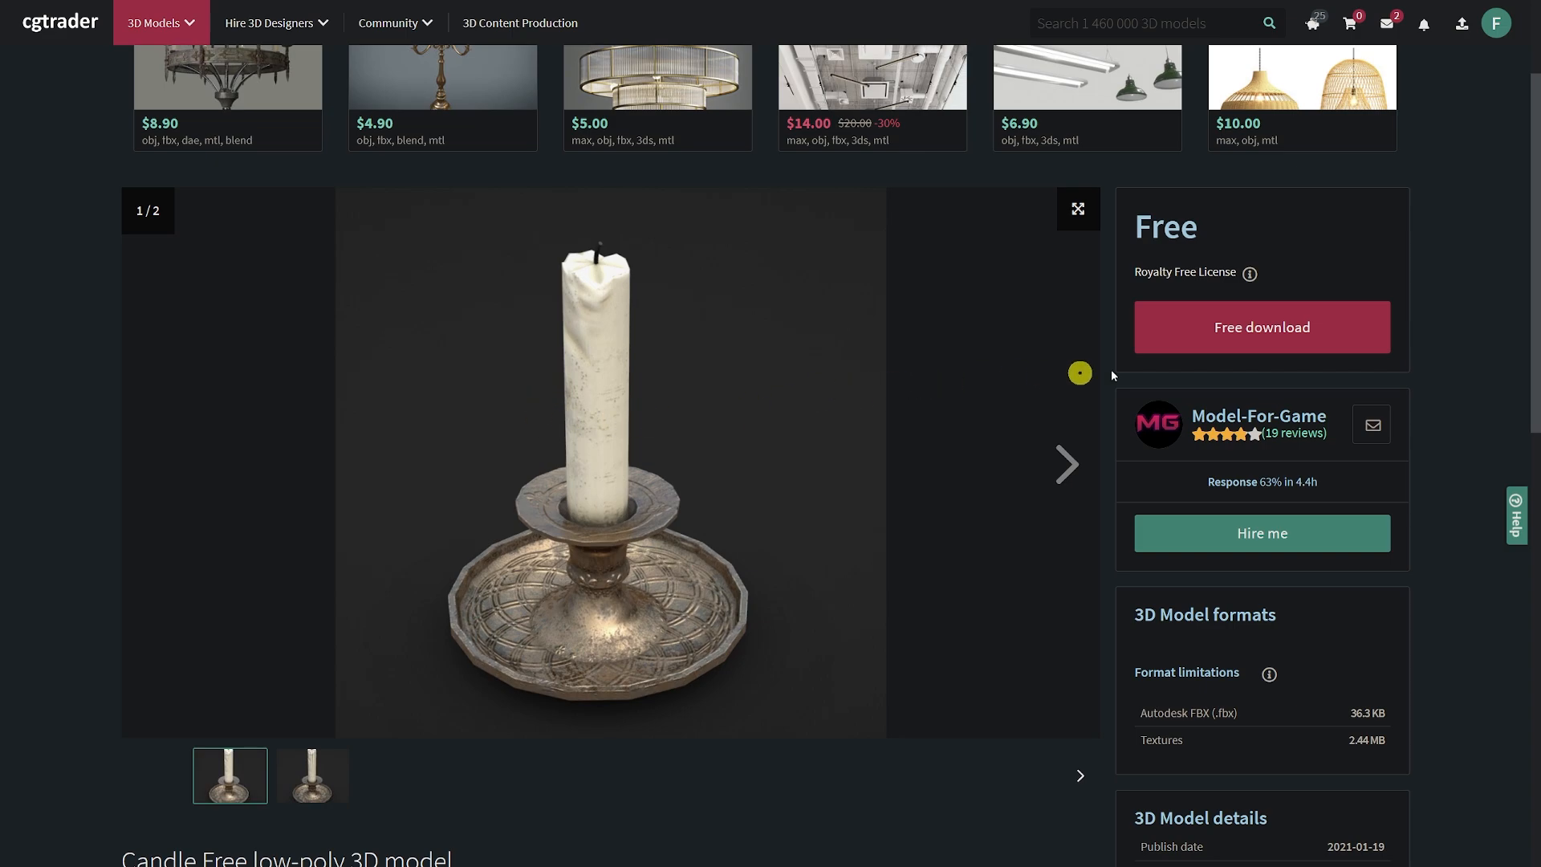
left_click(1262, 327)
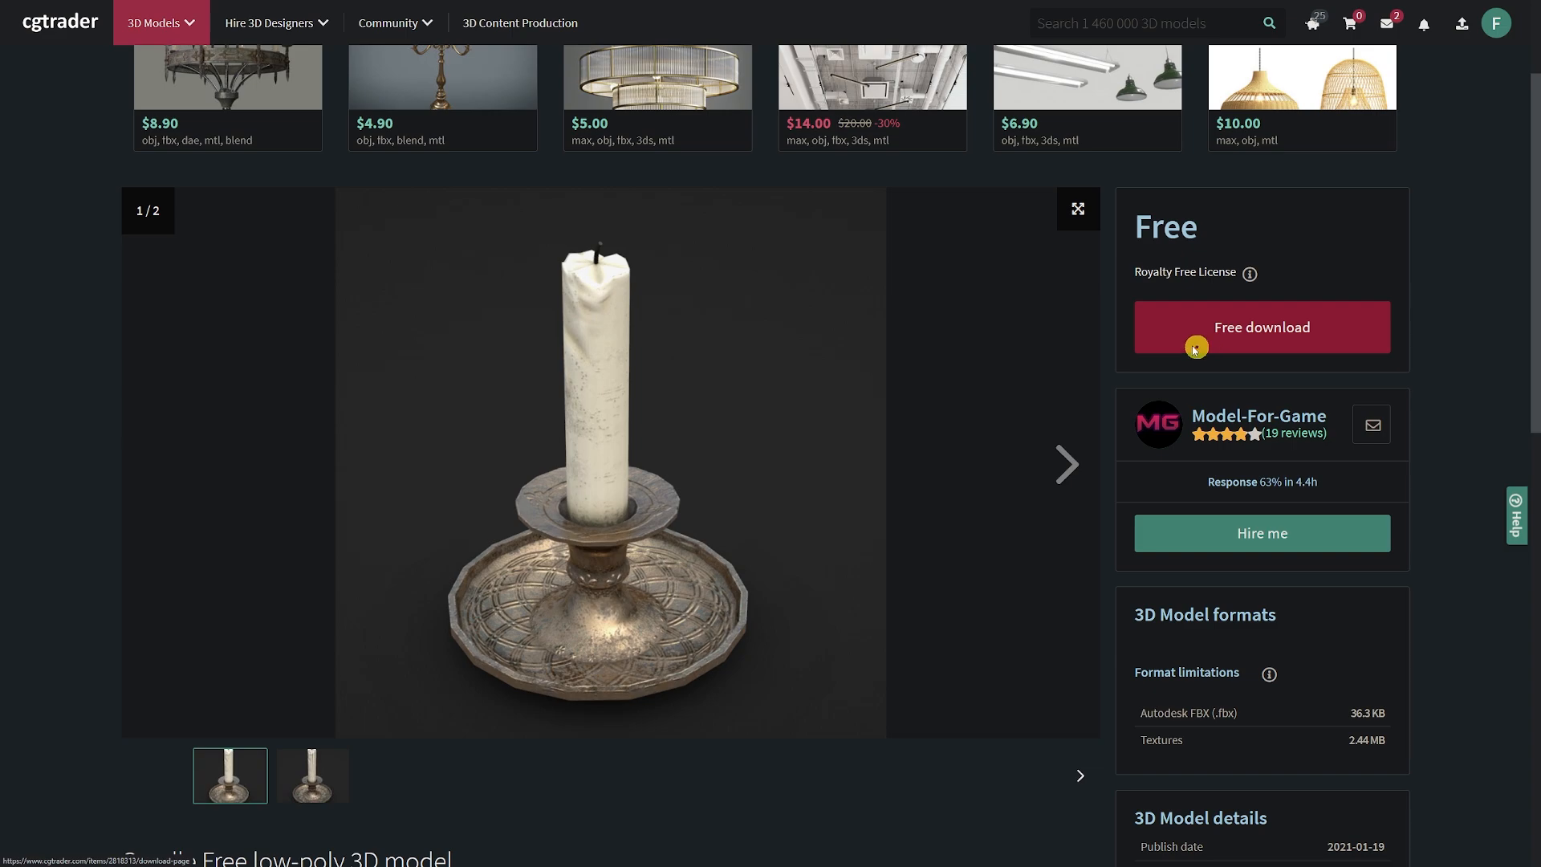
Step: Add a Reveal All layer mask to Layer 0 of the dark texture
scroll("down", 3)
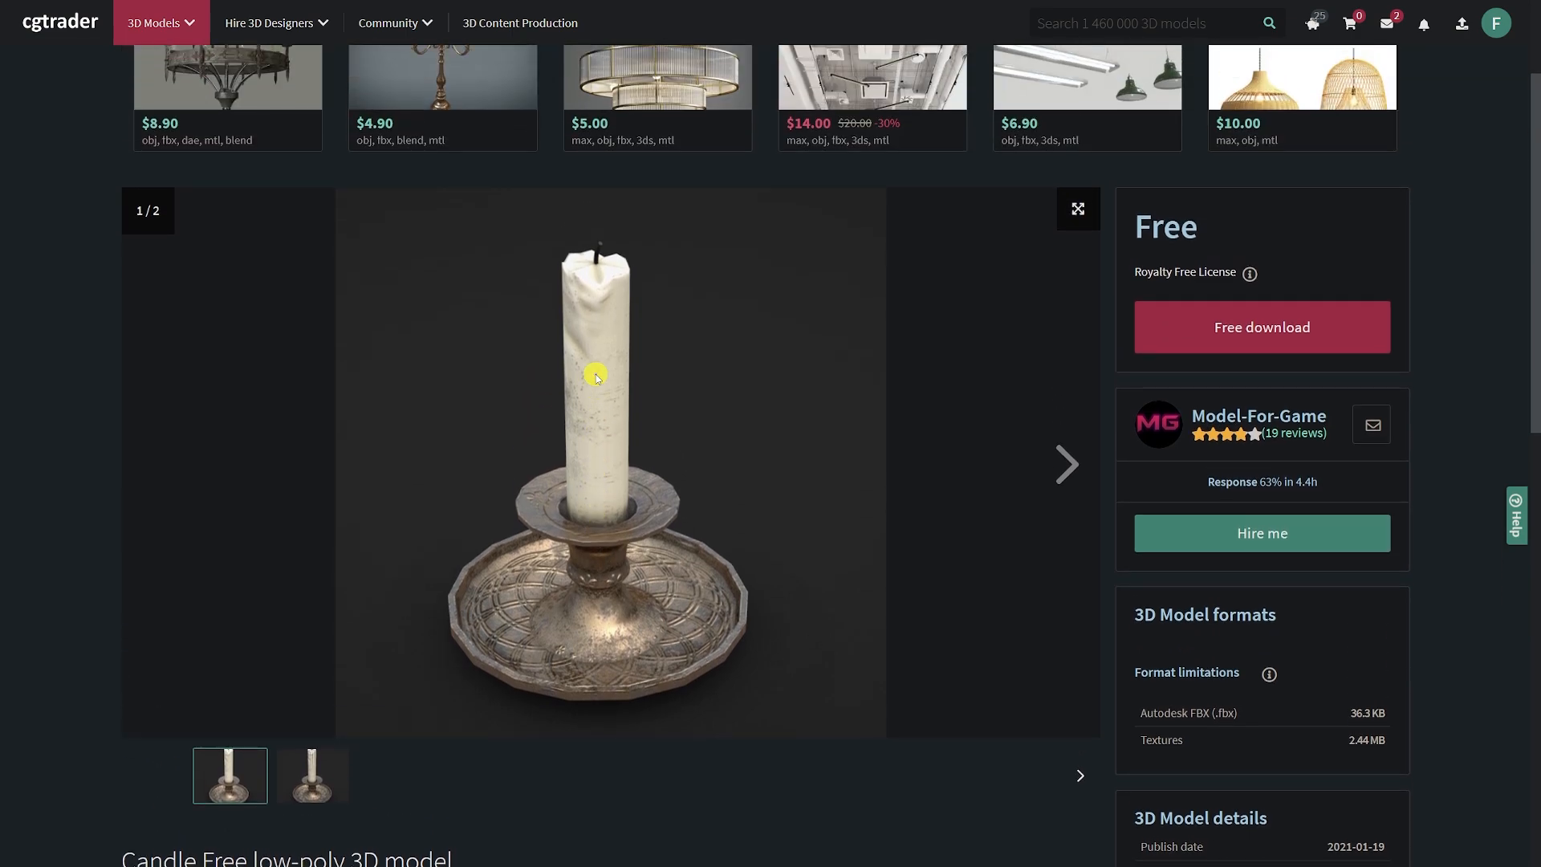
scroll("down", 3)
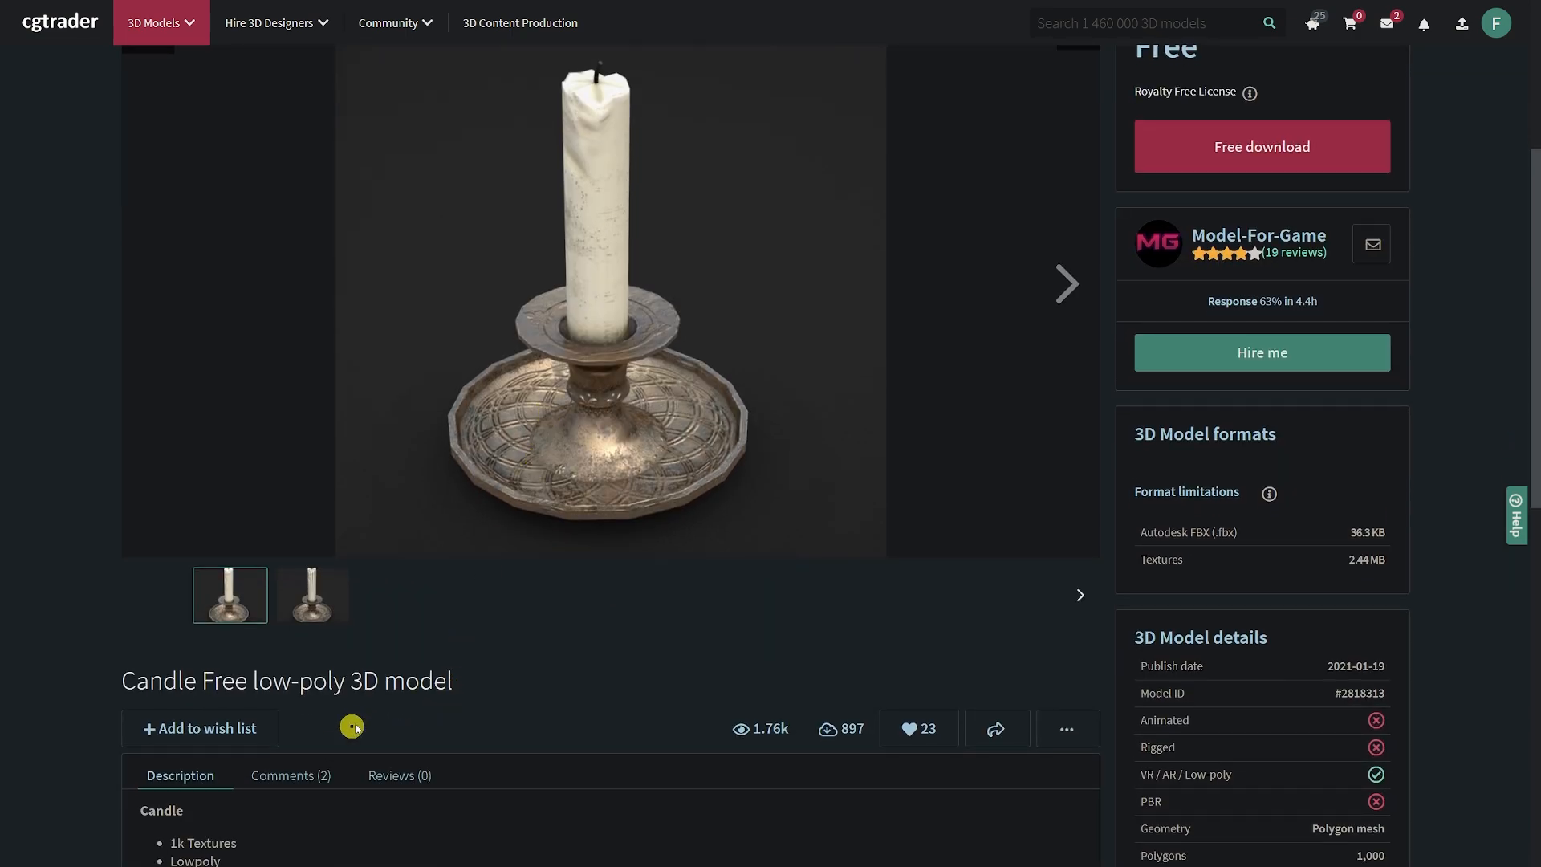
scroll("down", 3)
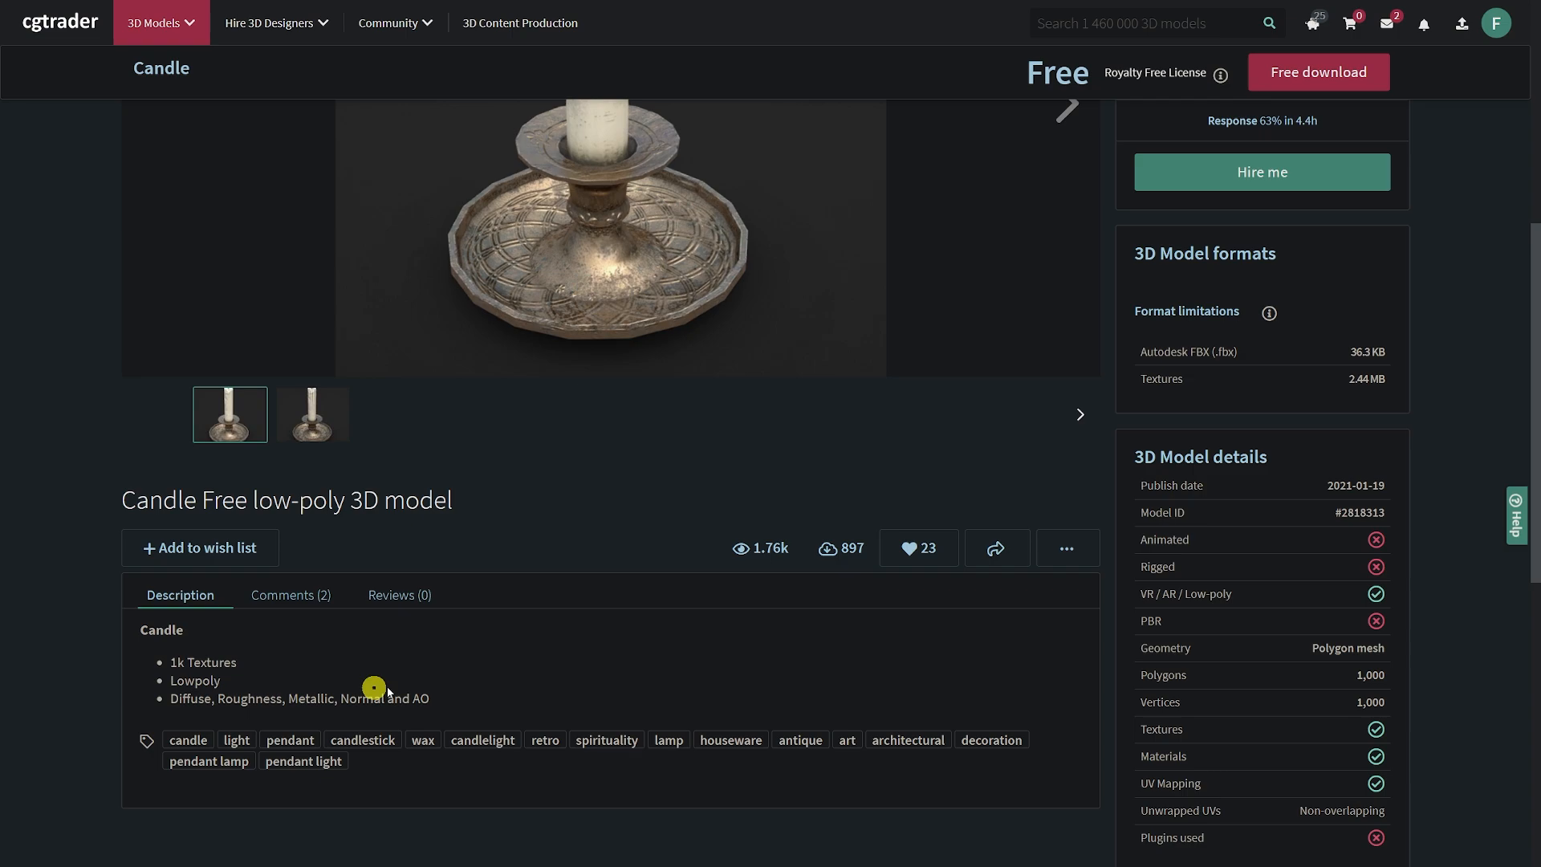
mouse_move(504, 642)
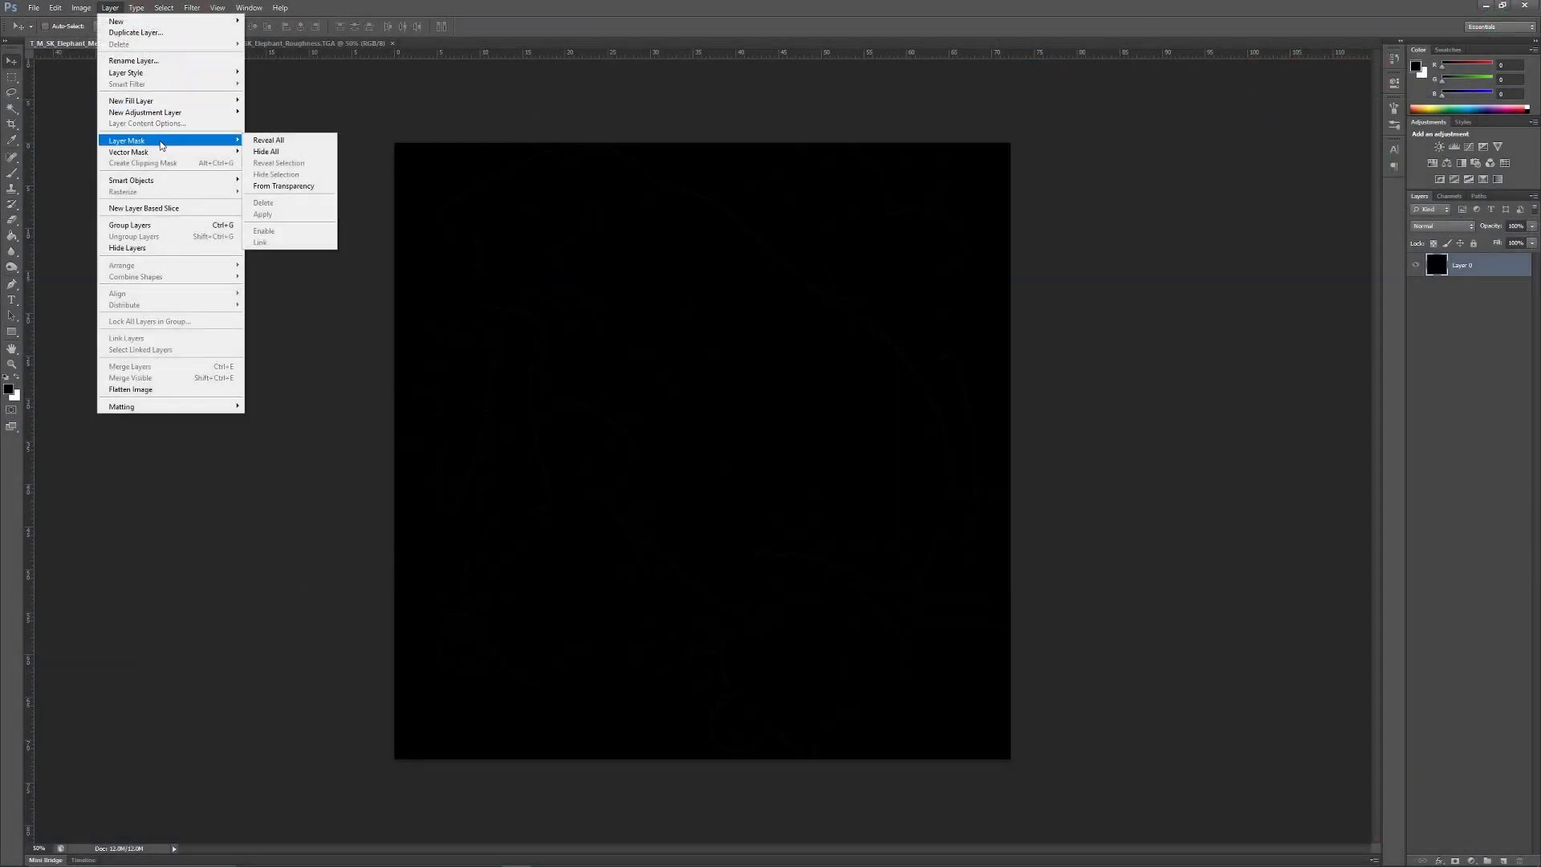
left_click(268, 140)
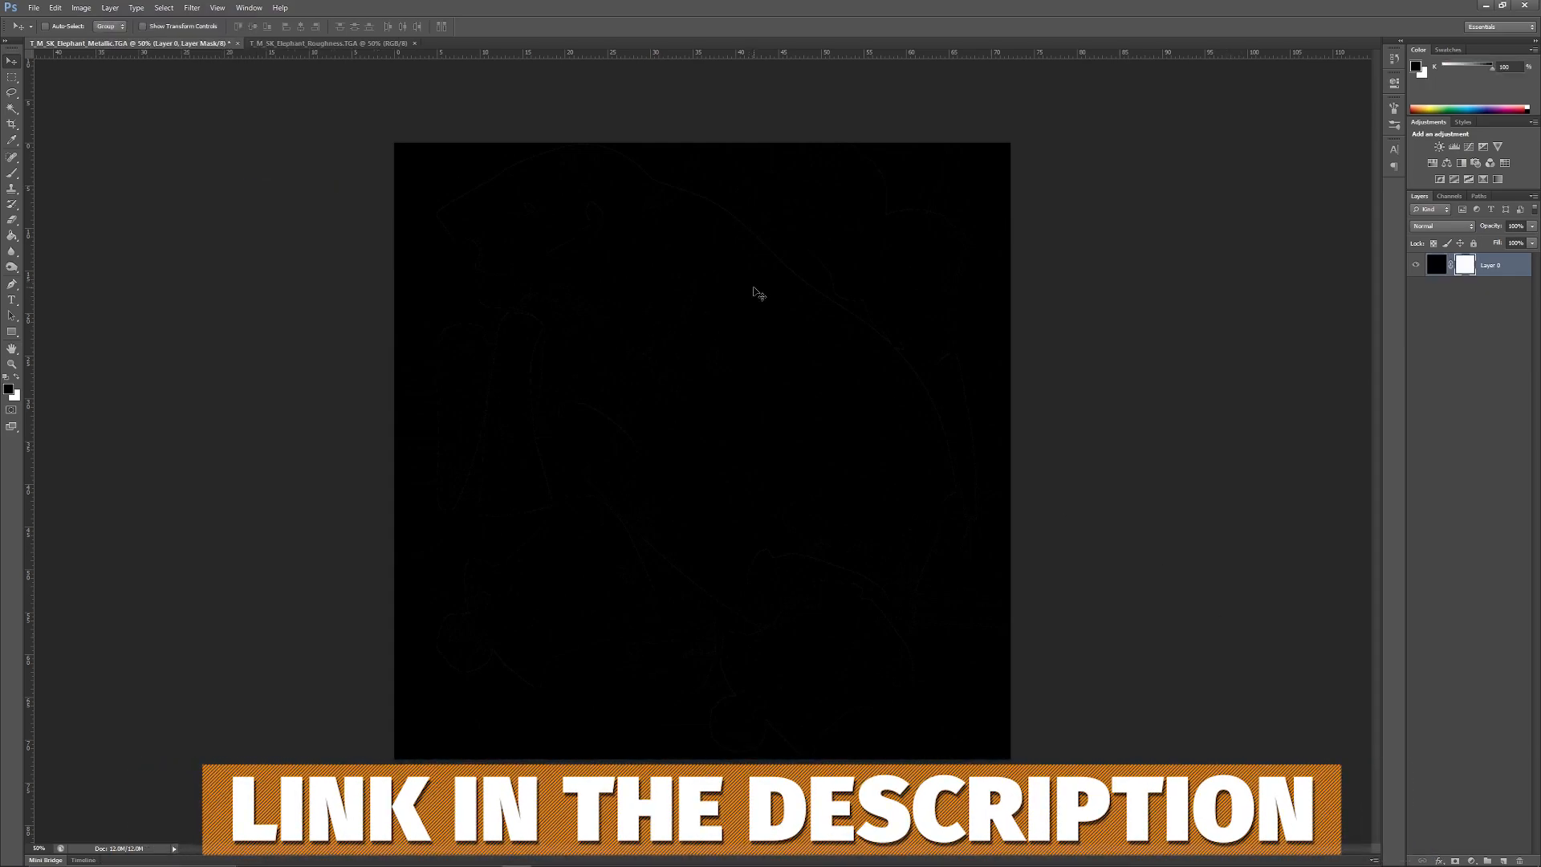
left_click(343, 42)
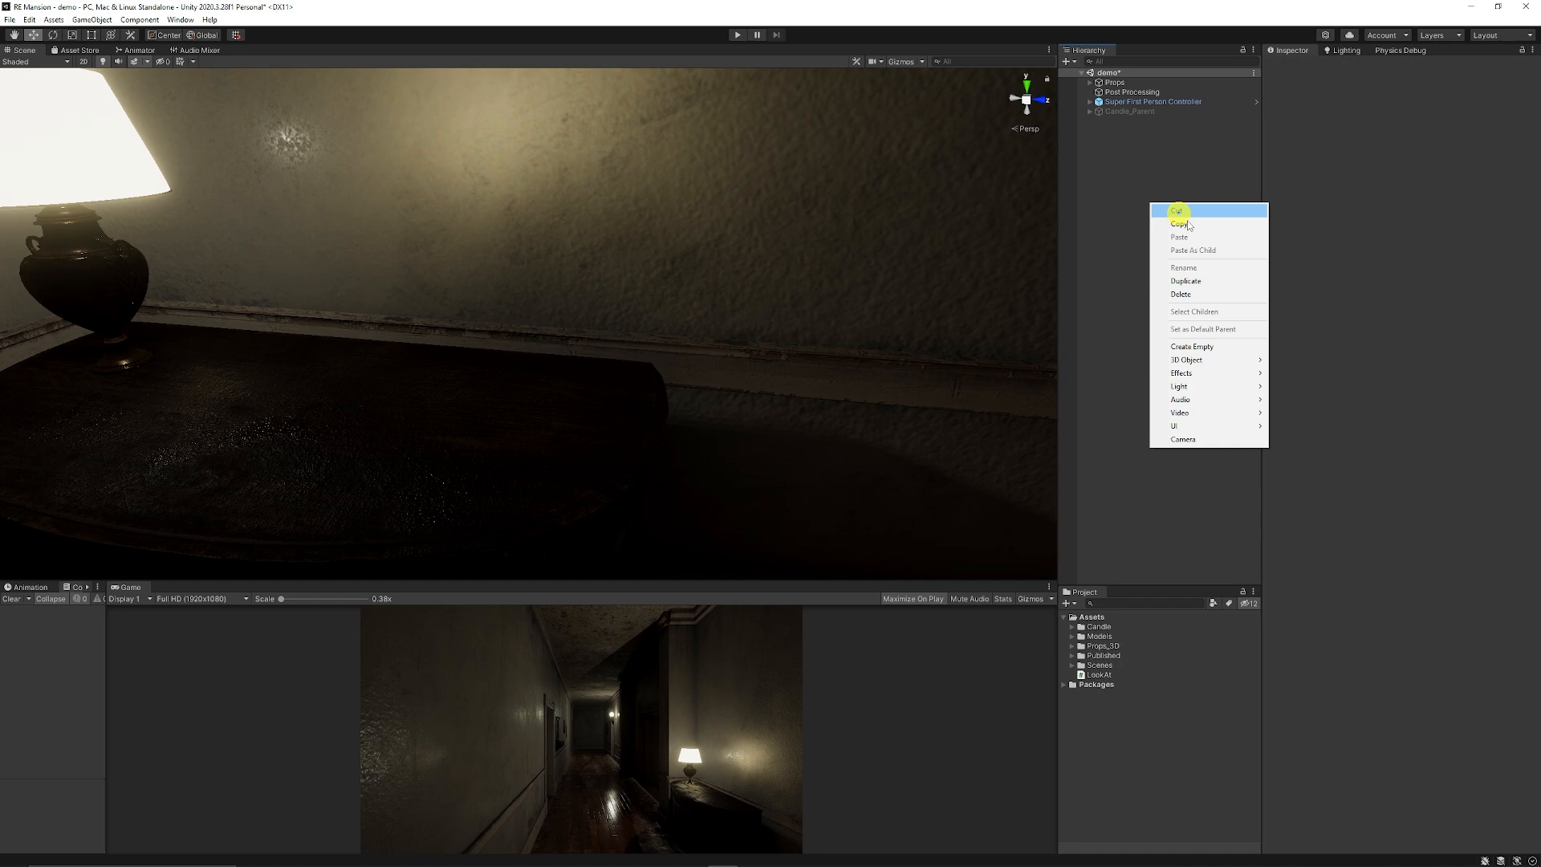
Step: Create an empty object named Candle_Parent and reset its Transform to the scene origin
left_click(1192, 347)
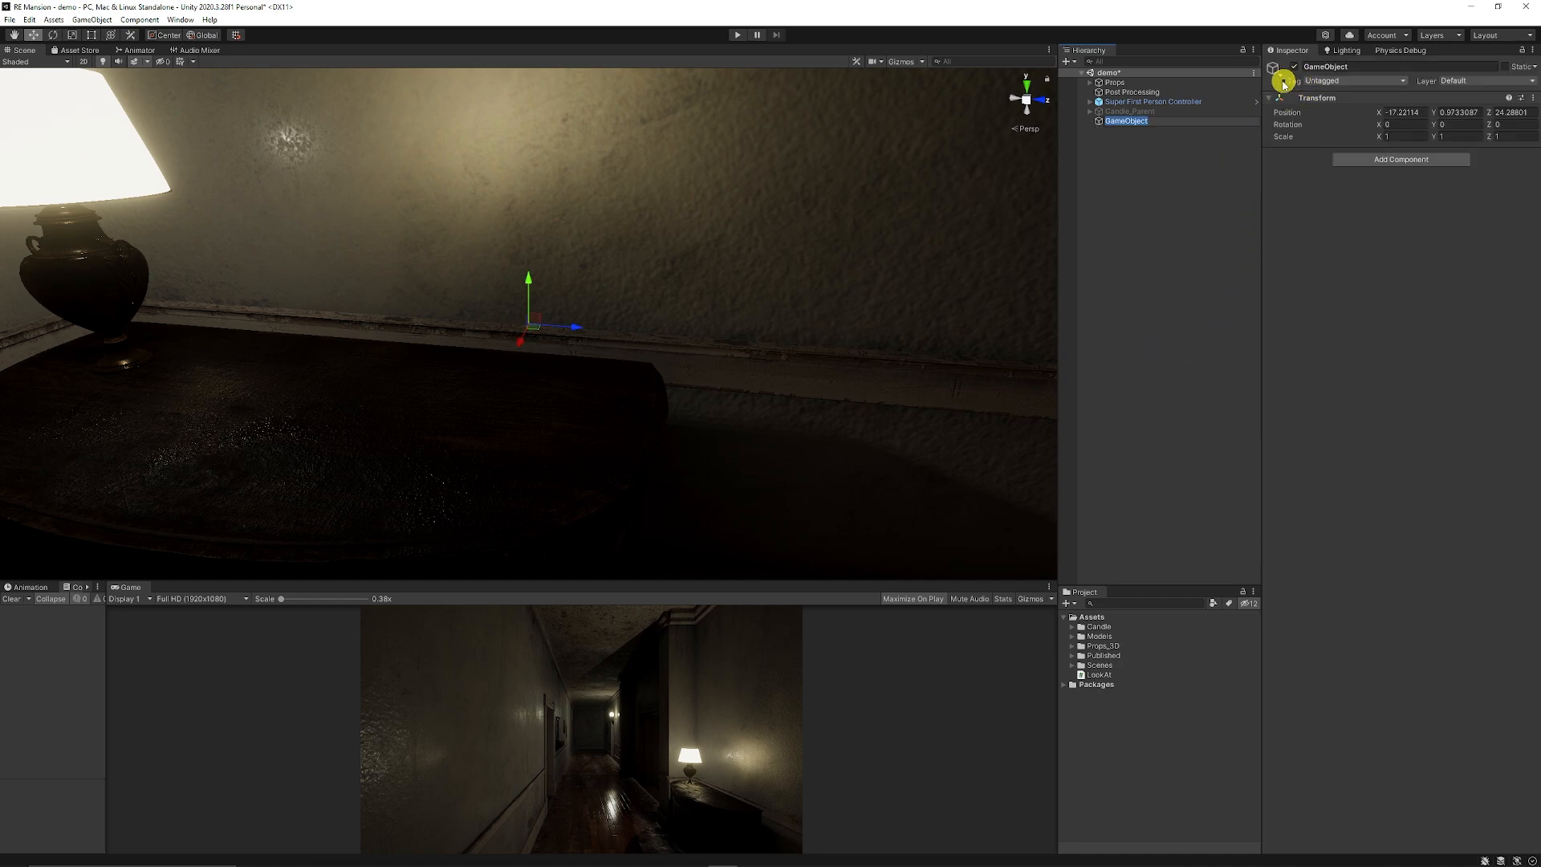
left_click(1127, 120)
type("Candle_P")
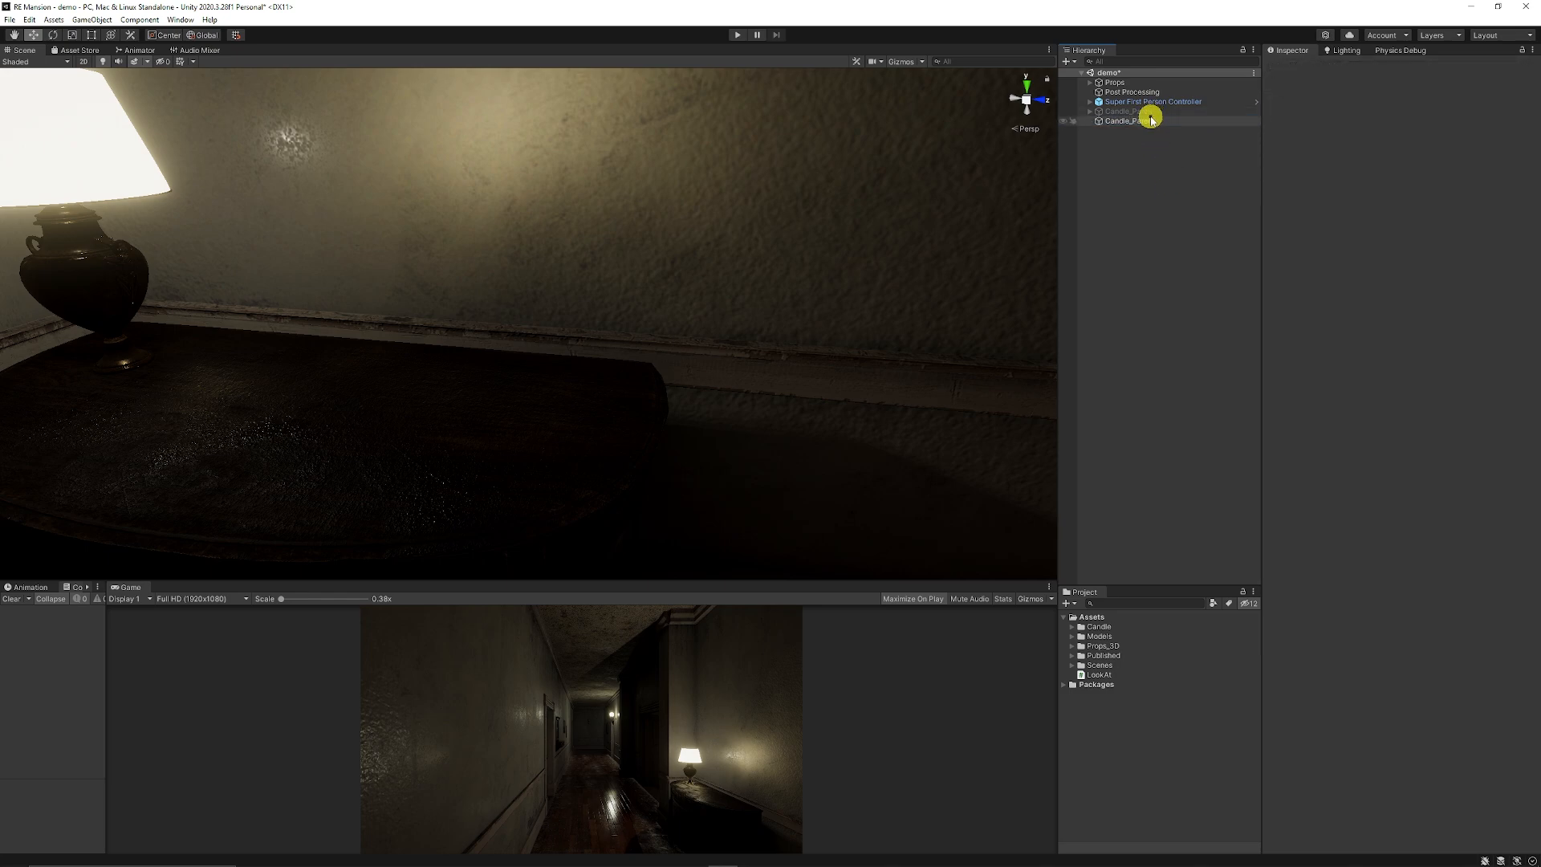
left_click(1128, 120)
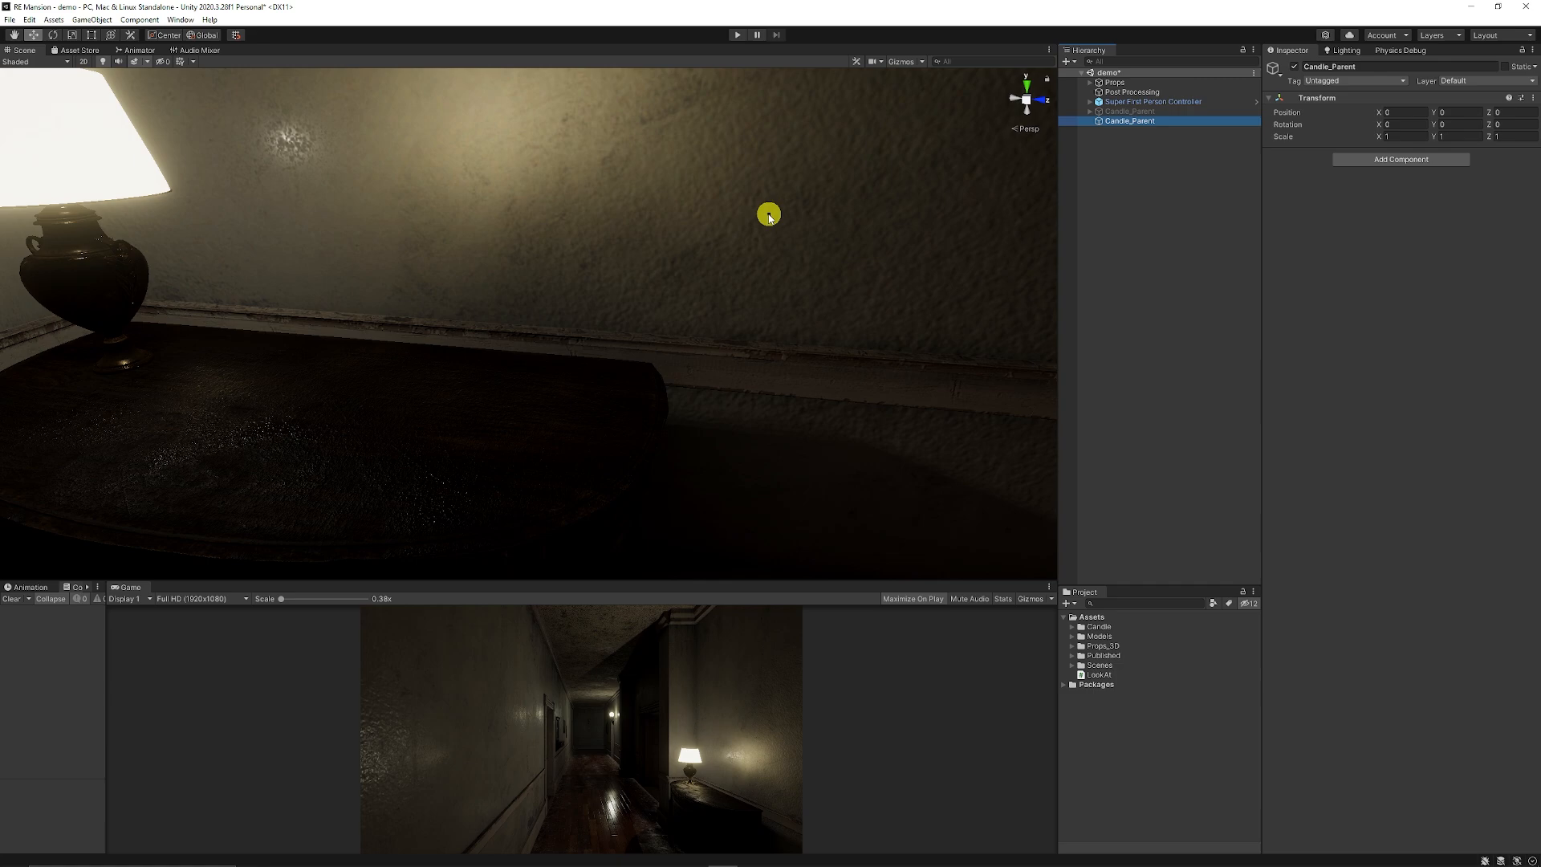
left_click(1108, 664)
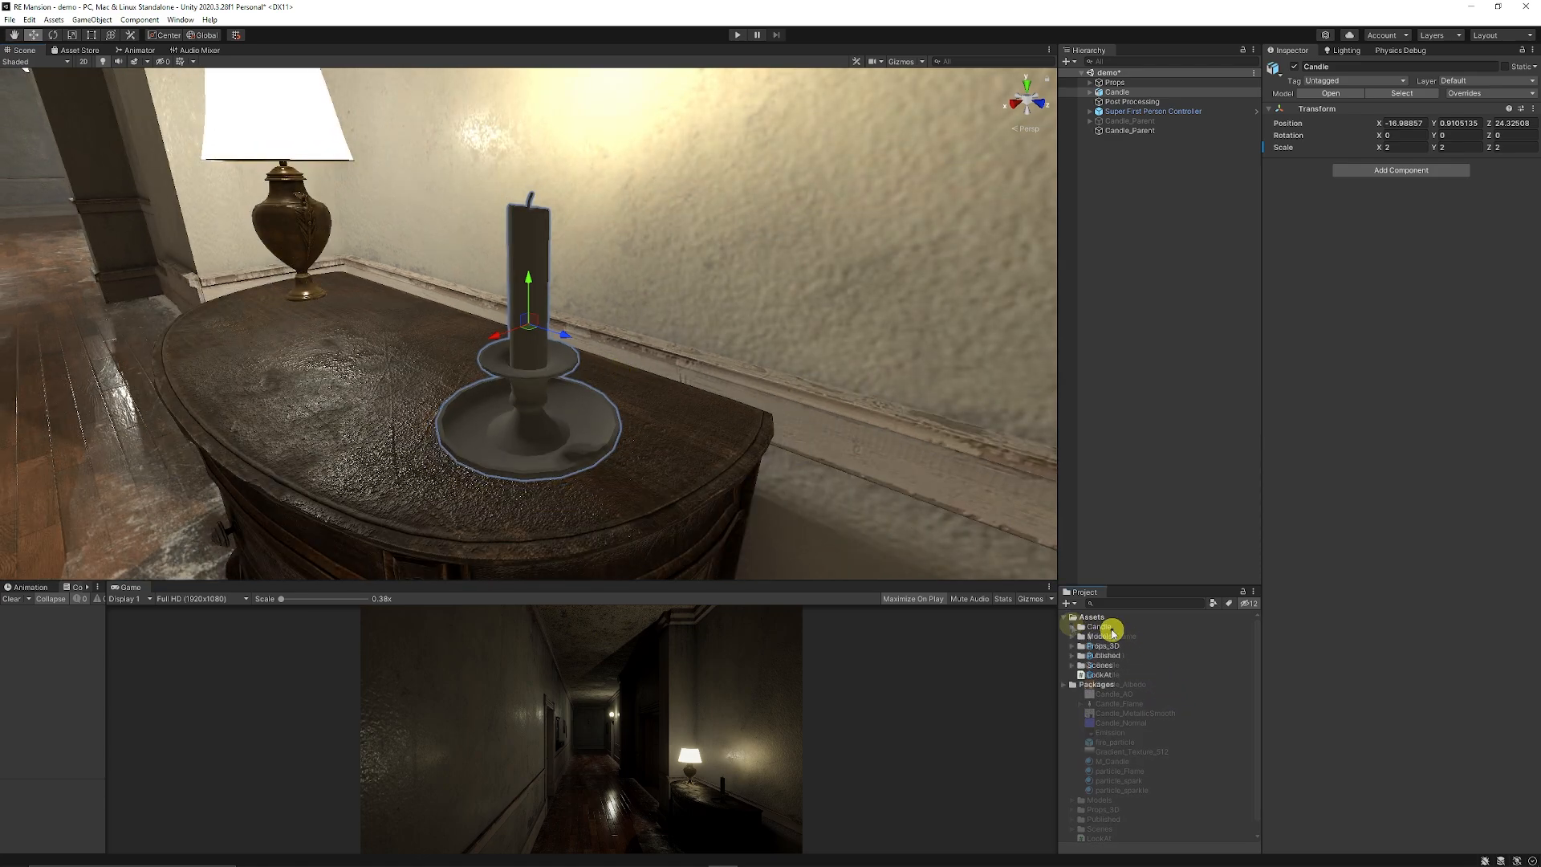
Step: Create material M_N_Candle and pick the candle folder's texture for its Albedo slot
right_click(1098, 626)
type("M_N")
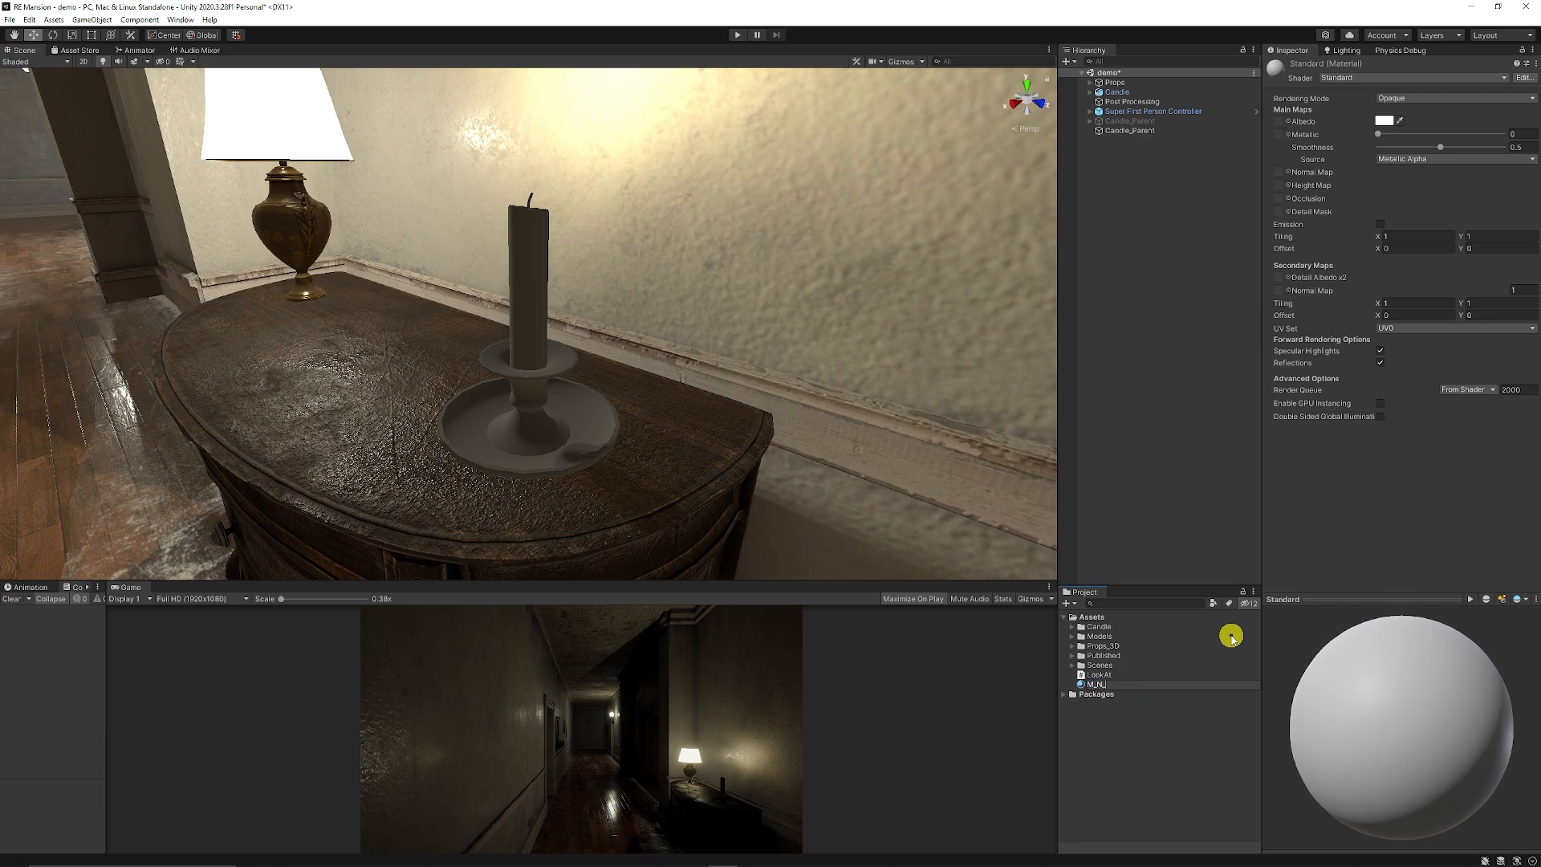
left_click(1097, 685)
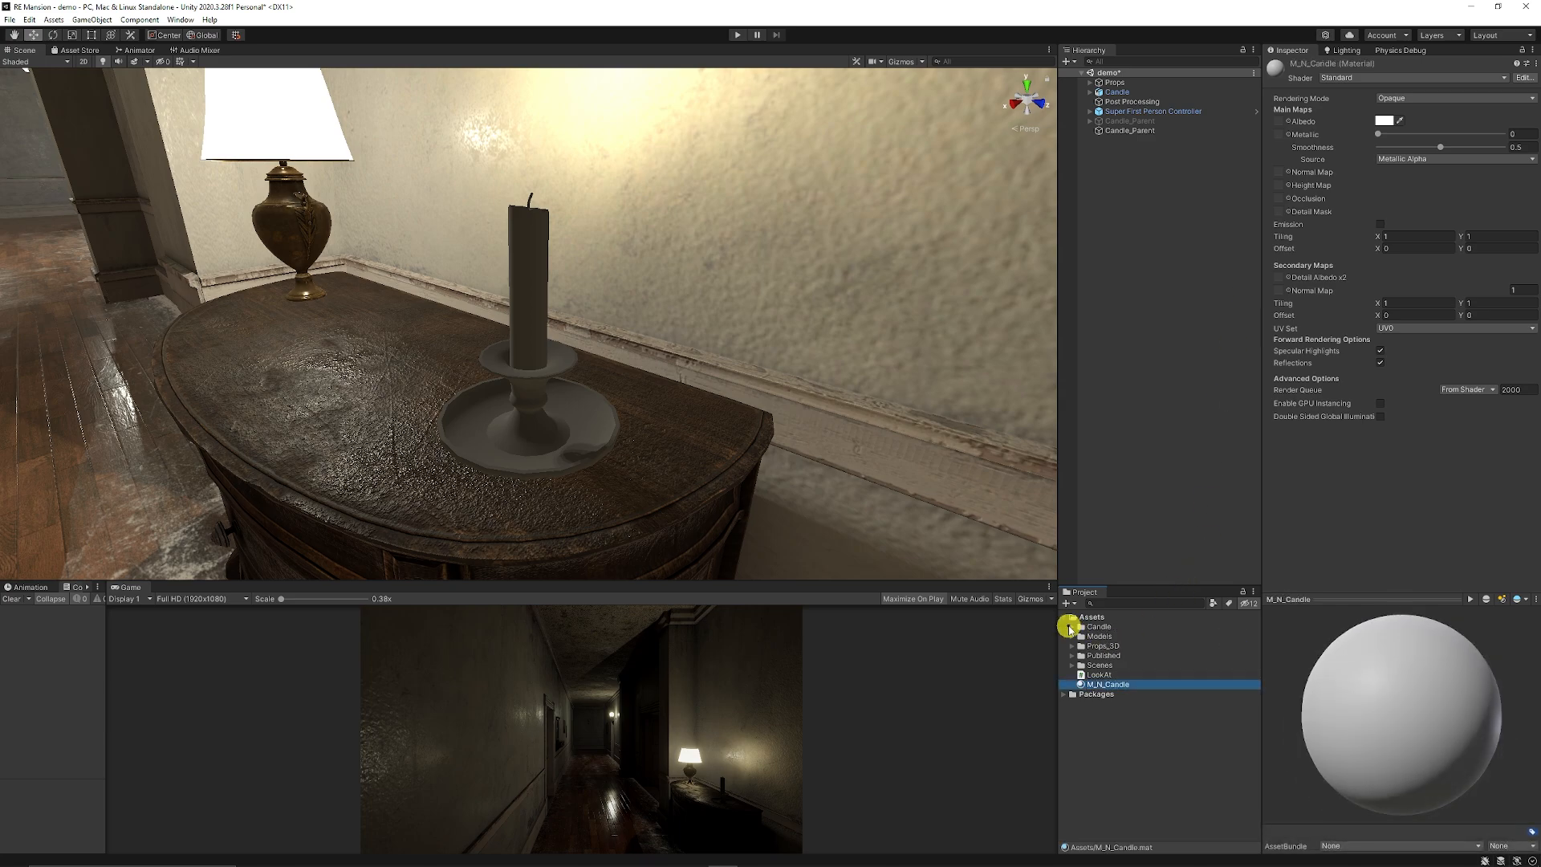
left_click(1069, 626)
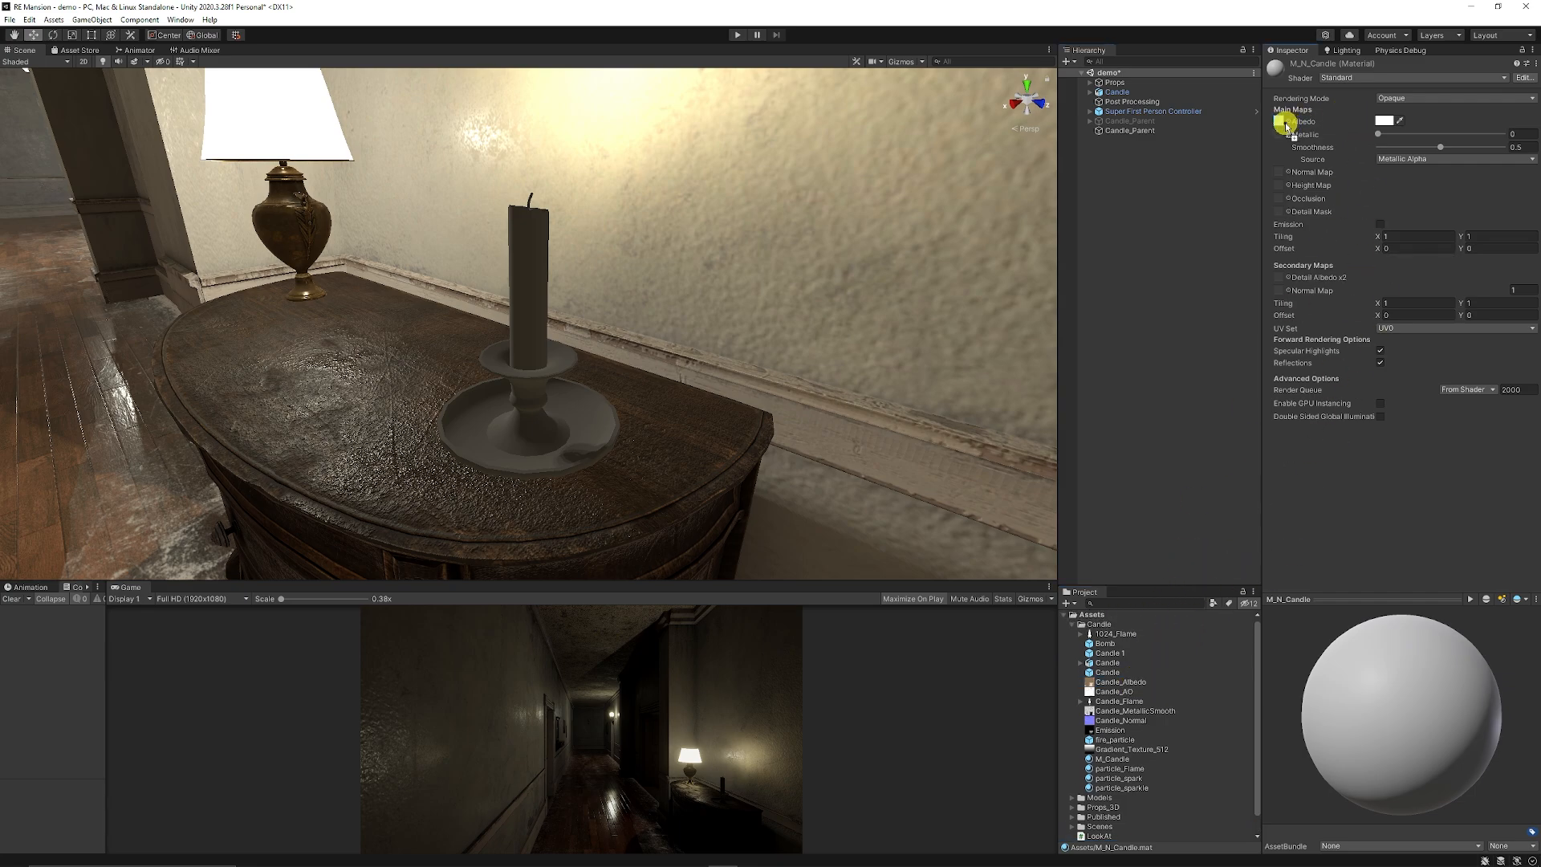
left_click(1116, 691)
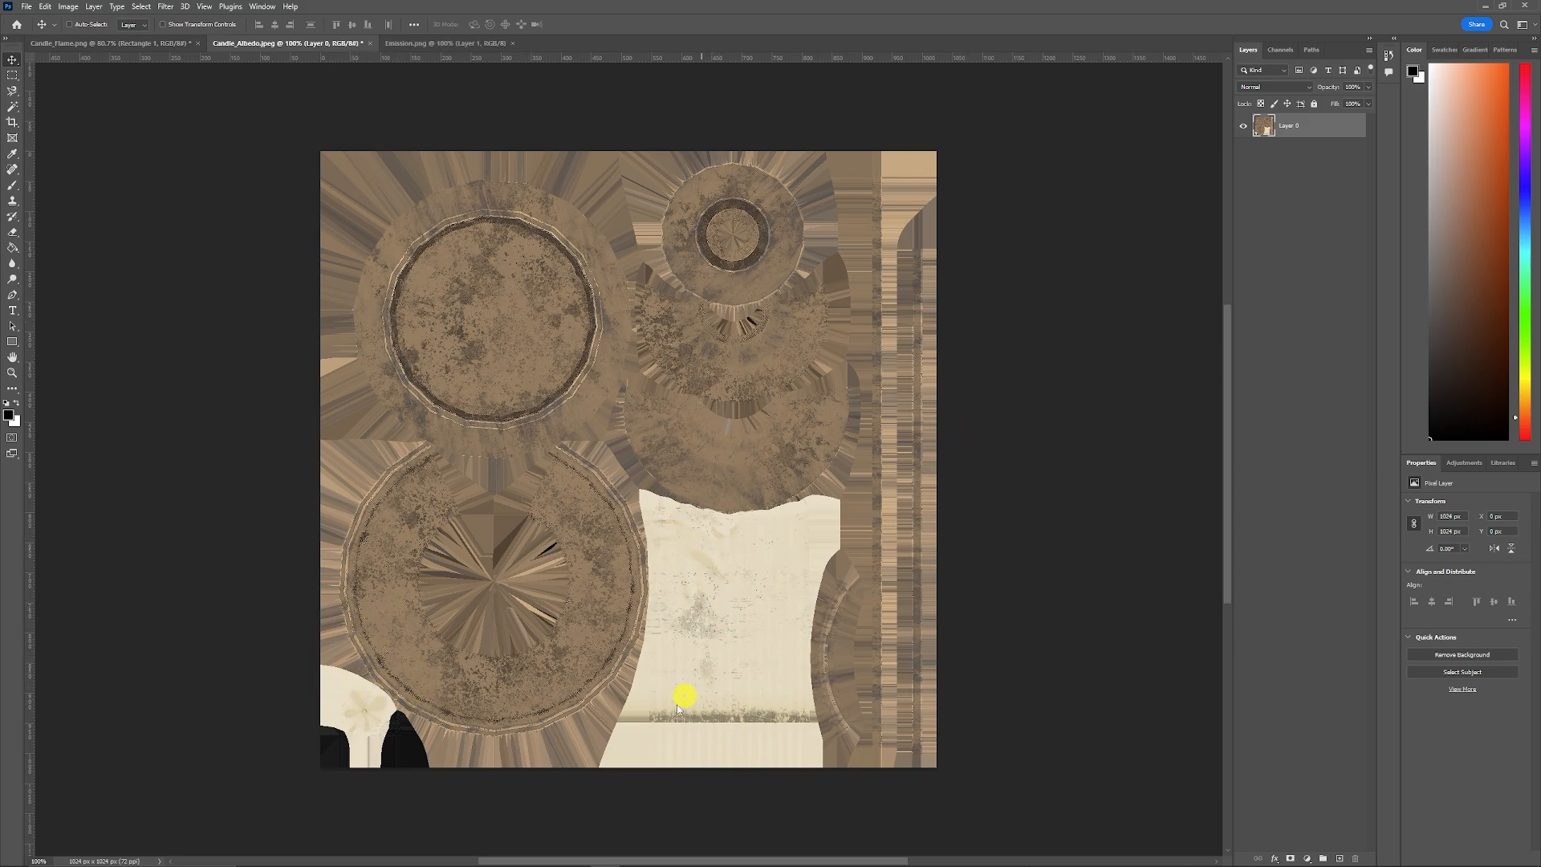
mouse_move(705, 562)
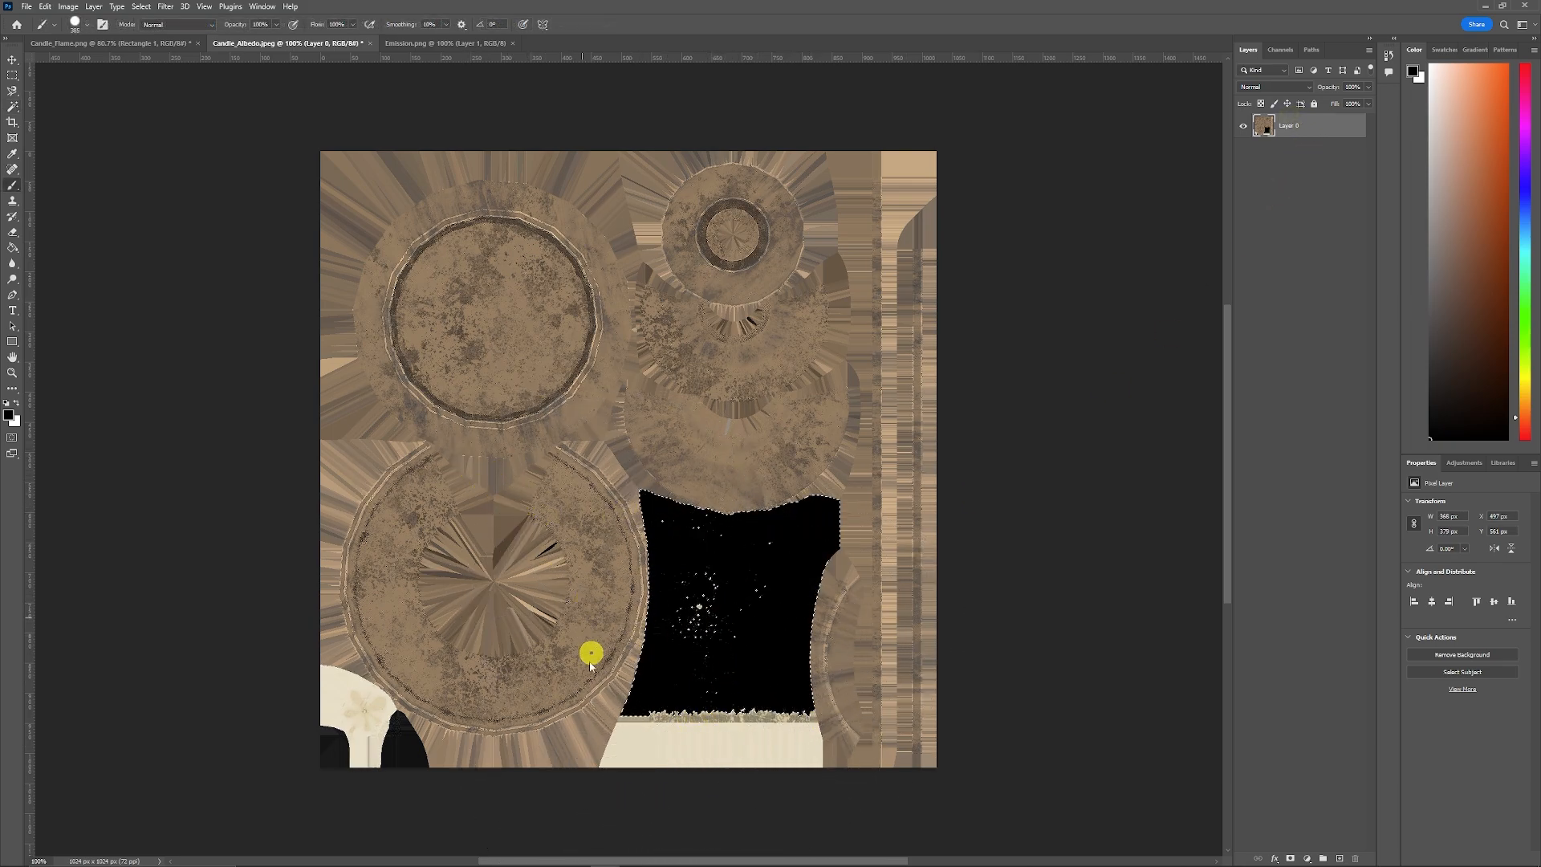
Step: Paint the candle-body region of Candle_Albedo black with the Brush tool
left_click(443, 41)
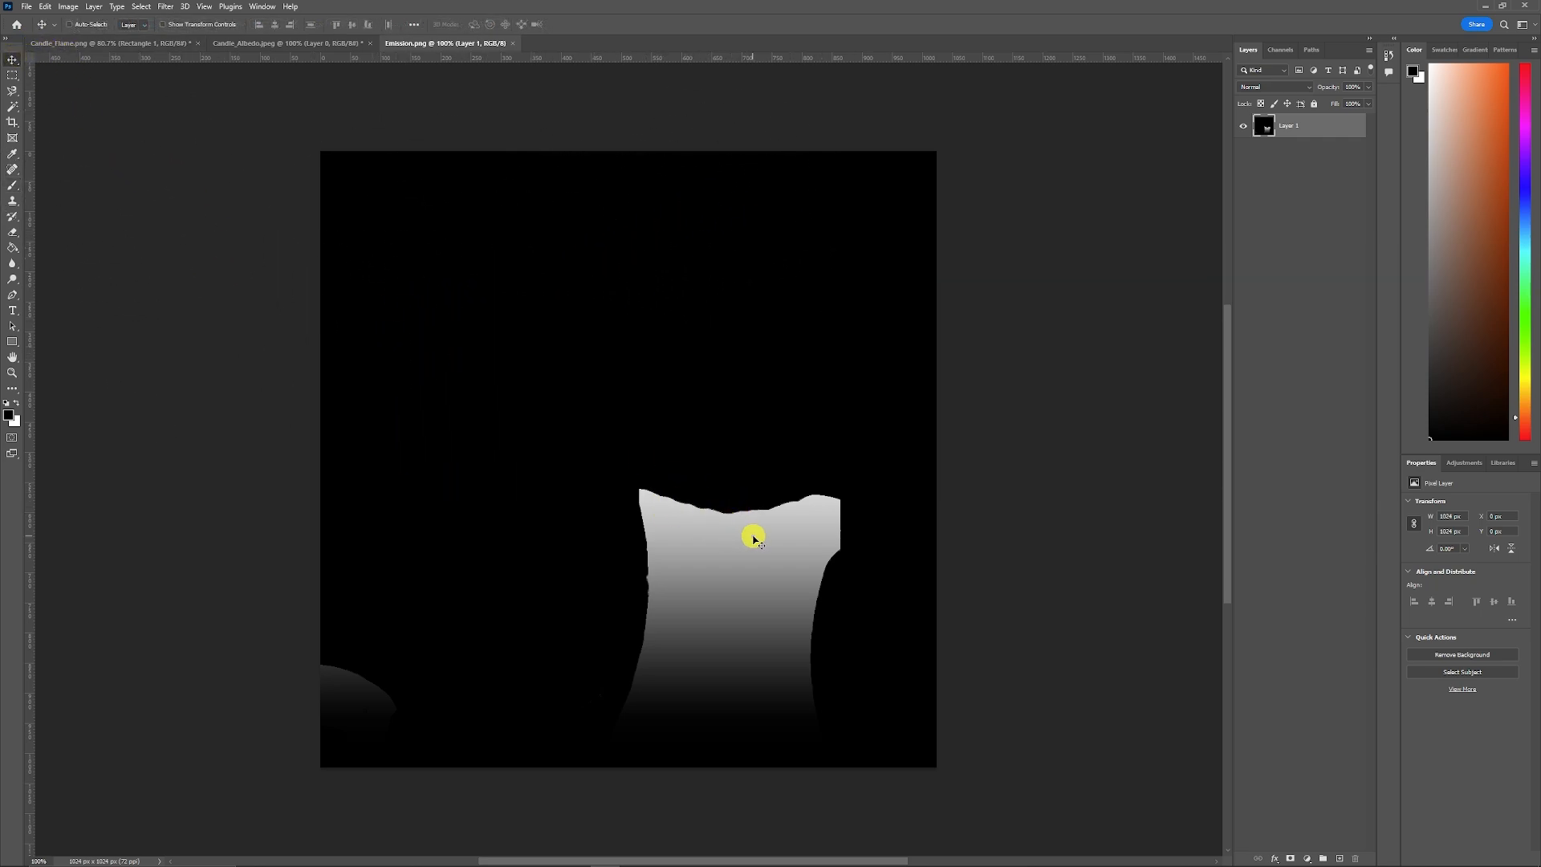
mouse_move(751, 546)
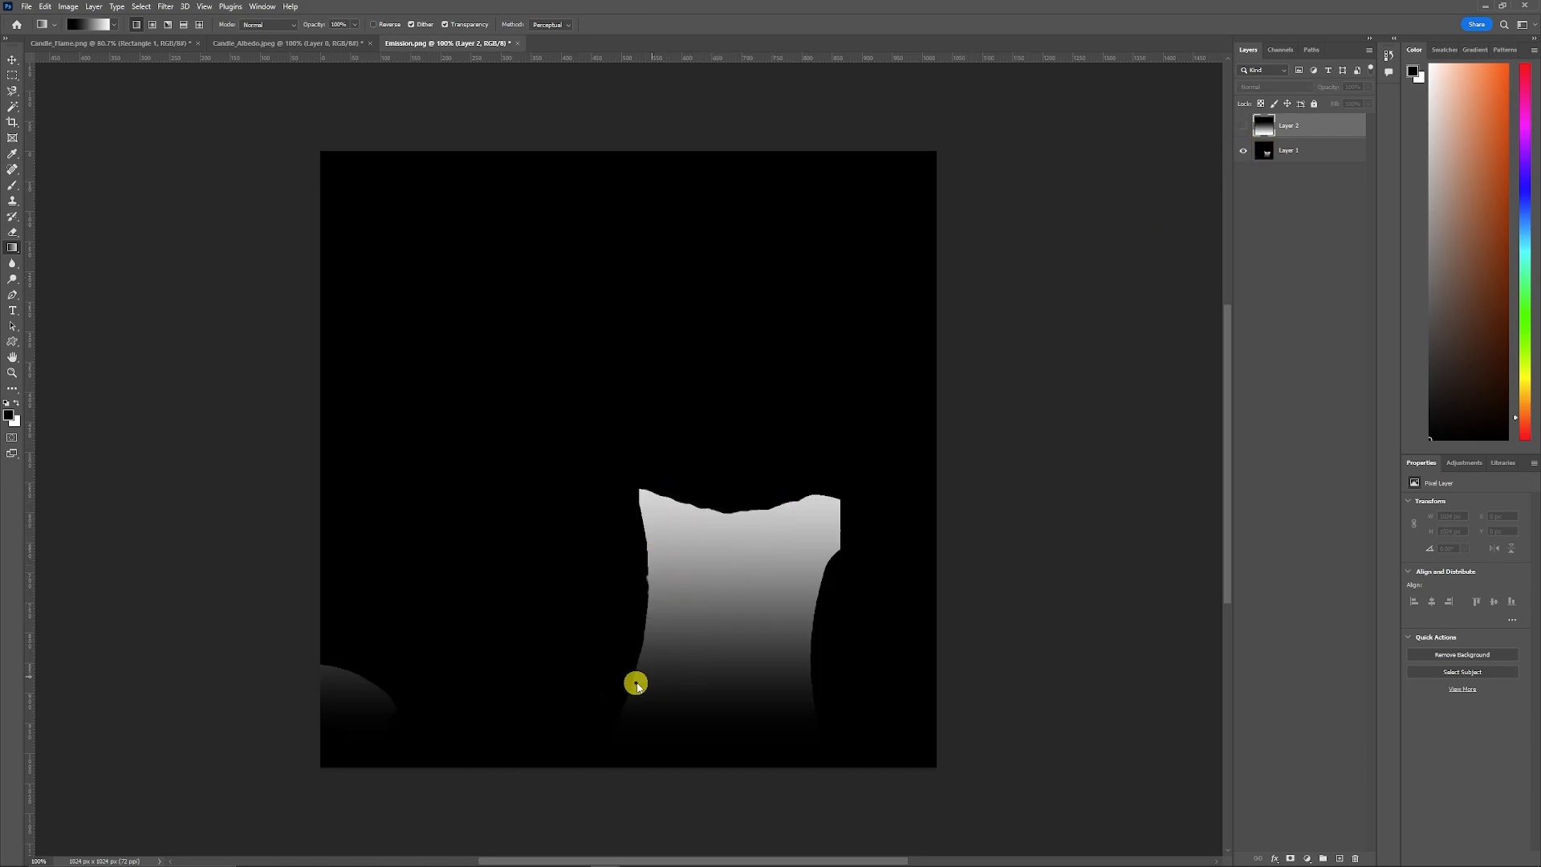
mouse_move(616, 488)
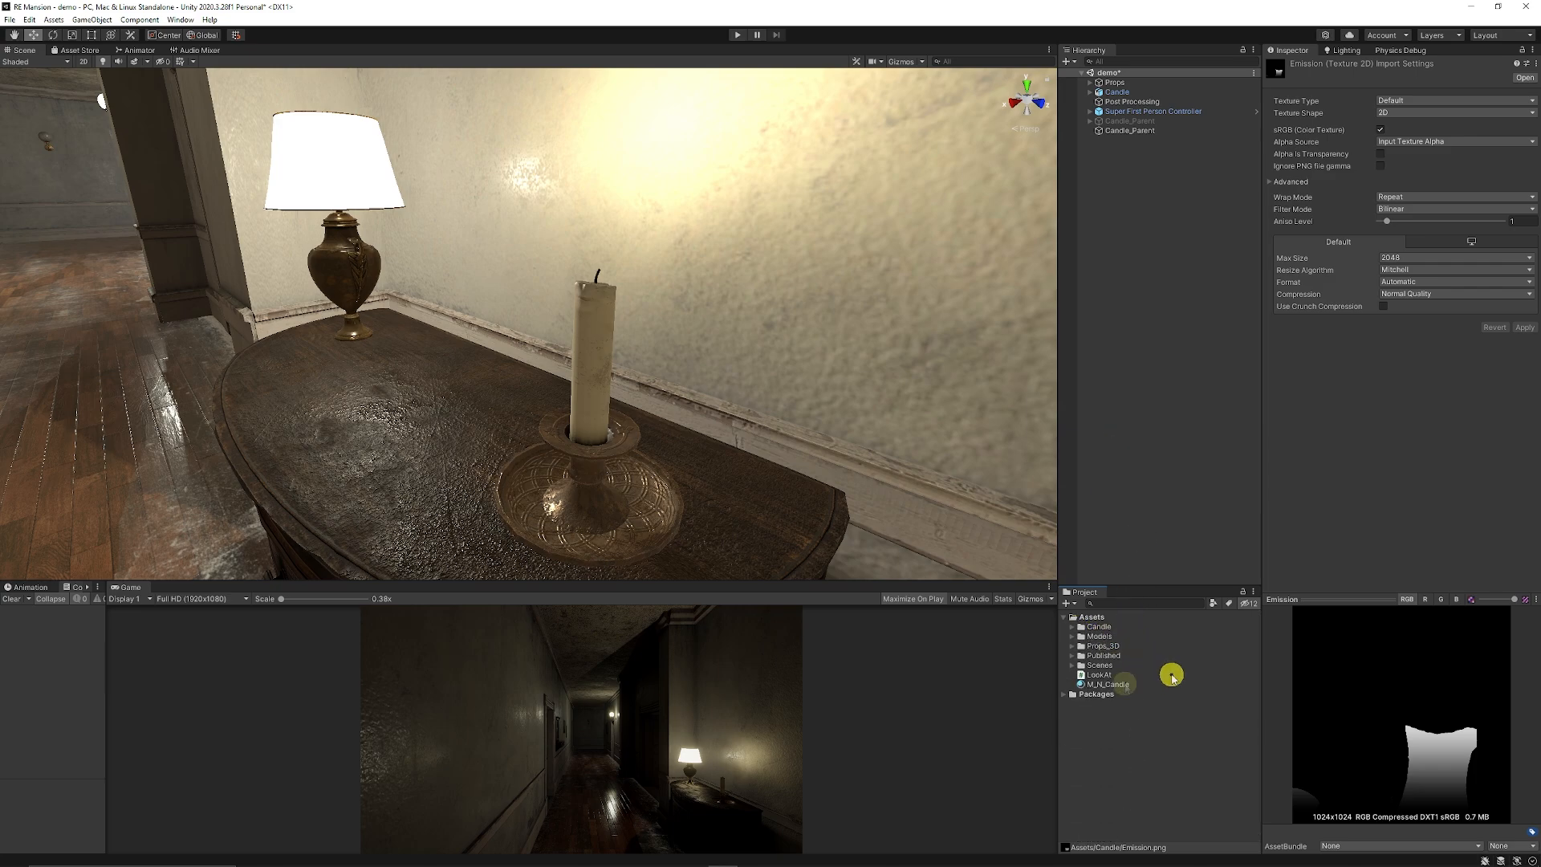
Step: On M_N_Candle, enable emission and lower the HDR colour intensity
left_click(1108, 684)
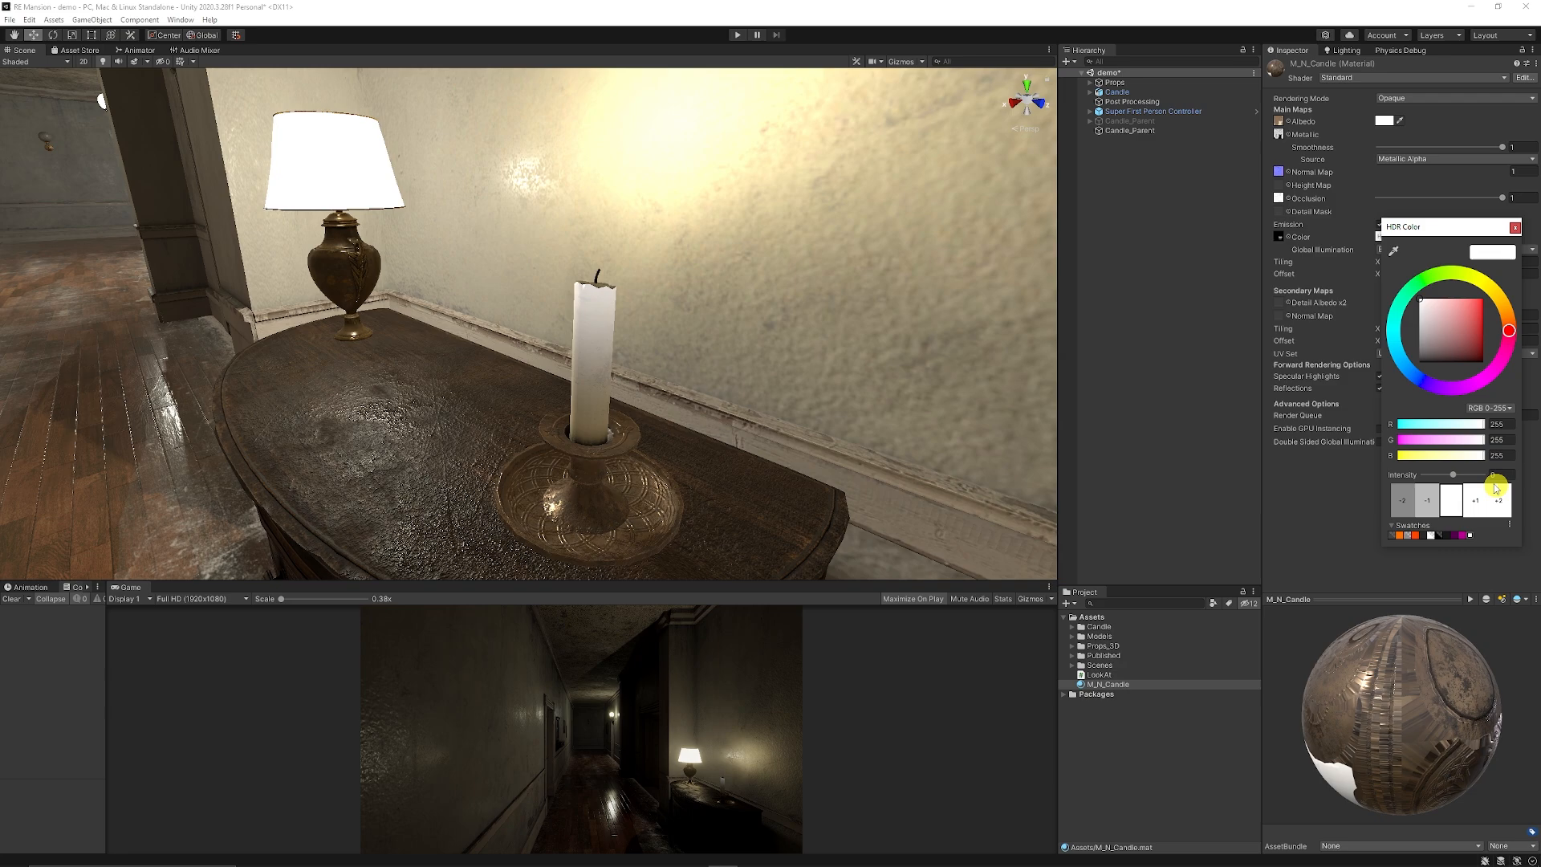
left_click_drag(1495, 484, 1458, 475)
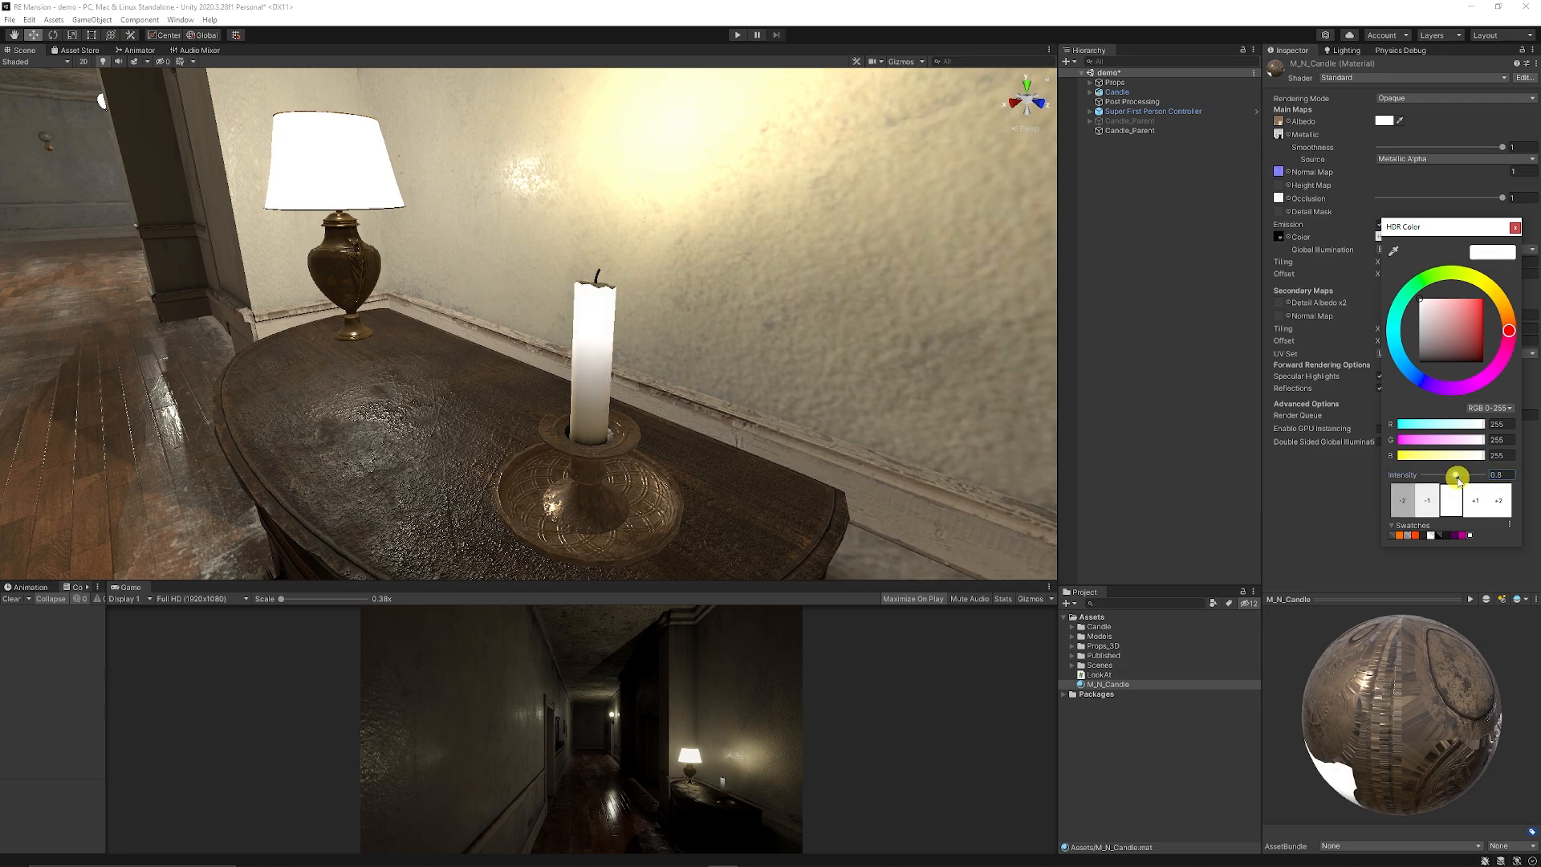
left_click_drag(1459, 477, 1453, 476)
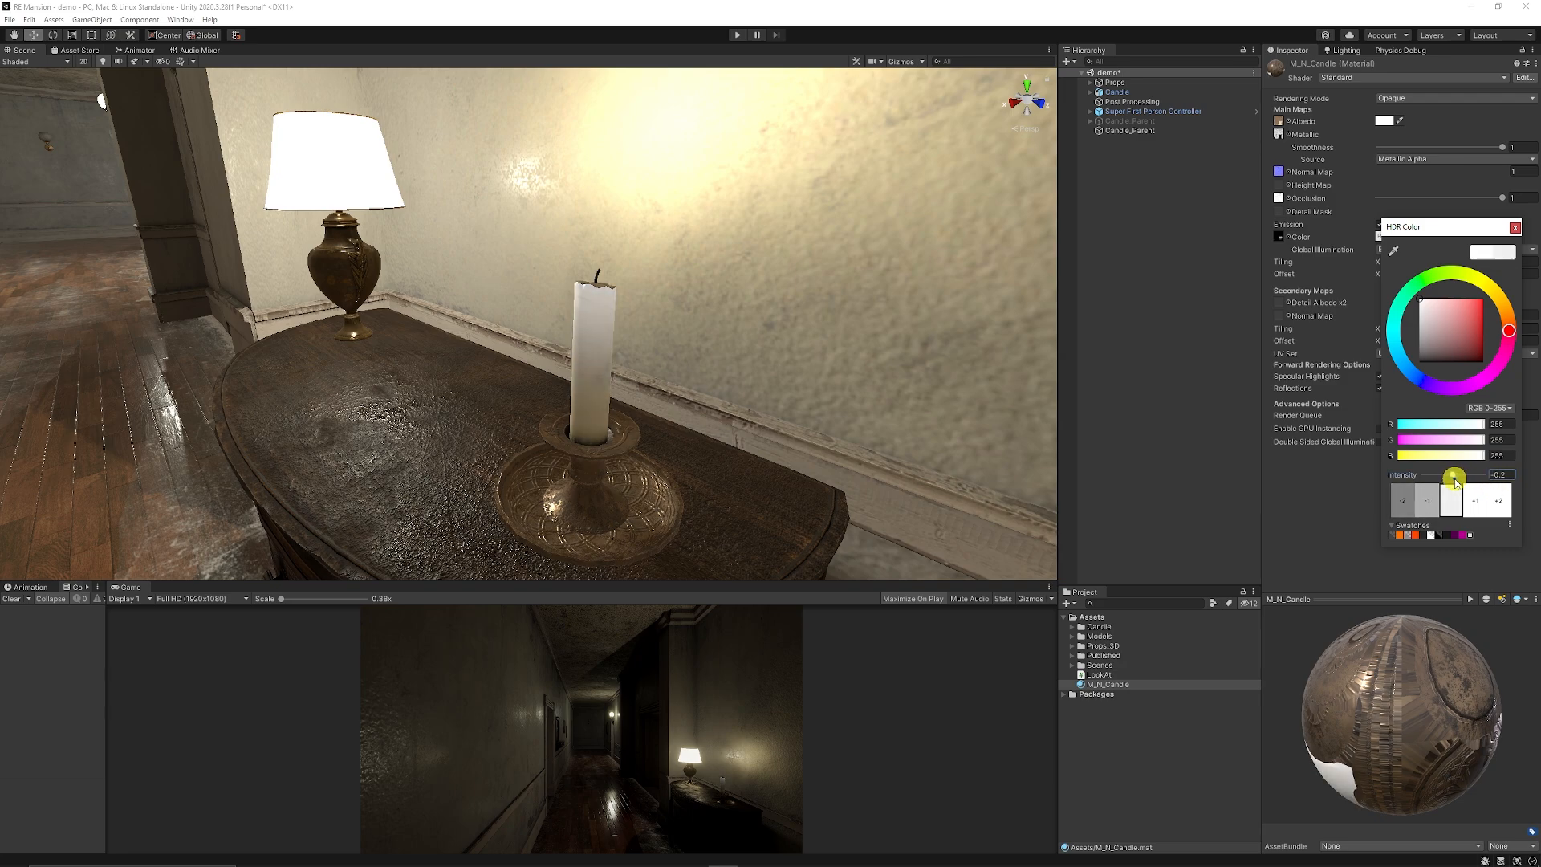
left_click_drag(1455, 482, 1465, 482)
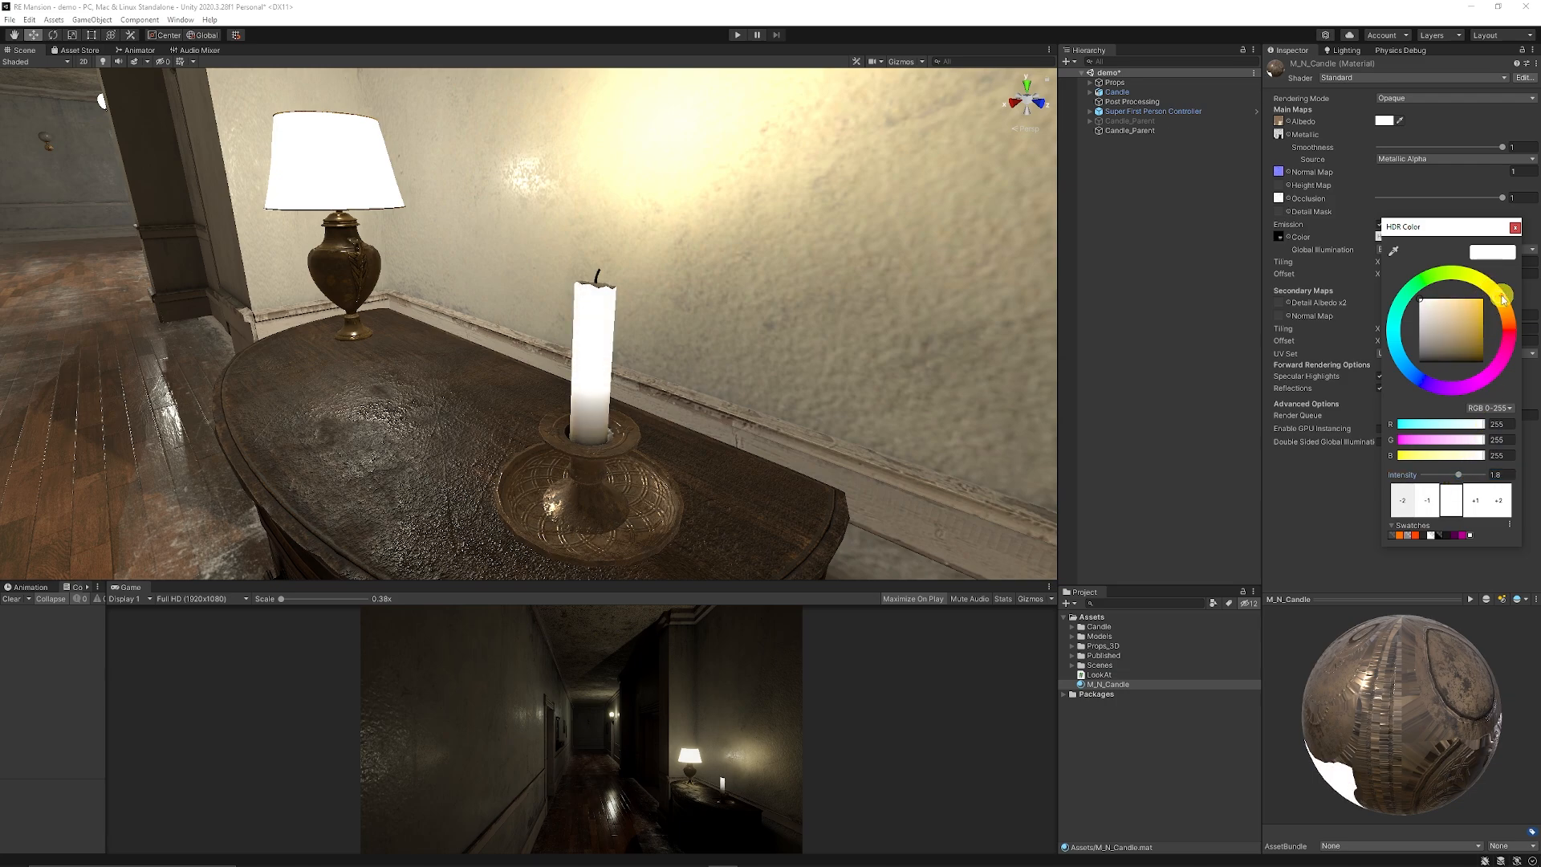
Step: Tint the emission a warm yellow-orange and fine-tune its glow intensity
left_click(1503, 307)
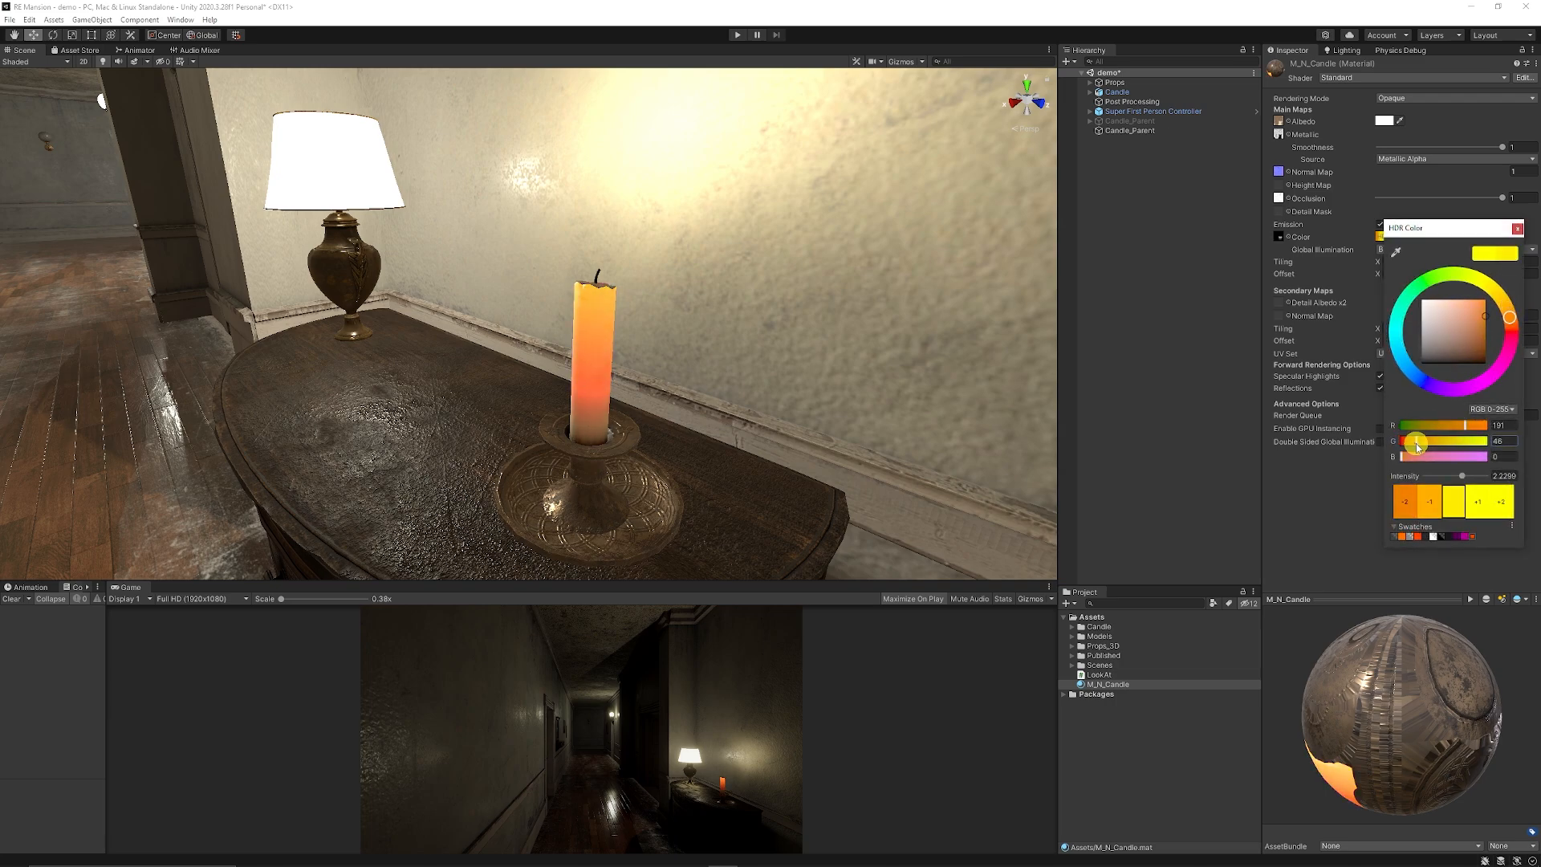
left_click_drag(1416, 443, 1424, 443)
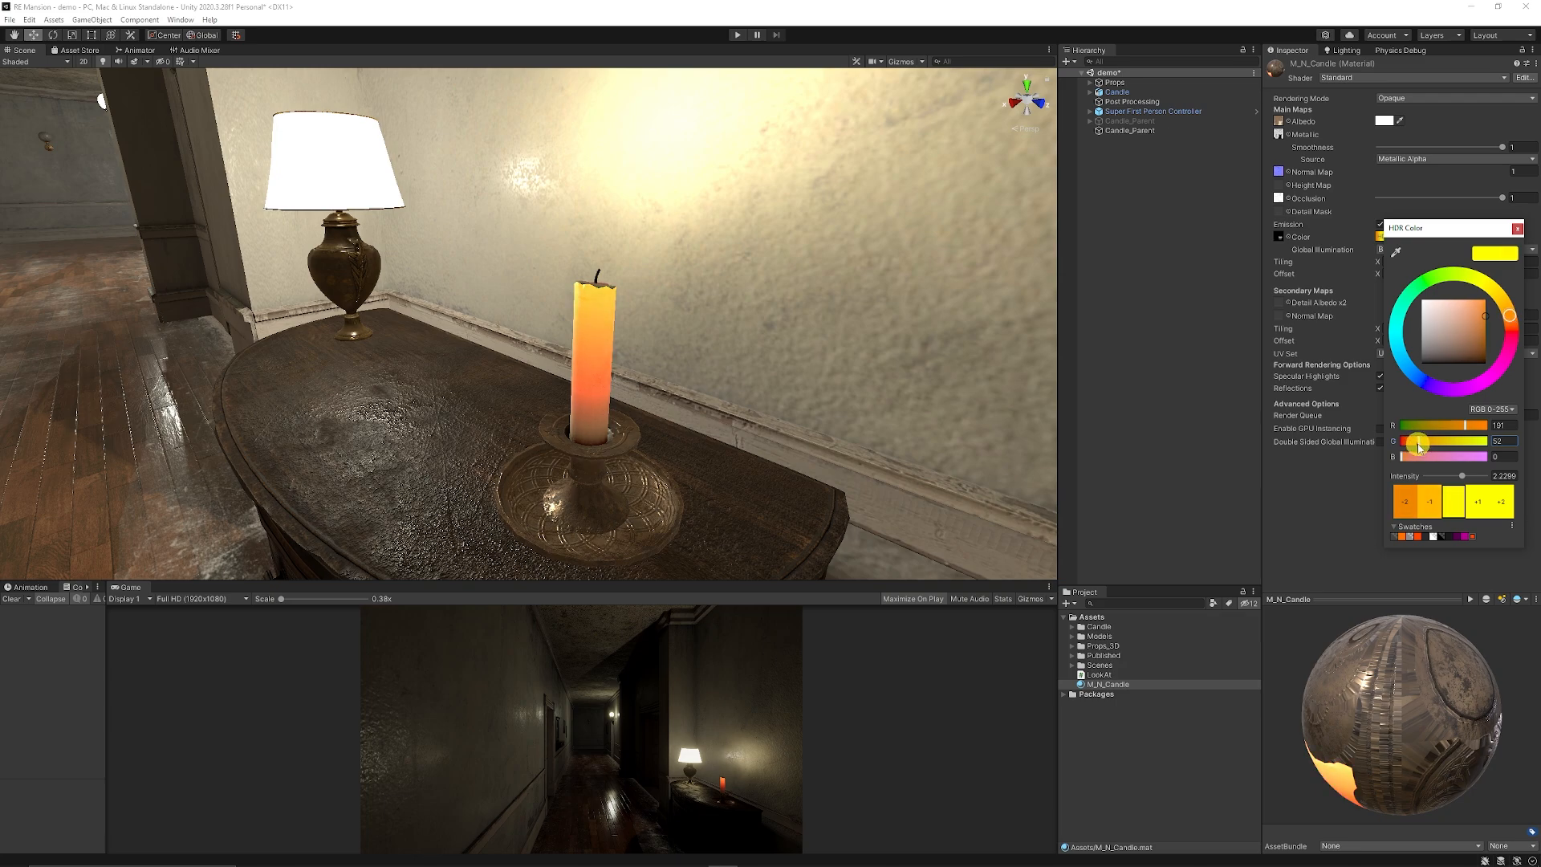
left_click_drag(1417, 441, 1435, 442)
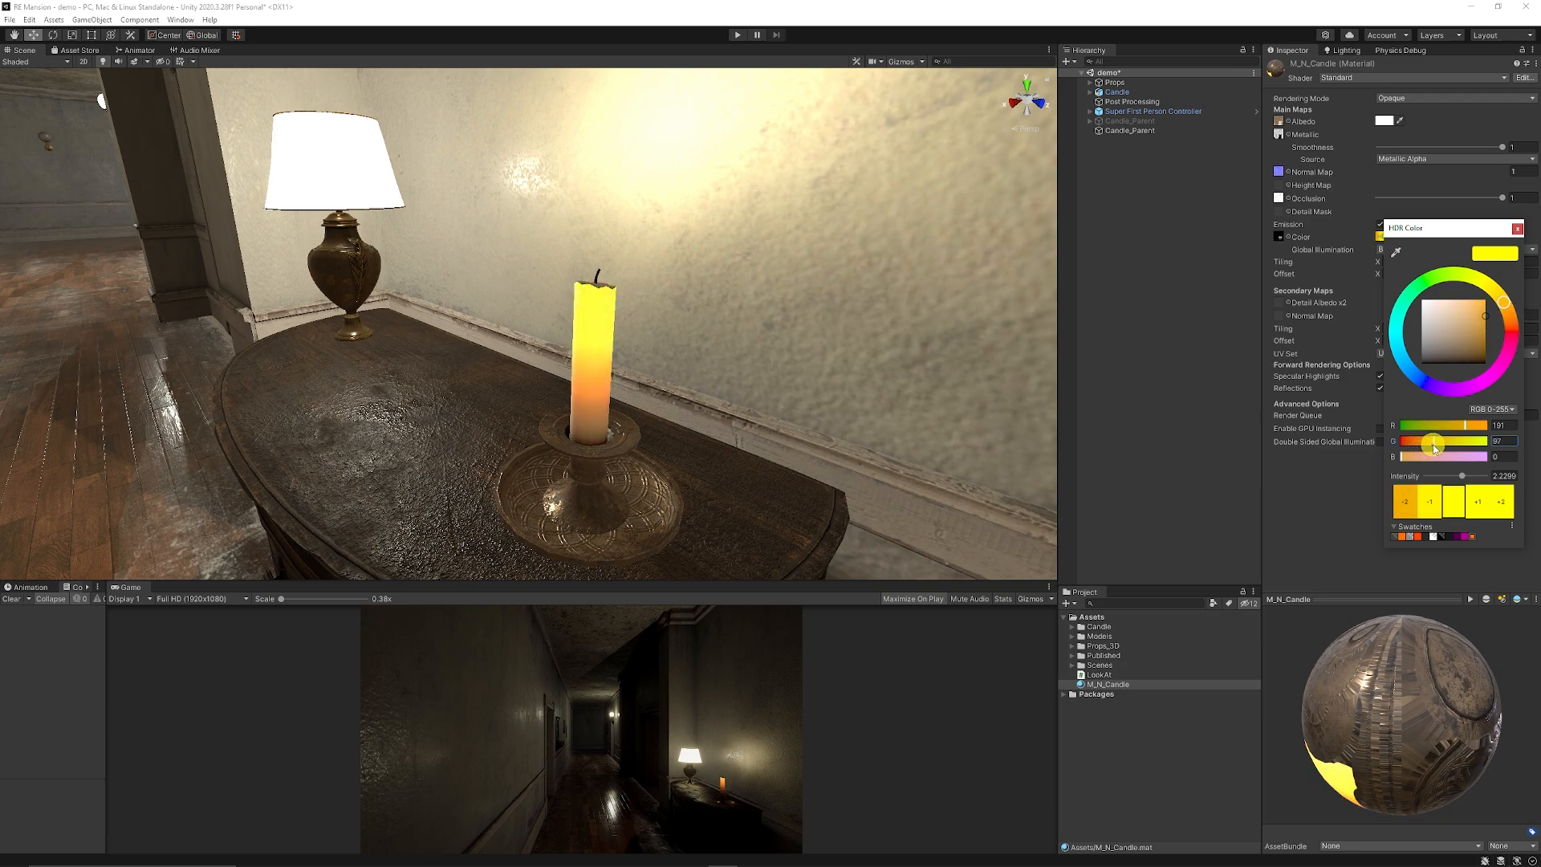
left_click_drag(1437, 443, 1432, 453)
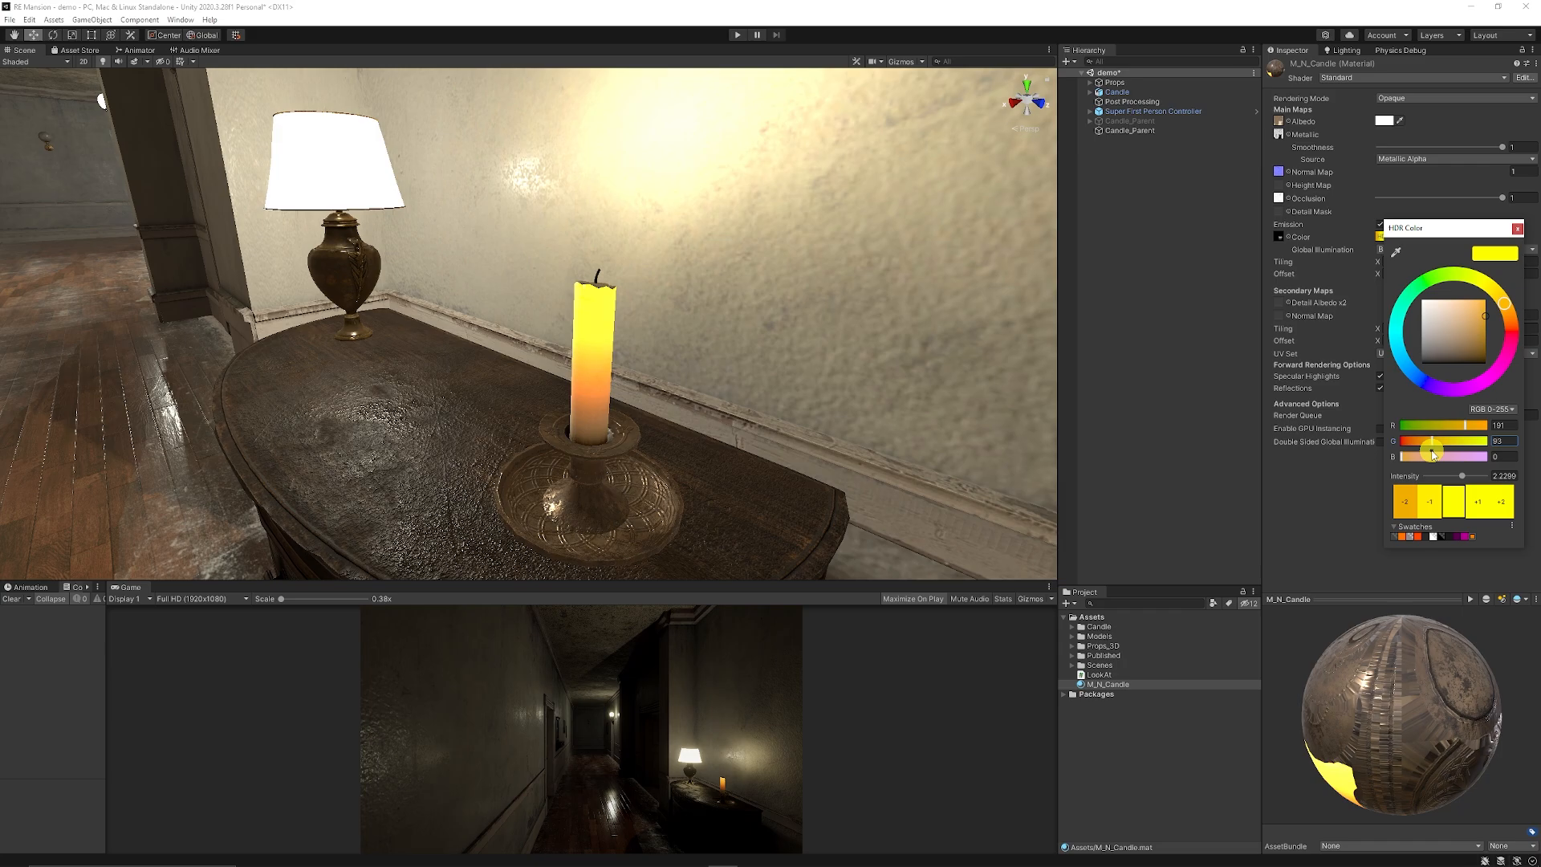
left_click_drag(1431, 440, 1447, 440)
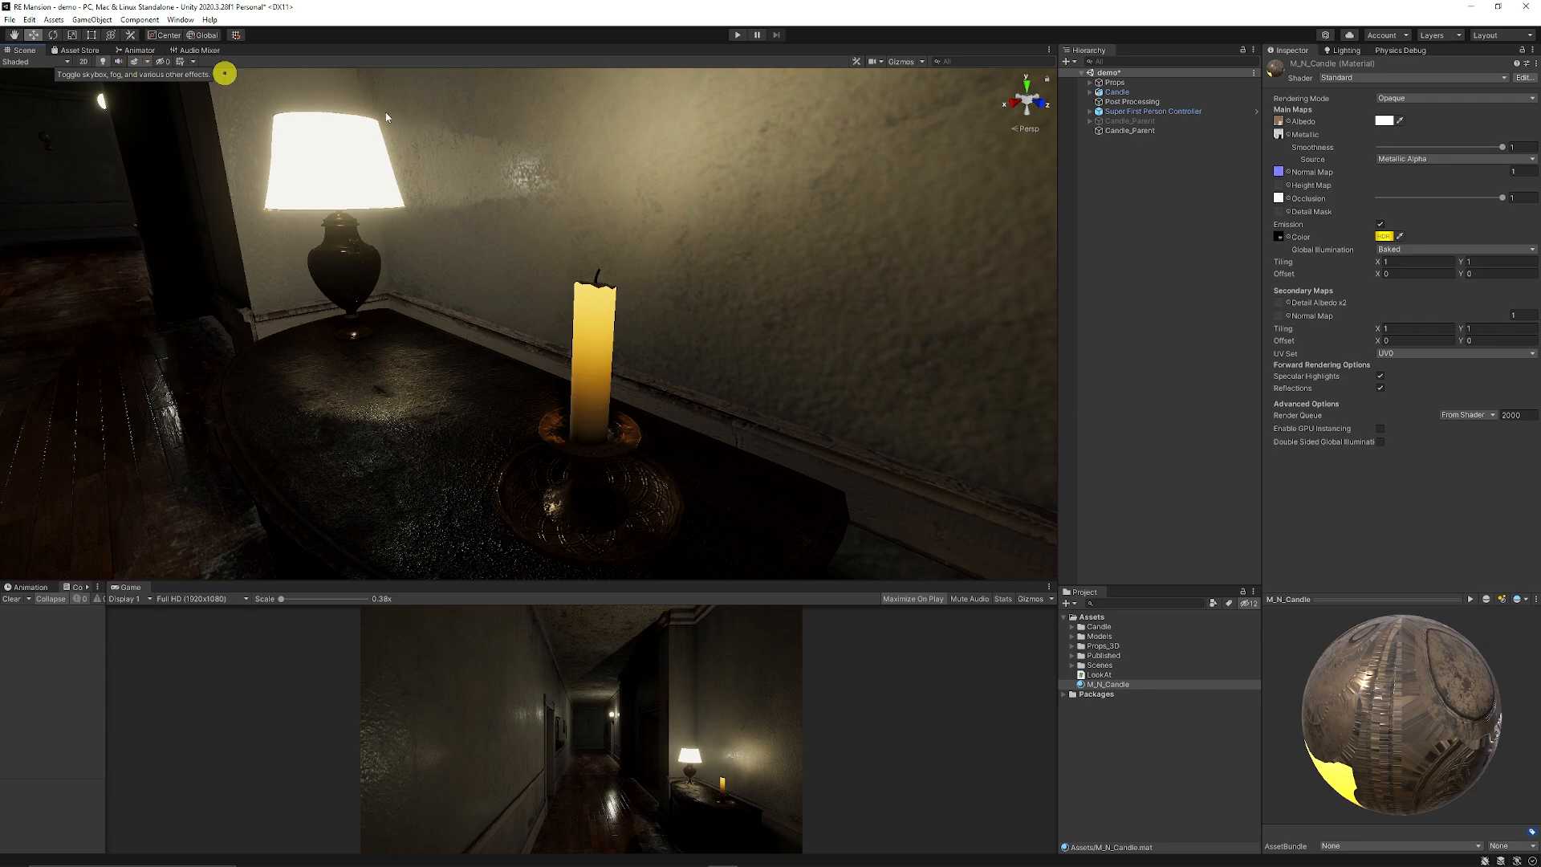
left_click(1383, 236)
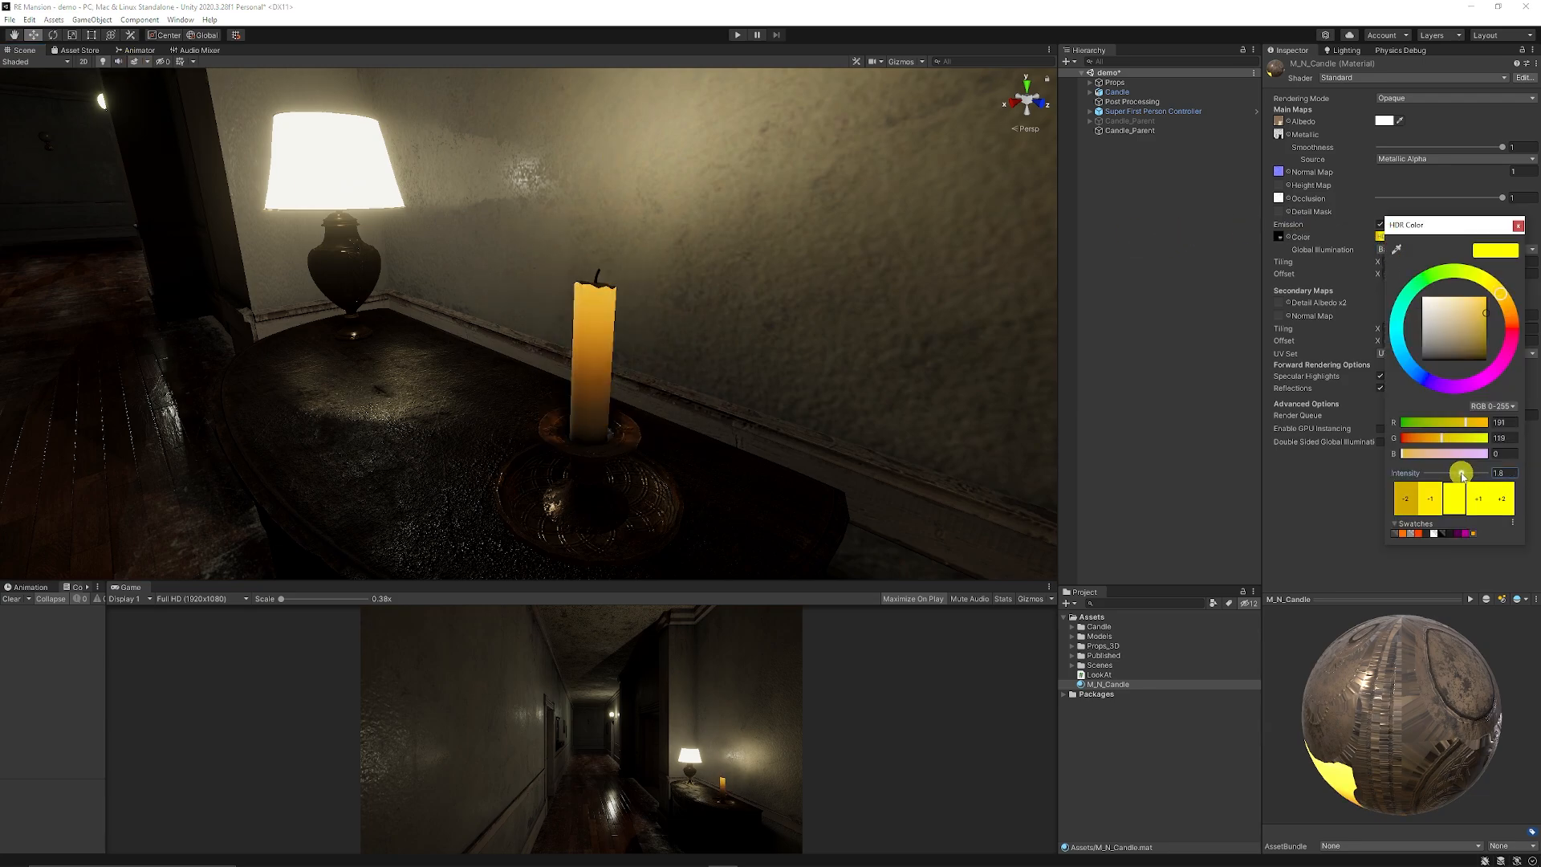
left_click_drag(1461, 472, 1467, 472)
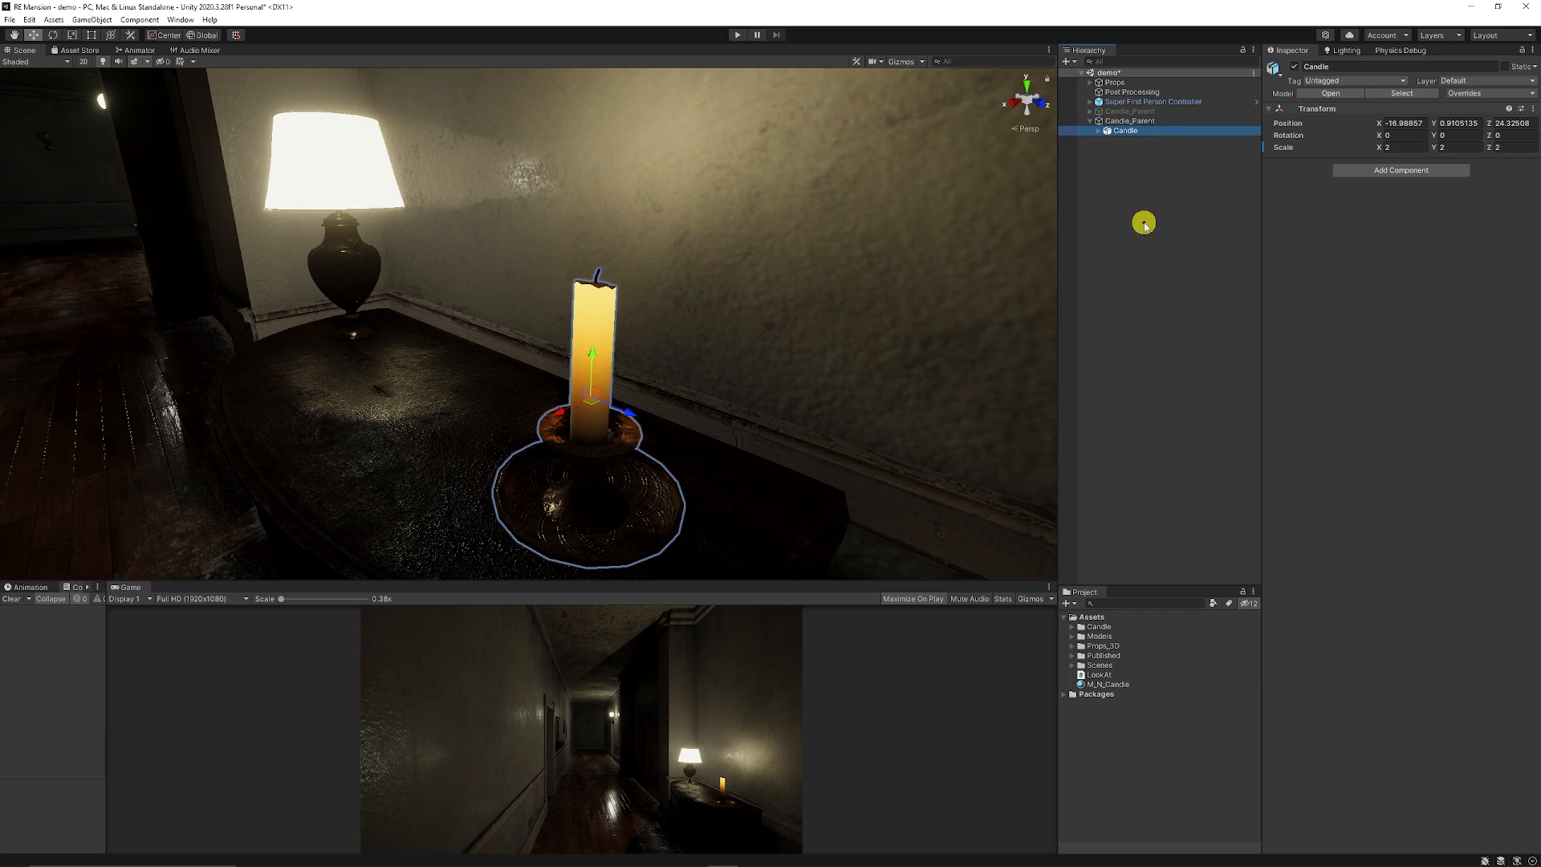
Step: Add an Effects > Particle System to the scene and name it Candle_Flame_Particle
left_click(1130, 121)
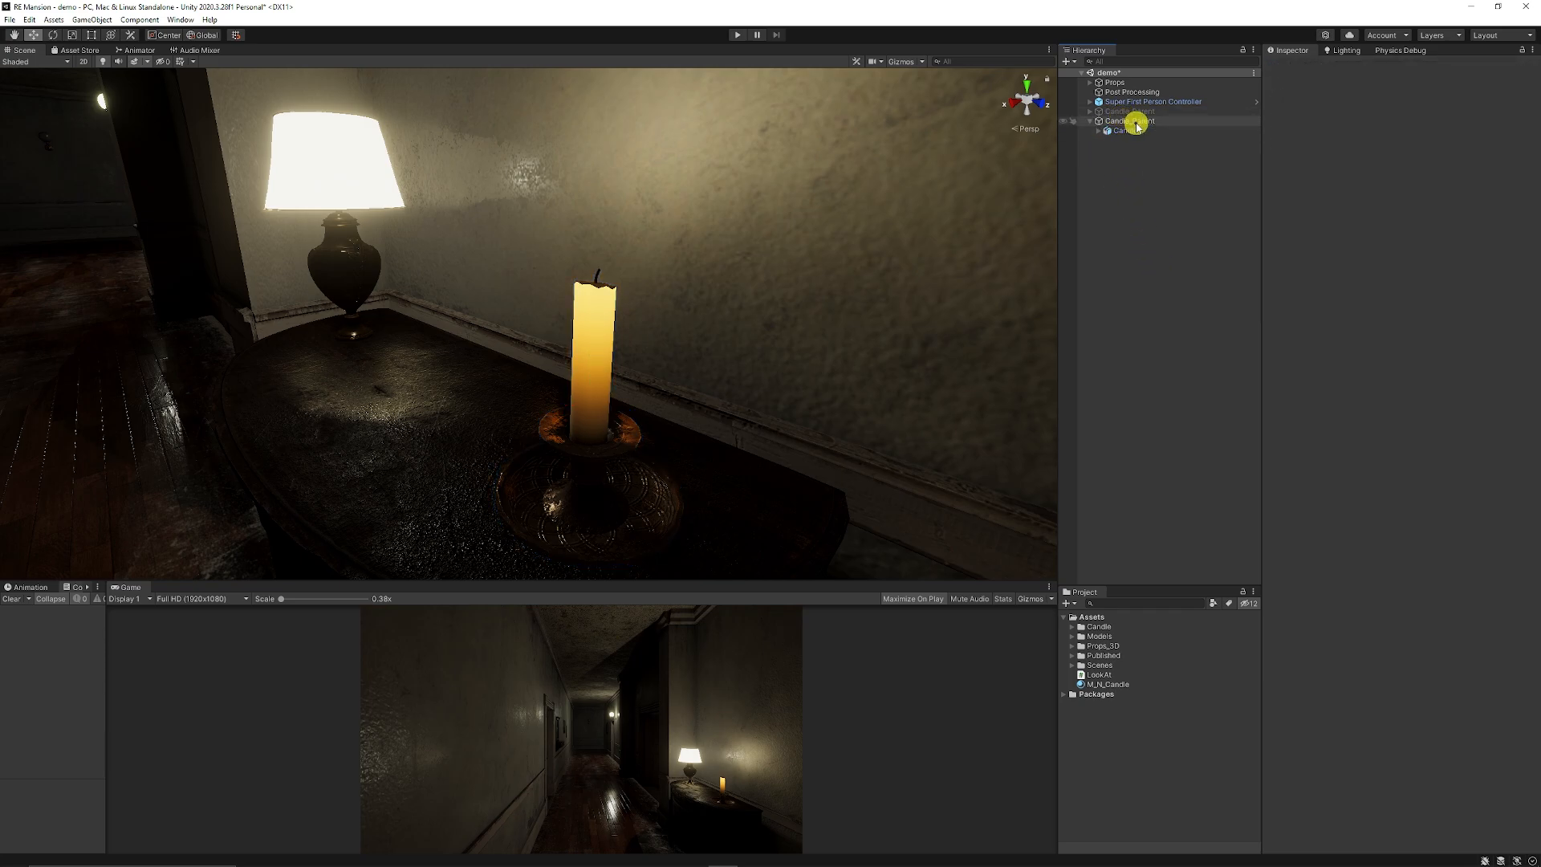
right_click(1126, 121)
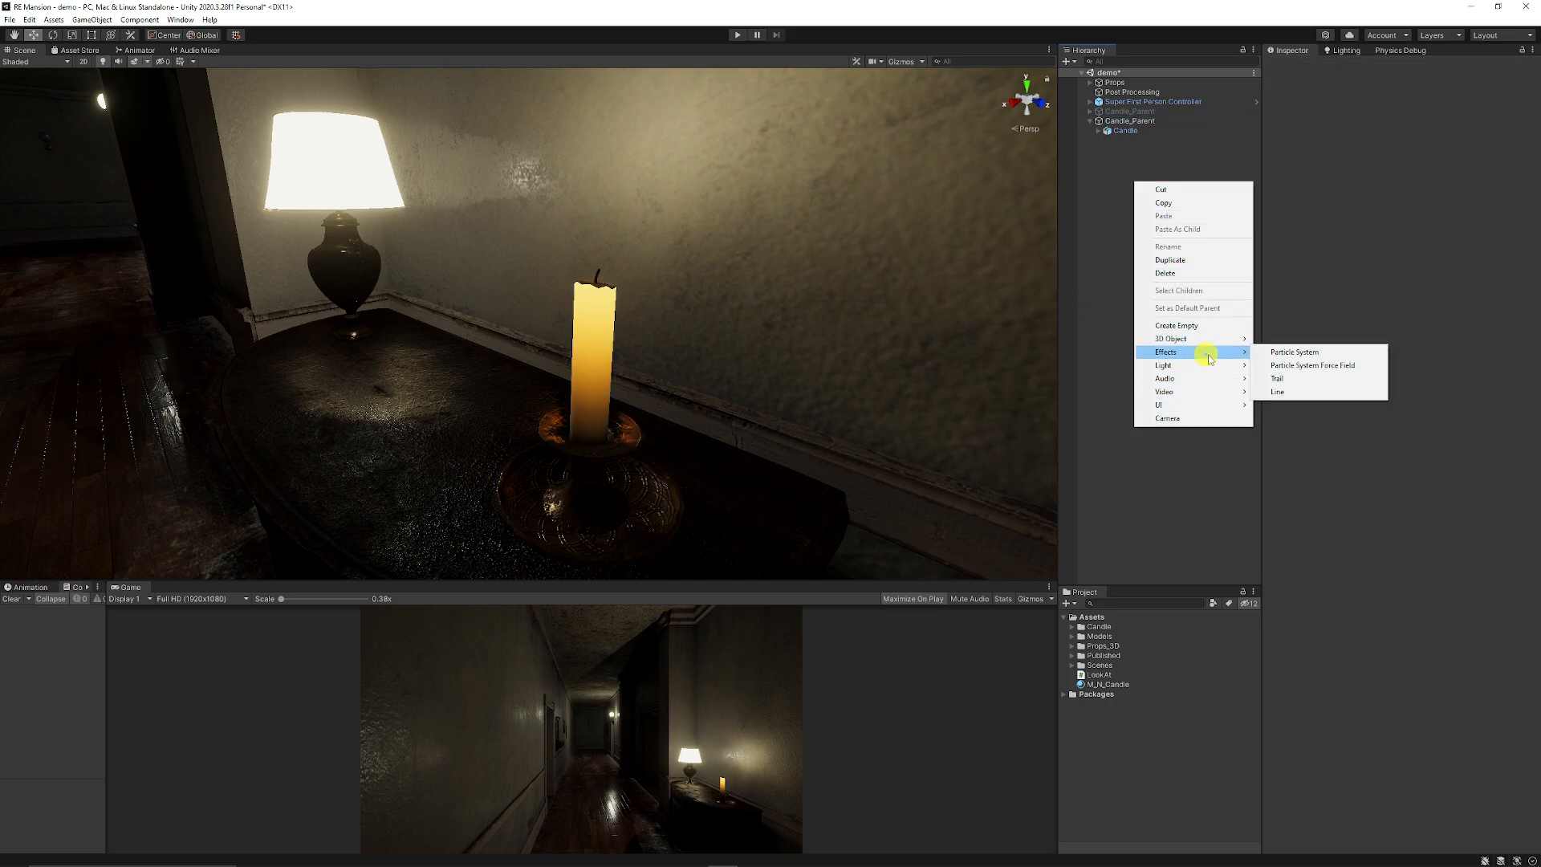
left_click(1293, 352)
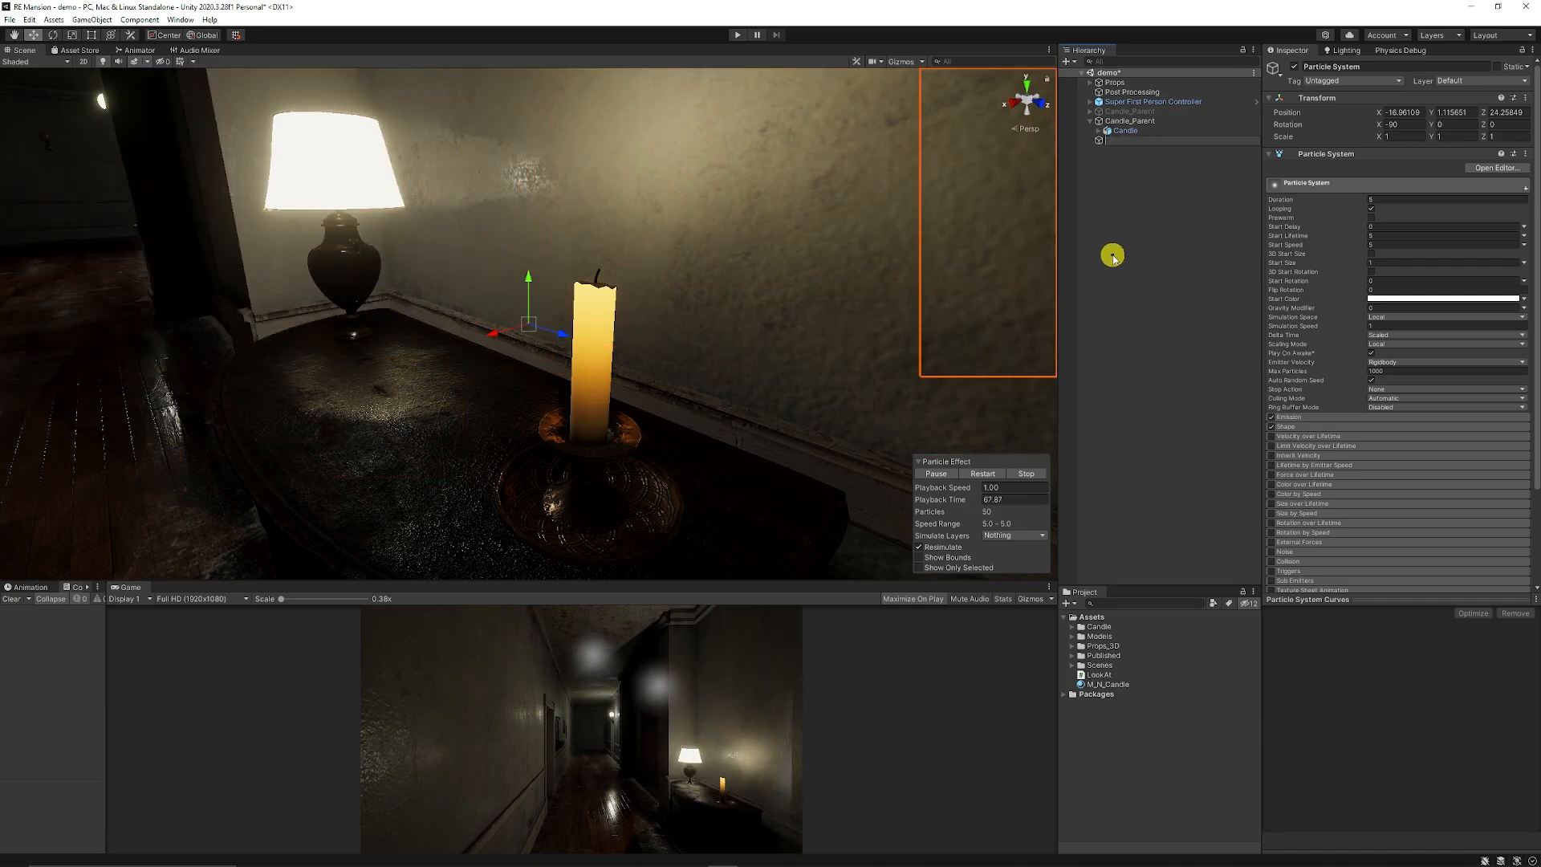
left_click(1141, 140)
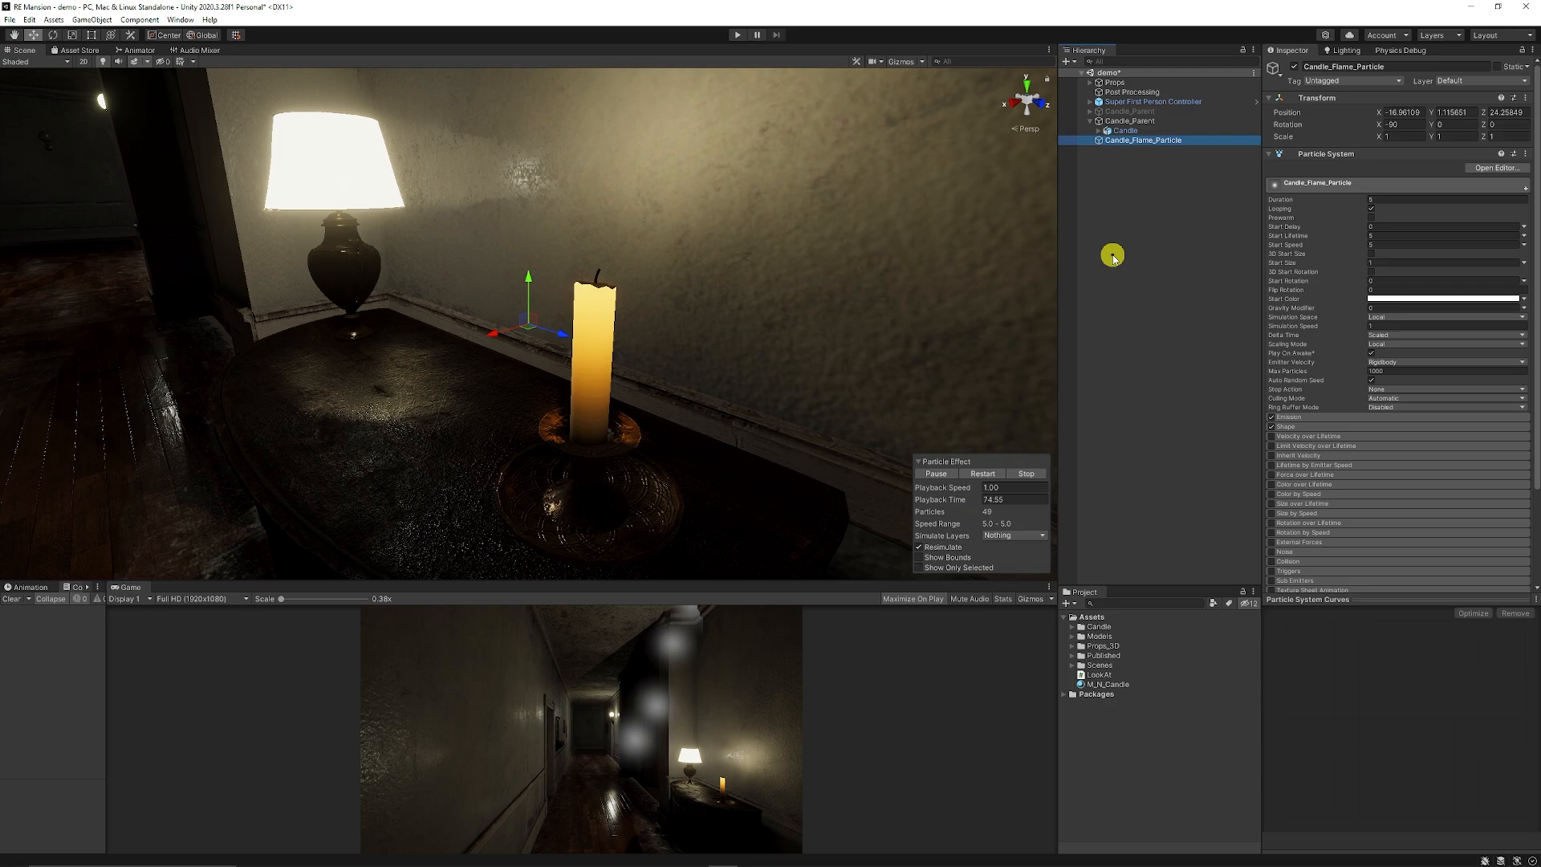
right_click(1111, 255)
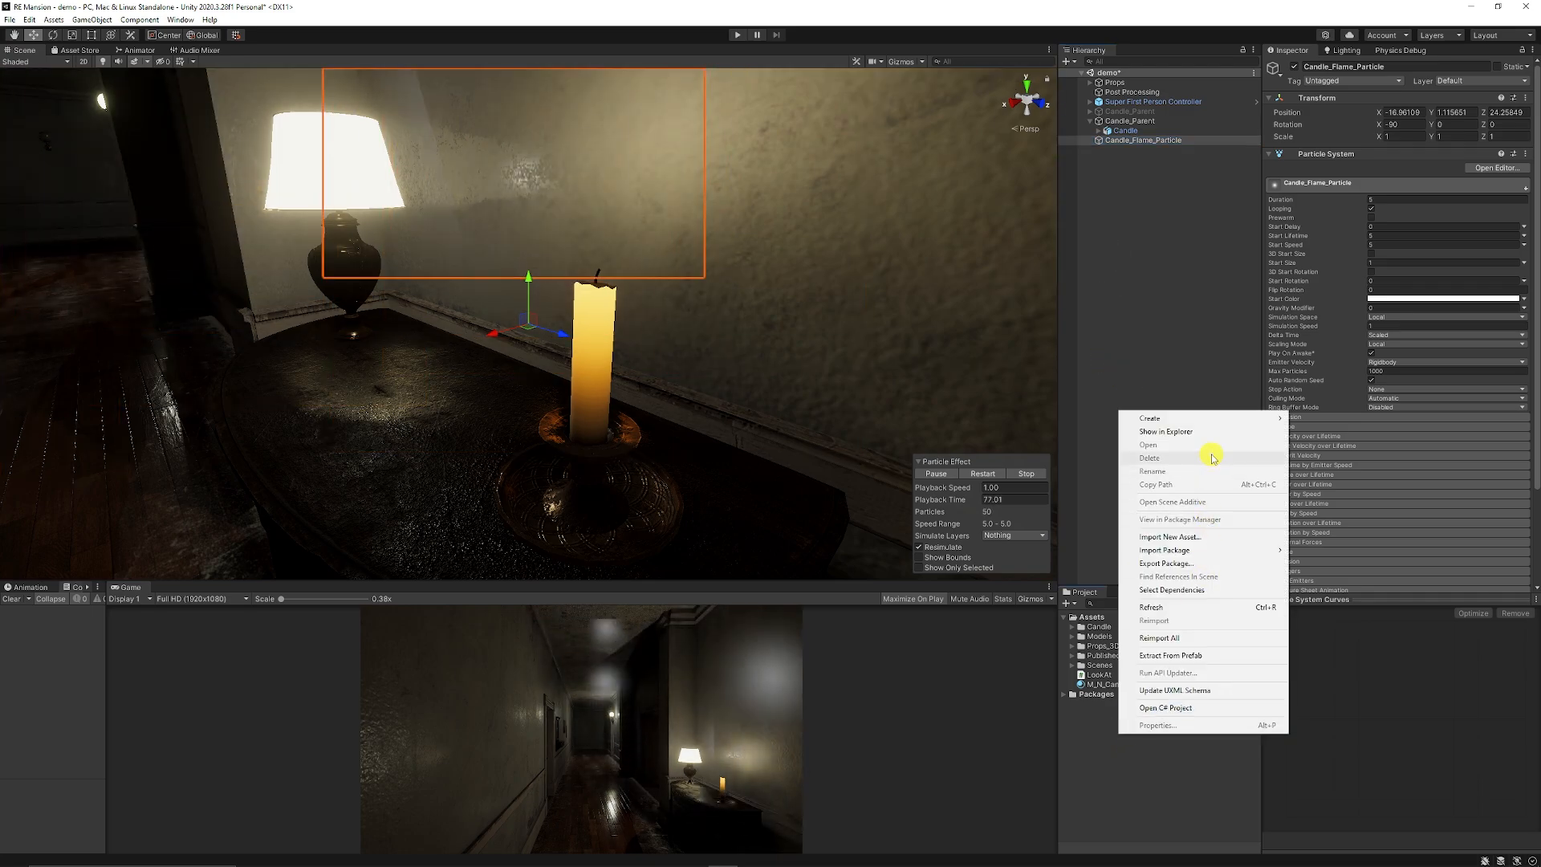
left_click(1150, 418)
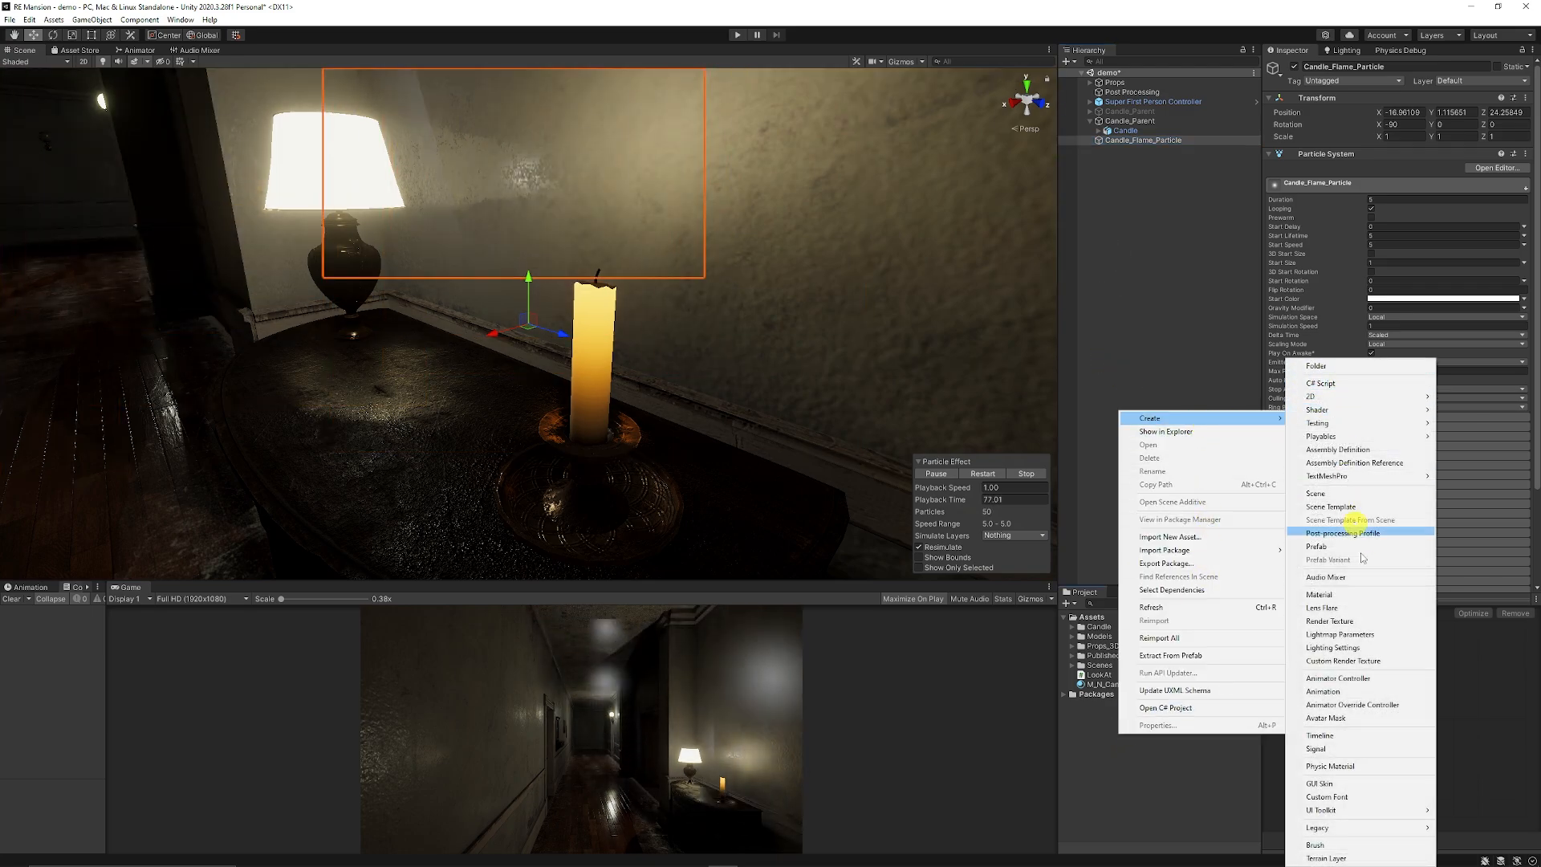
mouse_move(1335, 376)
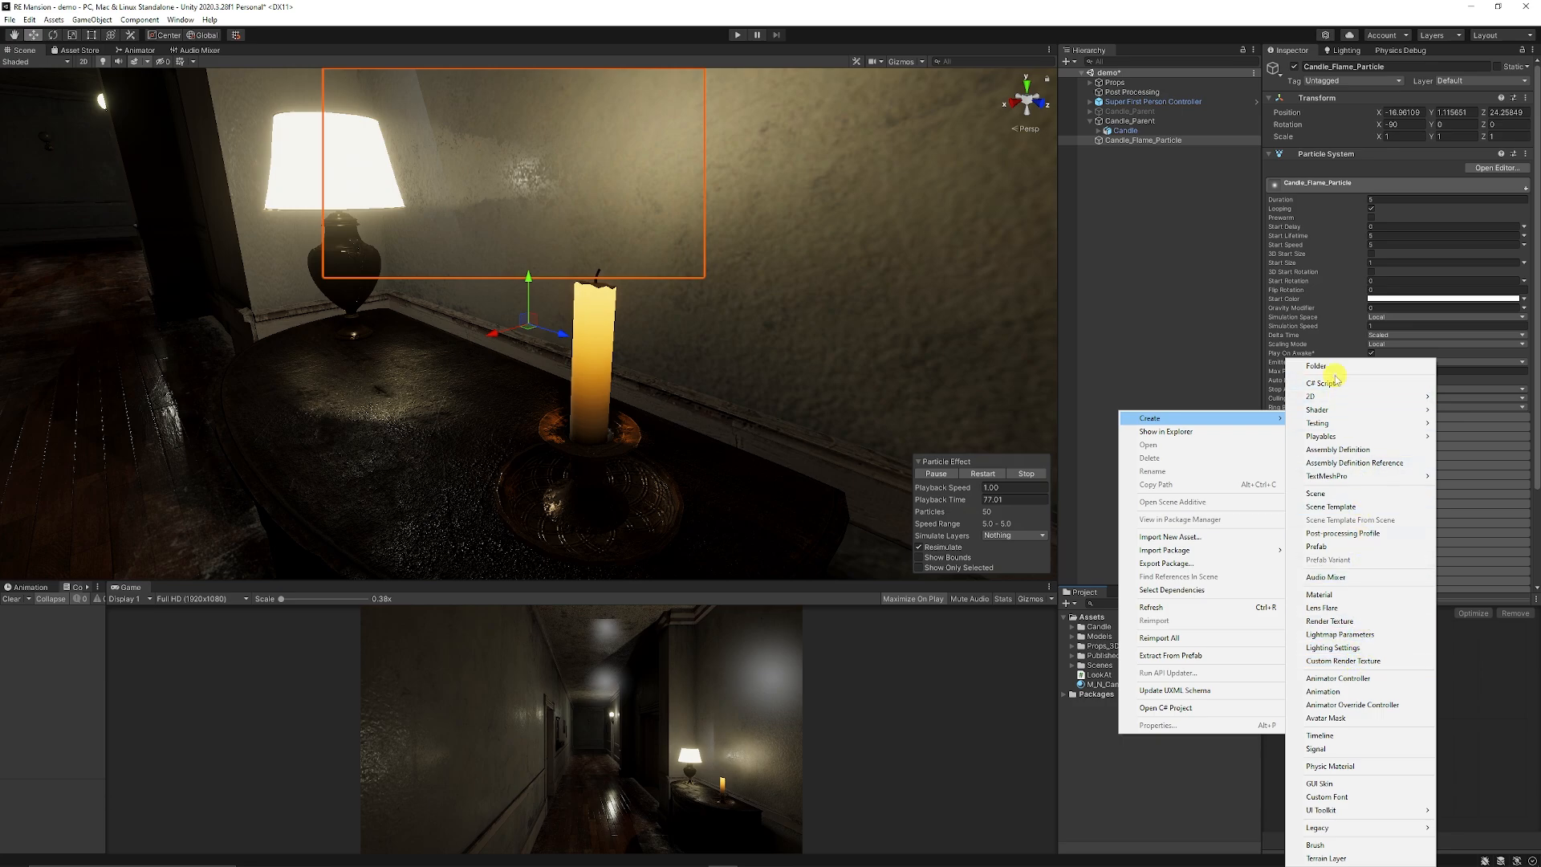
Step: Create a new material named M_N_CandleFlame in the project assets
left_click(1319, 595)
type("M_N_CandleFlame")
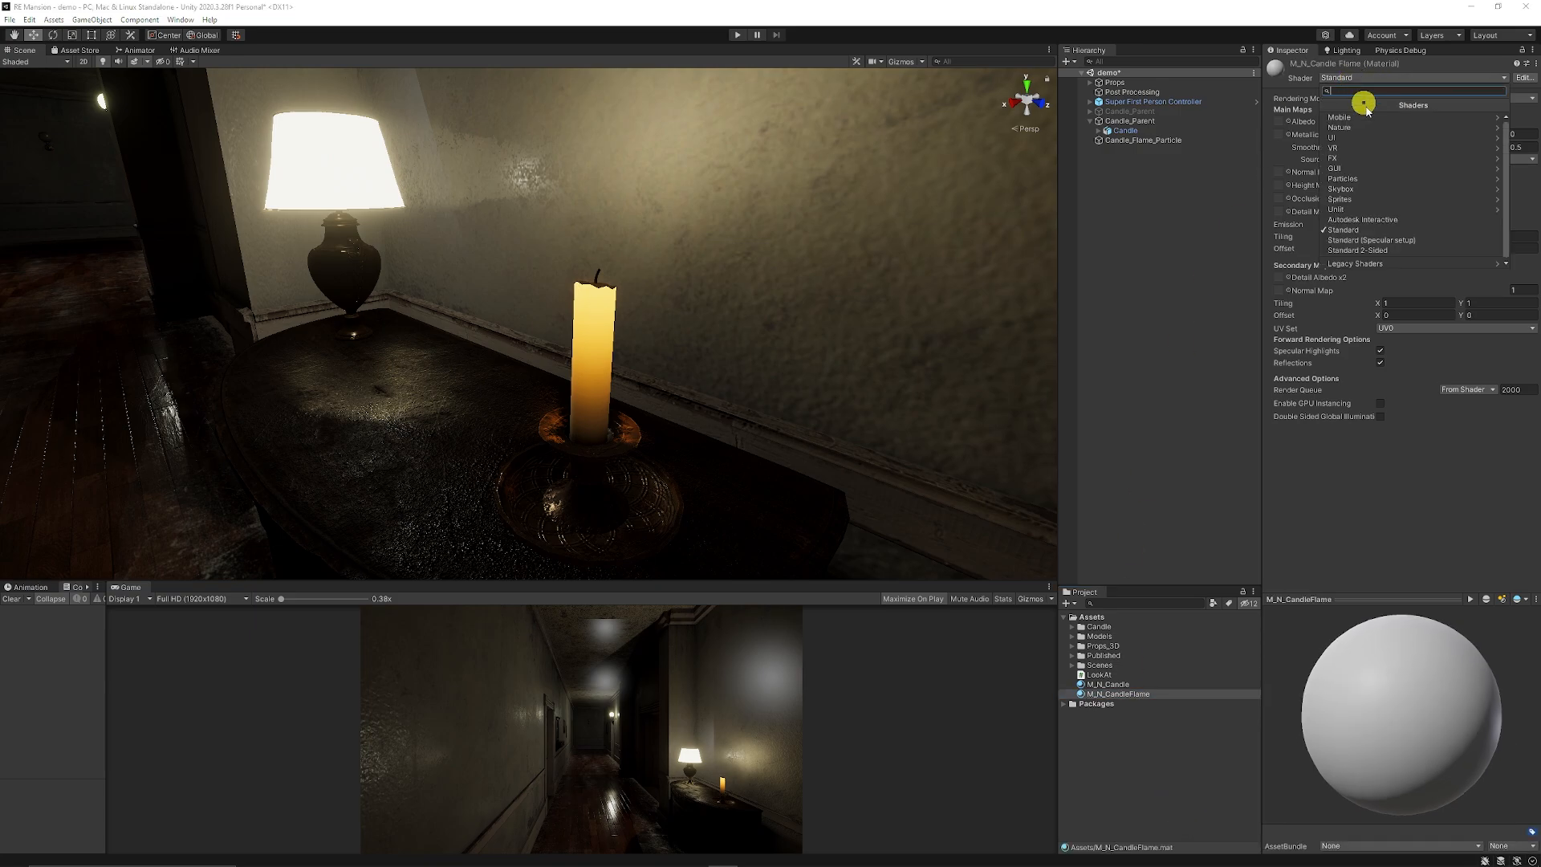
left_click(1342, 178)
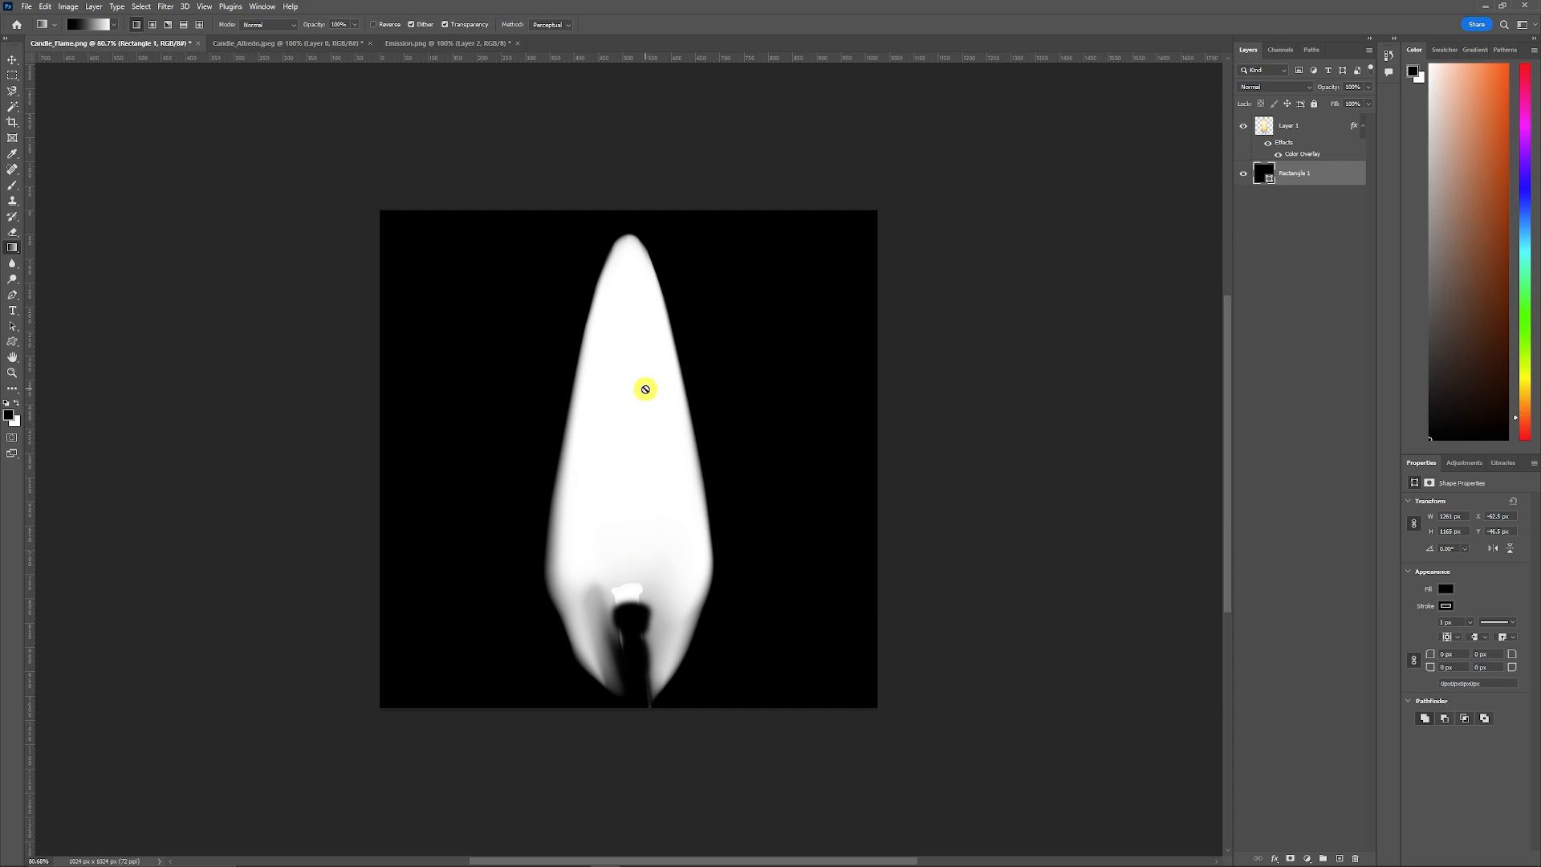
left_click(645, 388)
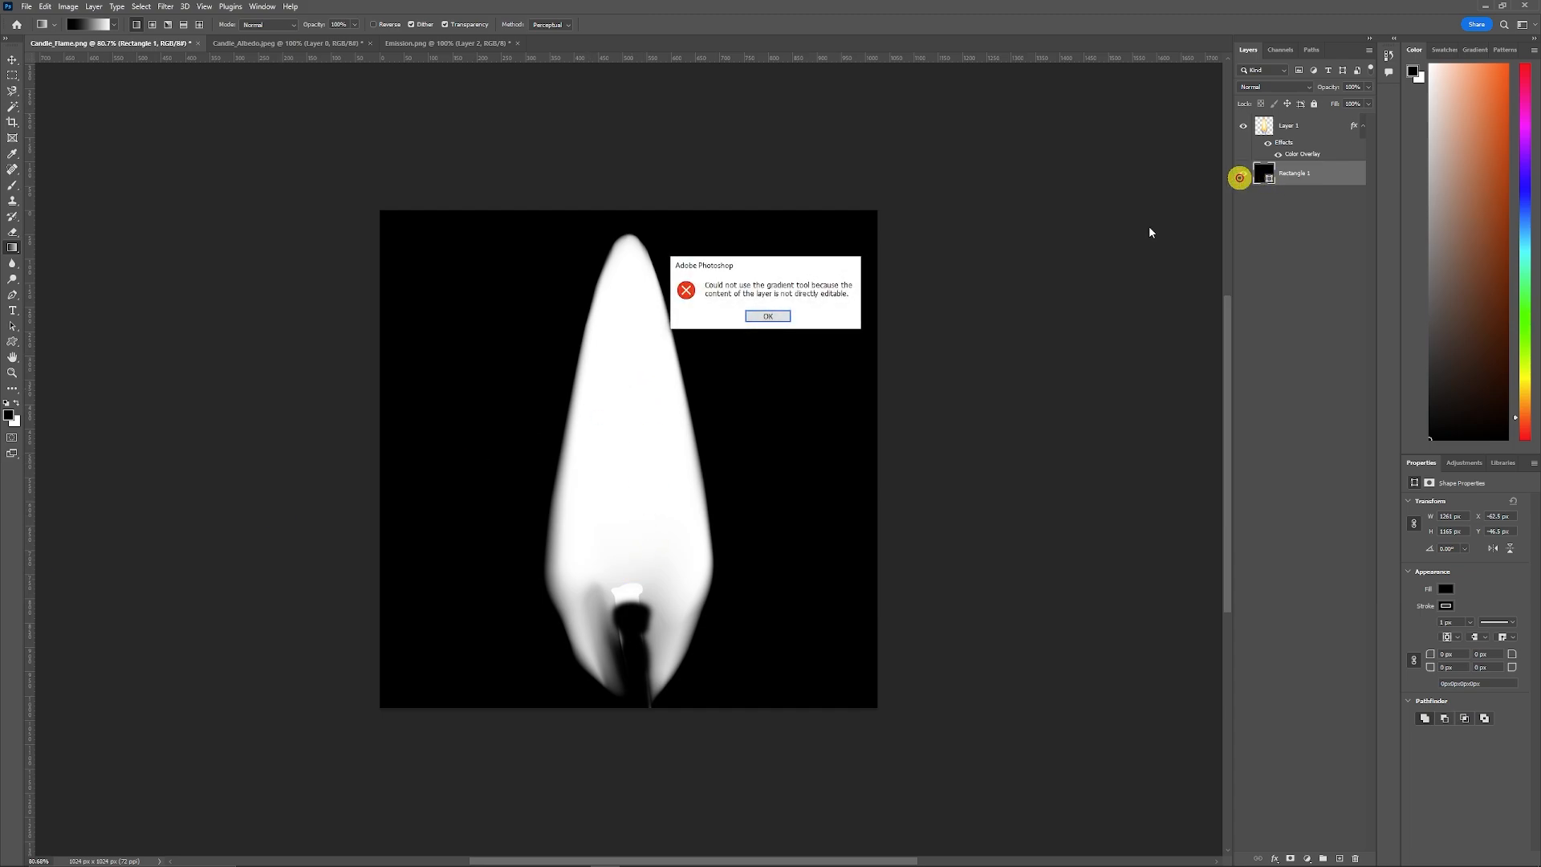
left_click(768, 316)
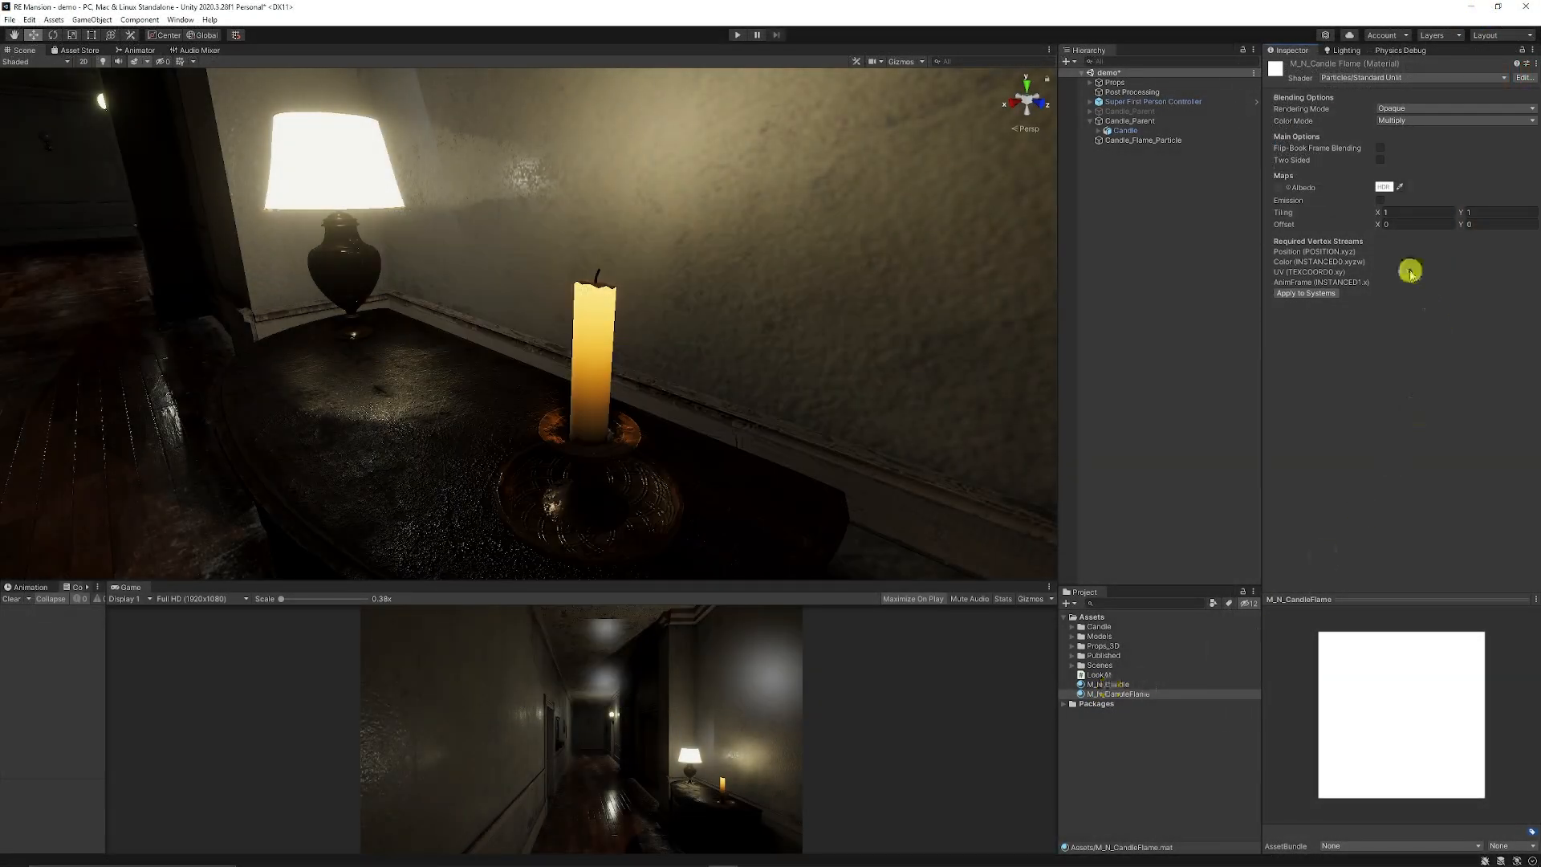
Step: Set M_N_CandleFlame's Rendering Mode and Color Mode both to Additive
left_click(1074, 626)
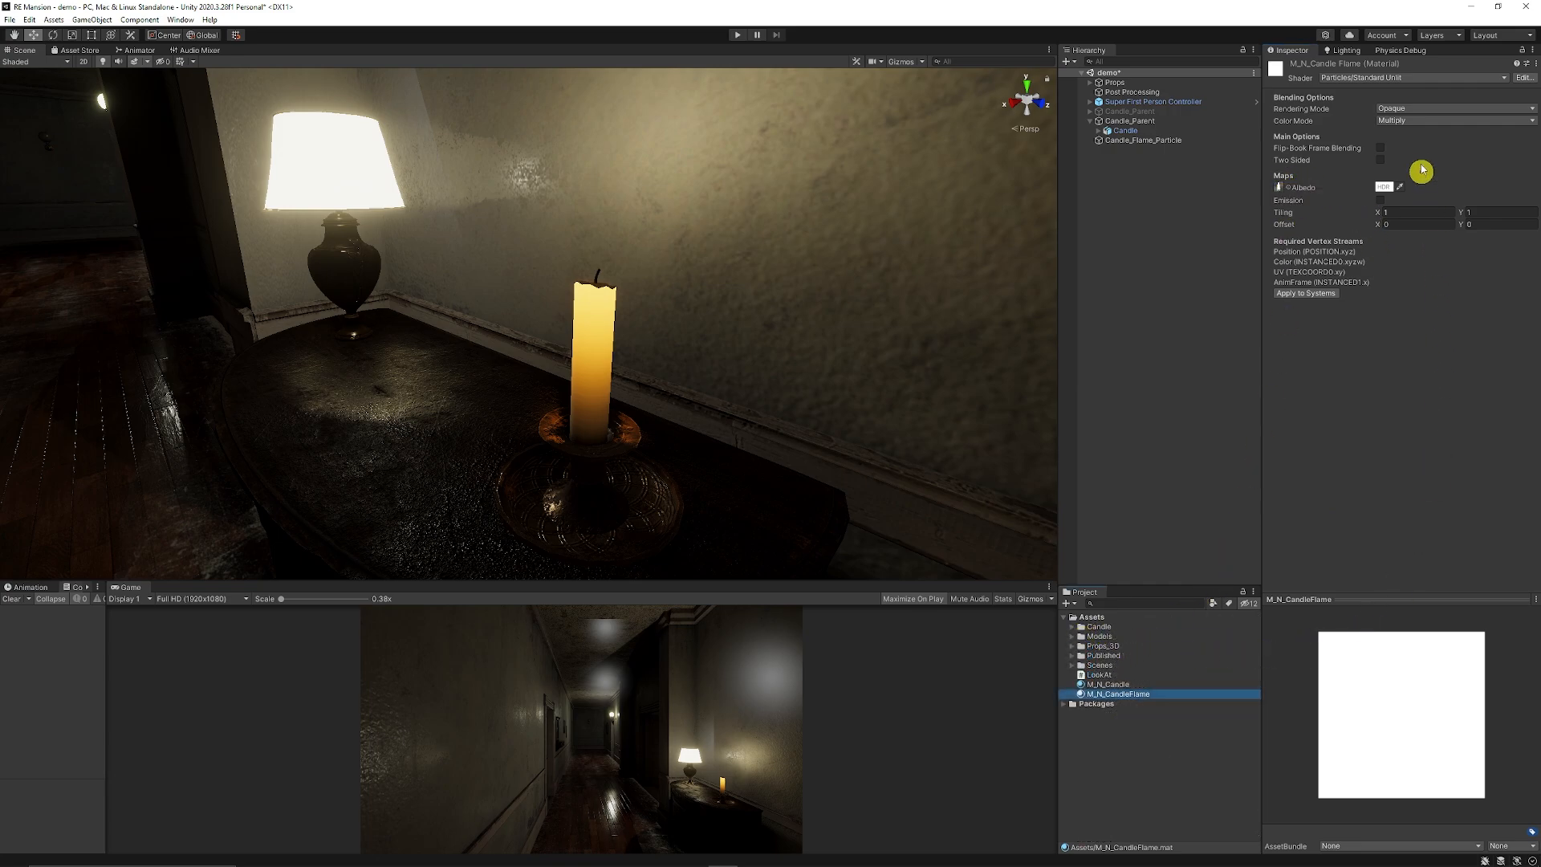
left_click(1453, 107)
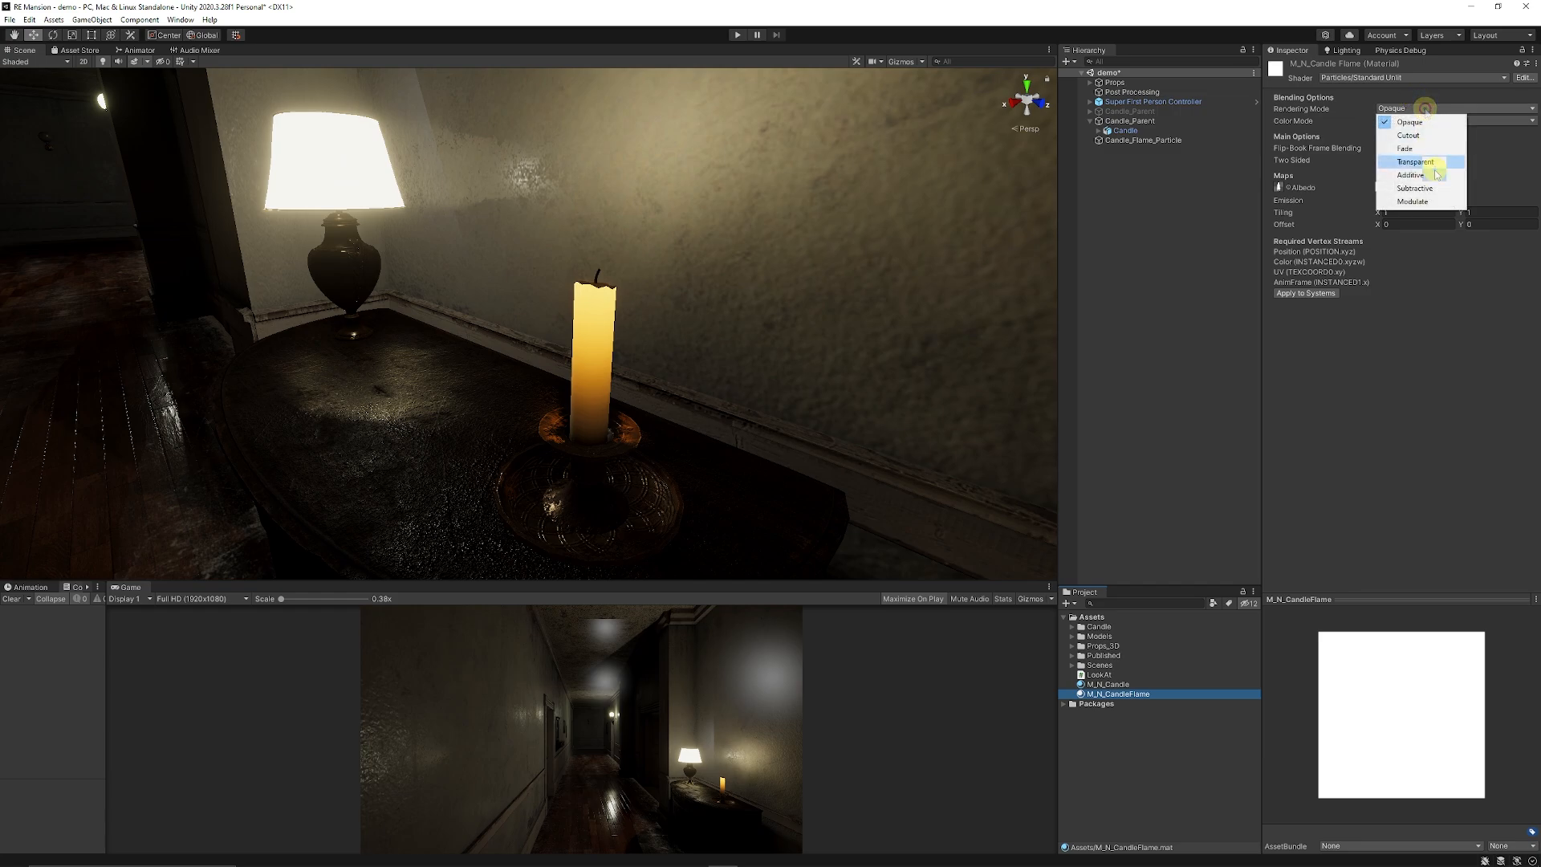
left_click(1410, 175)
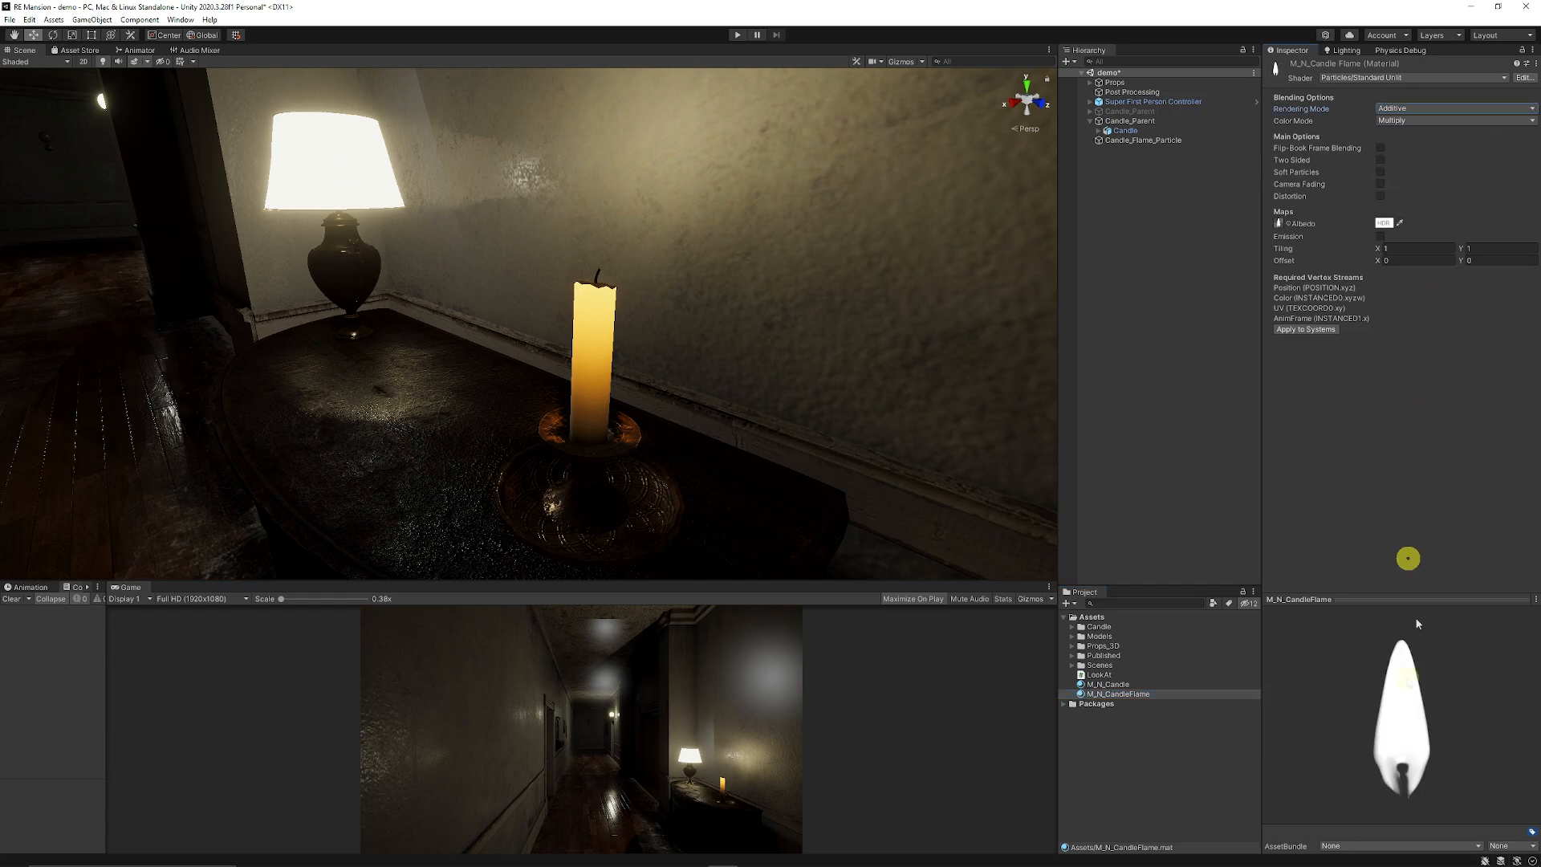
left_click(1455, 120)
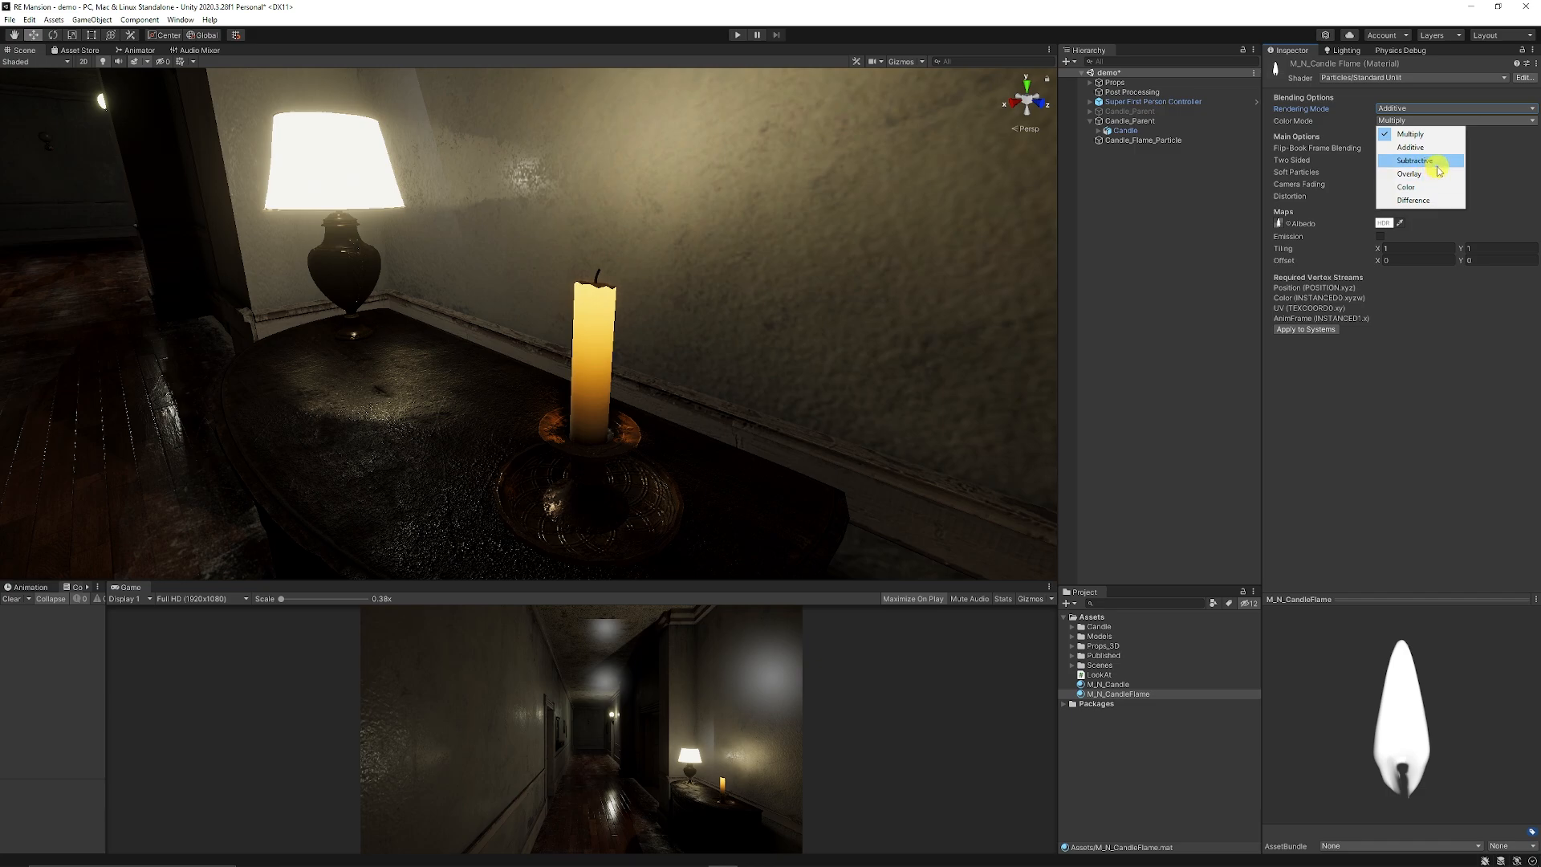
left_click(1410, 147)
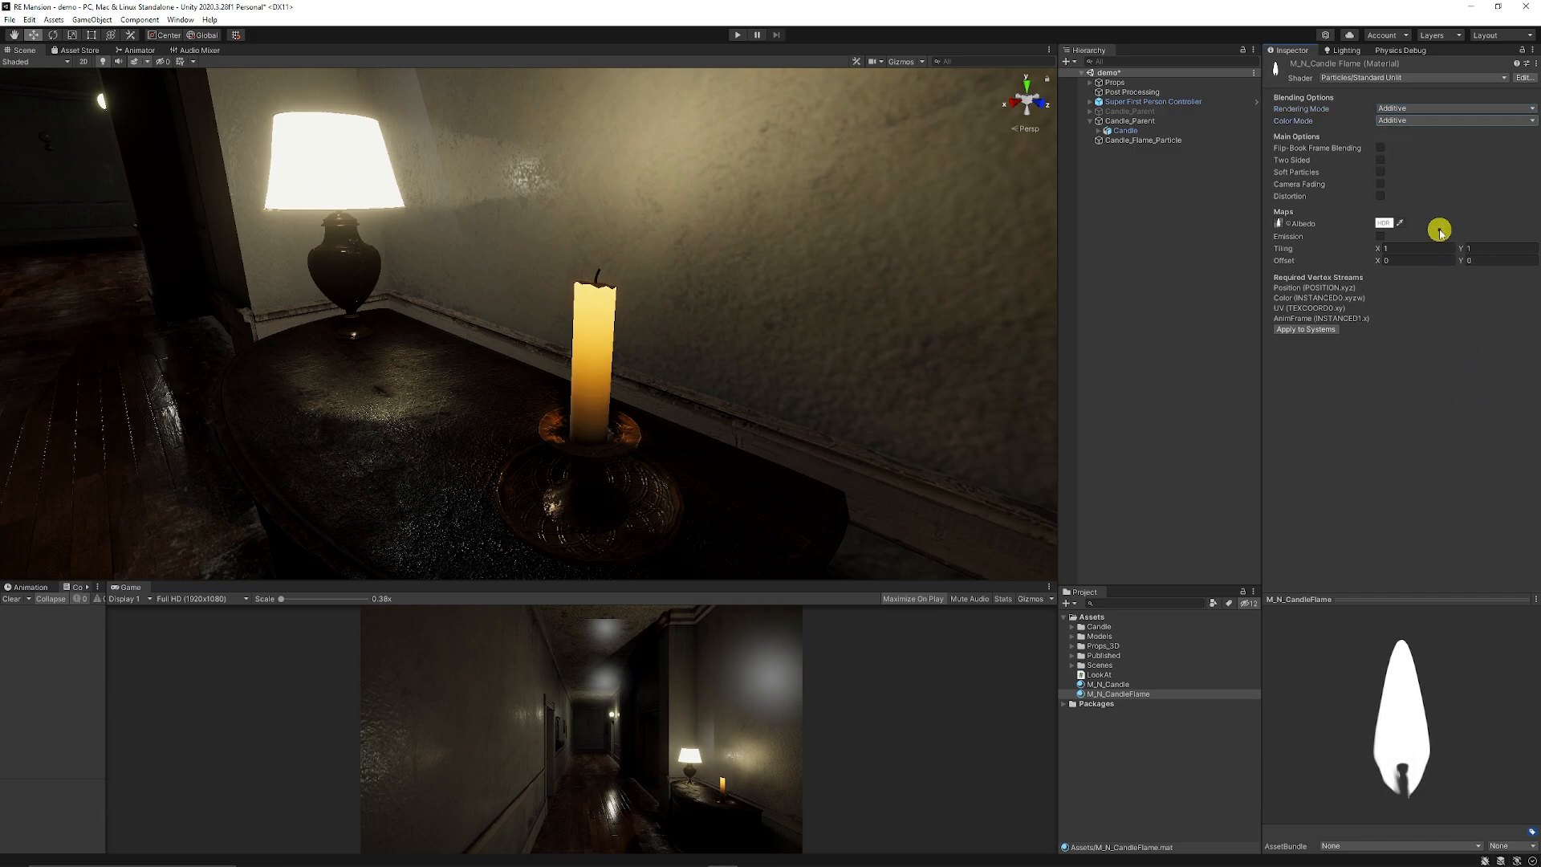
Step: Raise the albedo tint intensity to 2.2 and give it a warm cream colour
left_click(1439, 230)
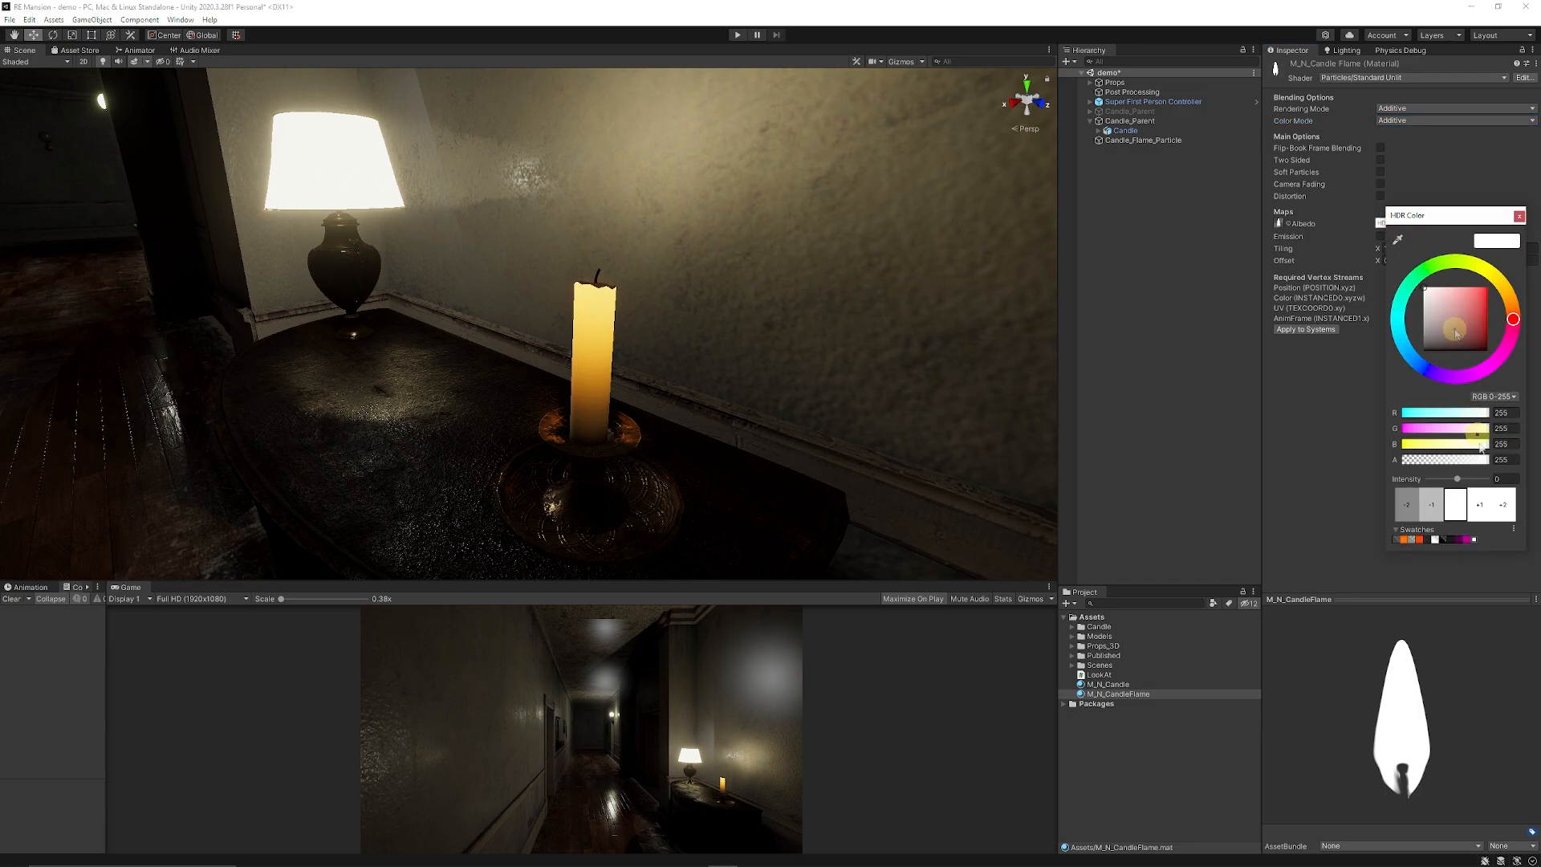
left_click_drag(1478, 480, 1461, 480)
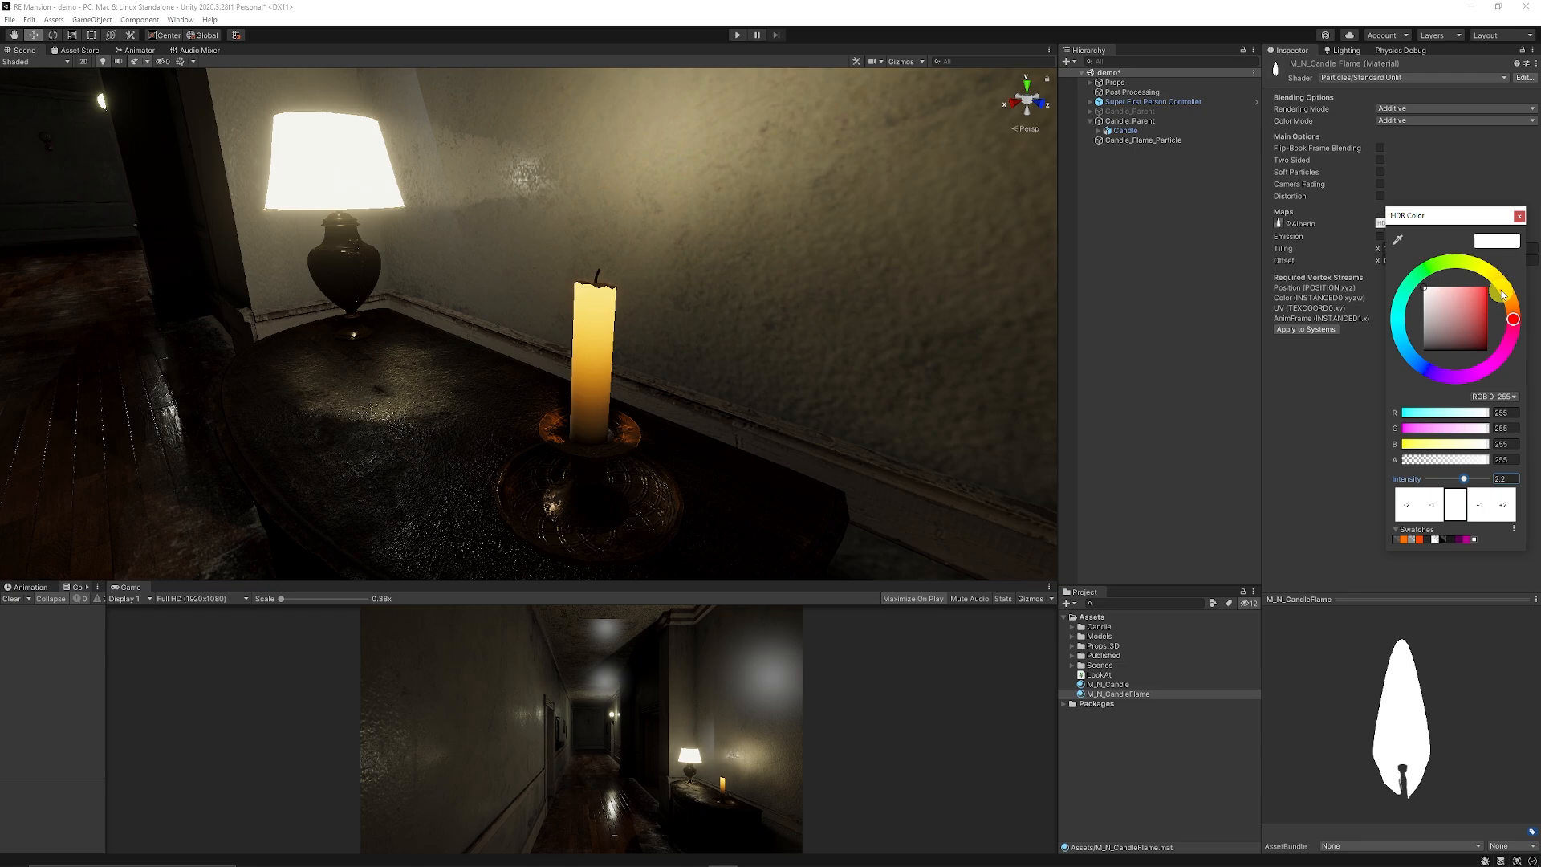
left_click(1450, 303)
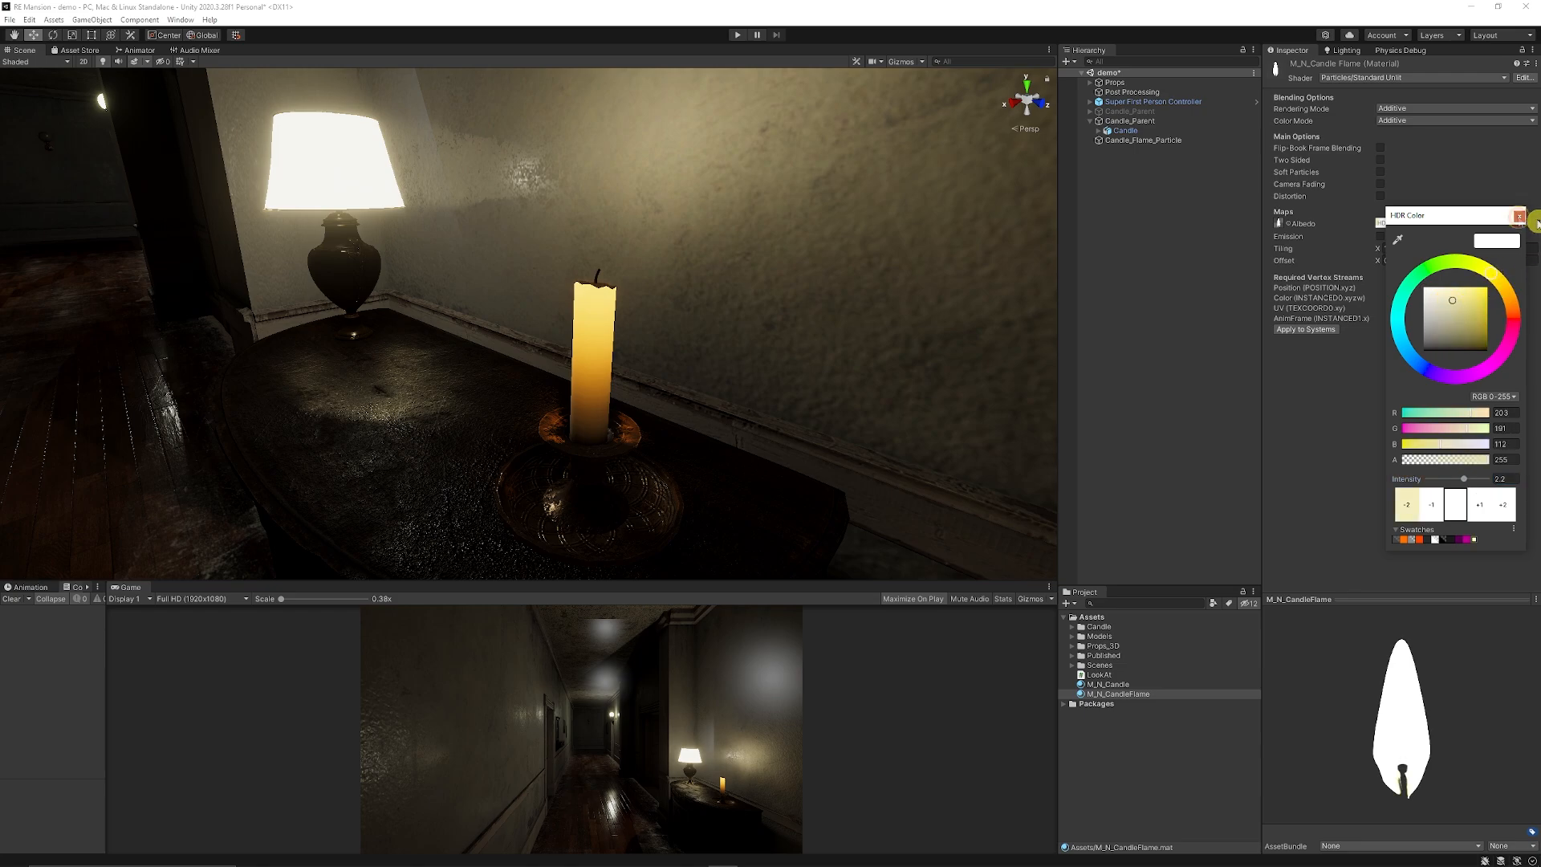
left_click_drag(1461, 445, 1484, 445)
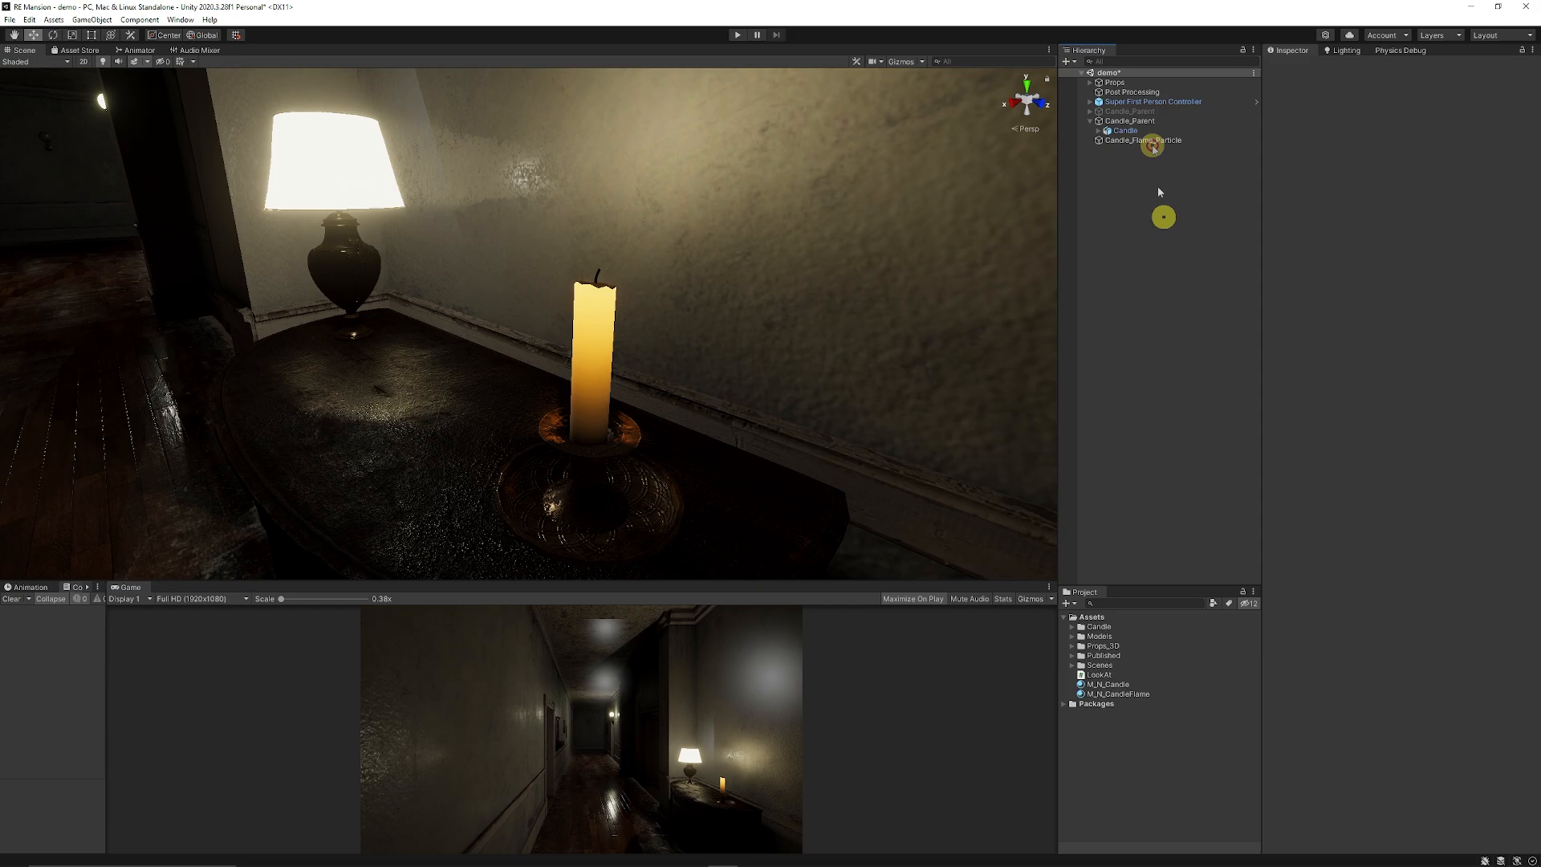
Step: Tune Candle_Flame_Particle's start lifetime/size, low emission rate and Edge shape with tiny radius
left_click(1143, 140)
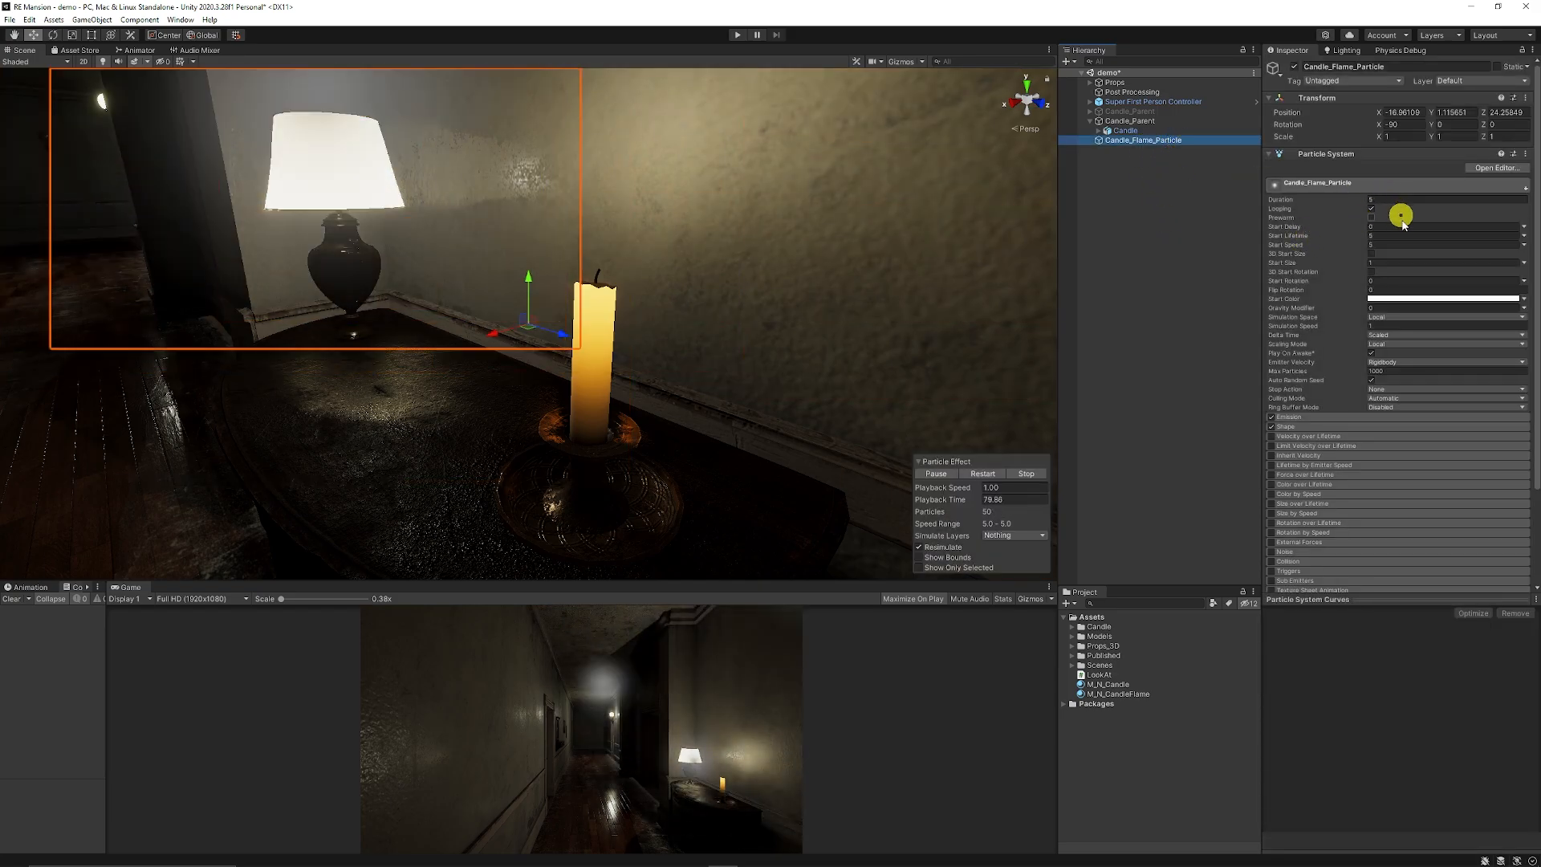
left_click_drag(1400, 227, 1411, 234)
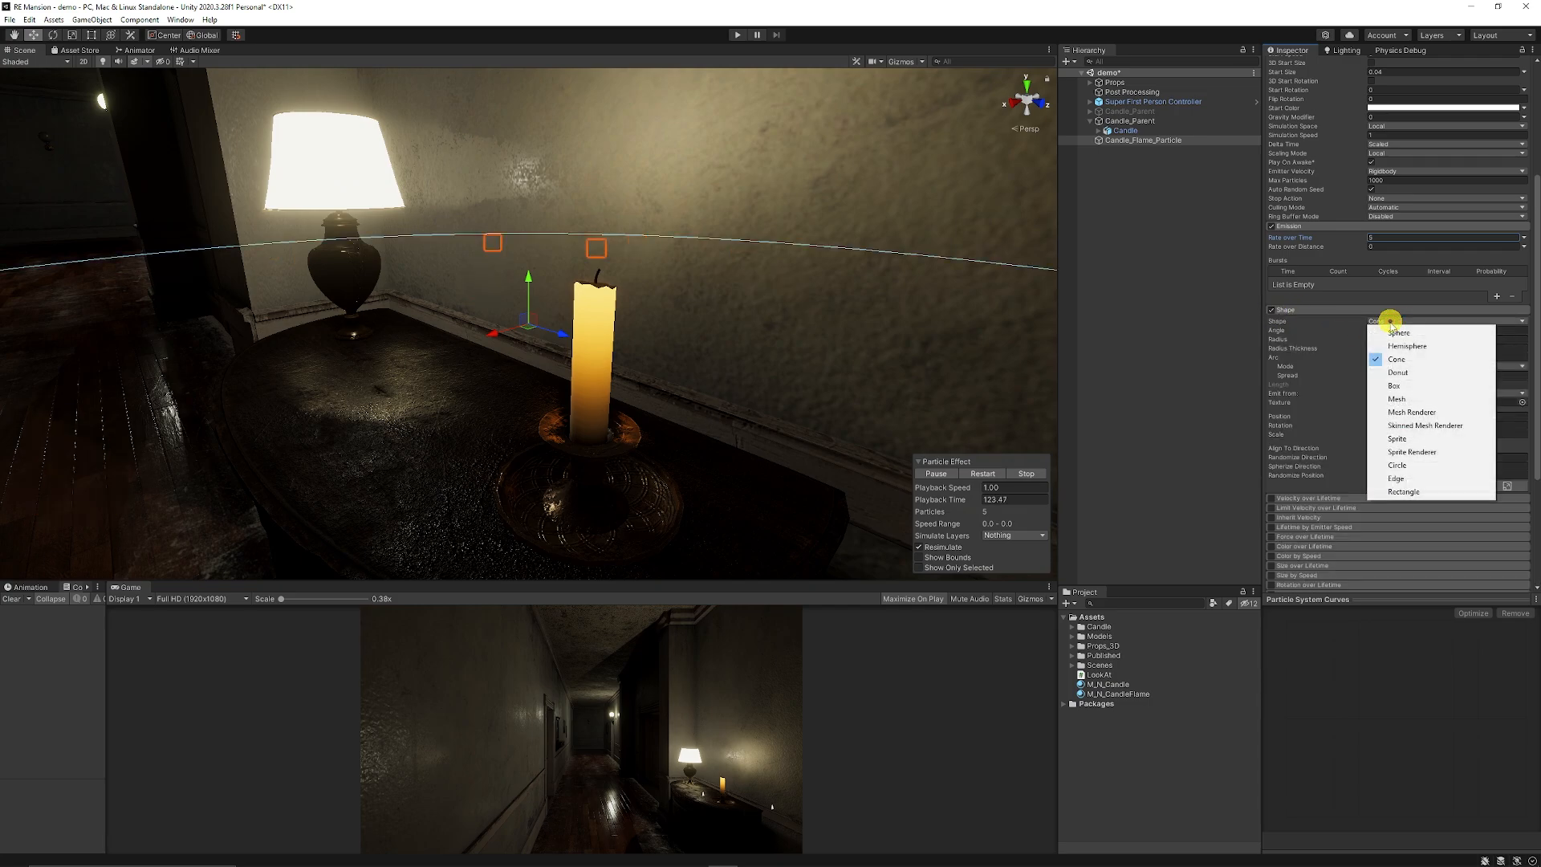
left_click(1395, 478)
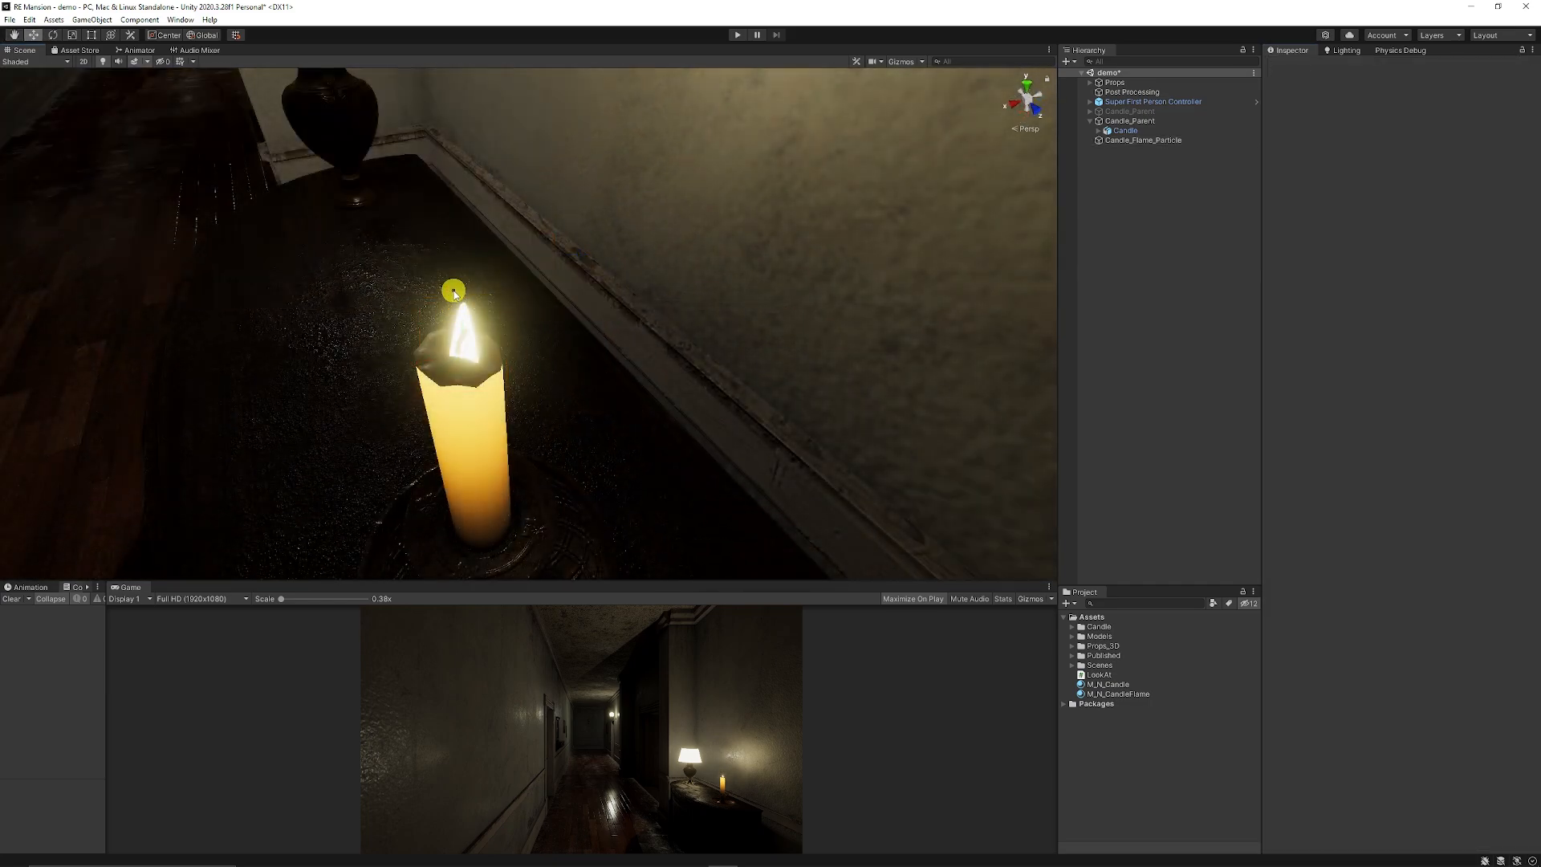
Step: Enable Color over Lifetime with a warm yellow key fading to alpha 0 at the end
left_click(1143, 140)
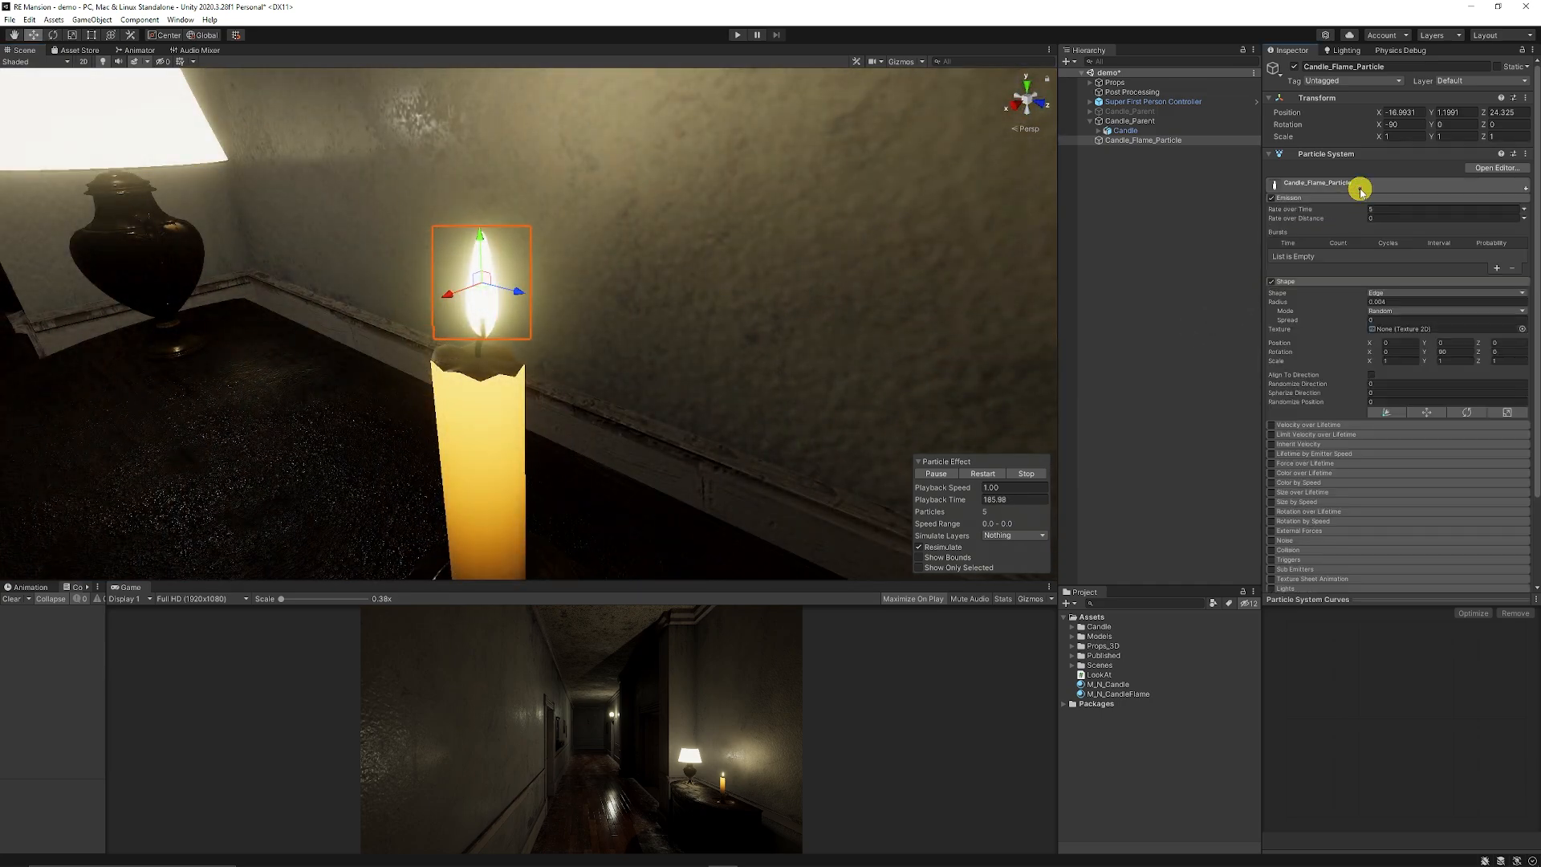
left_click(1271, 472)
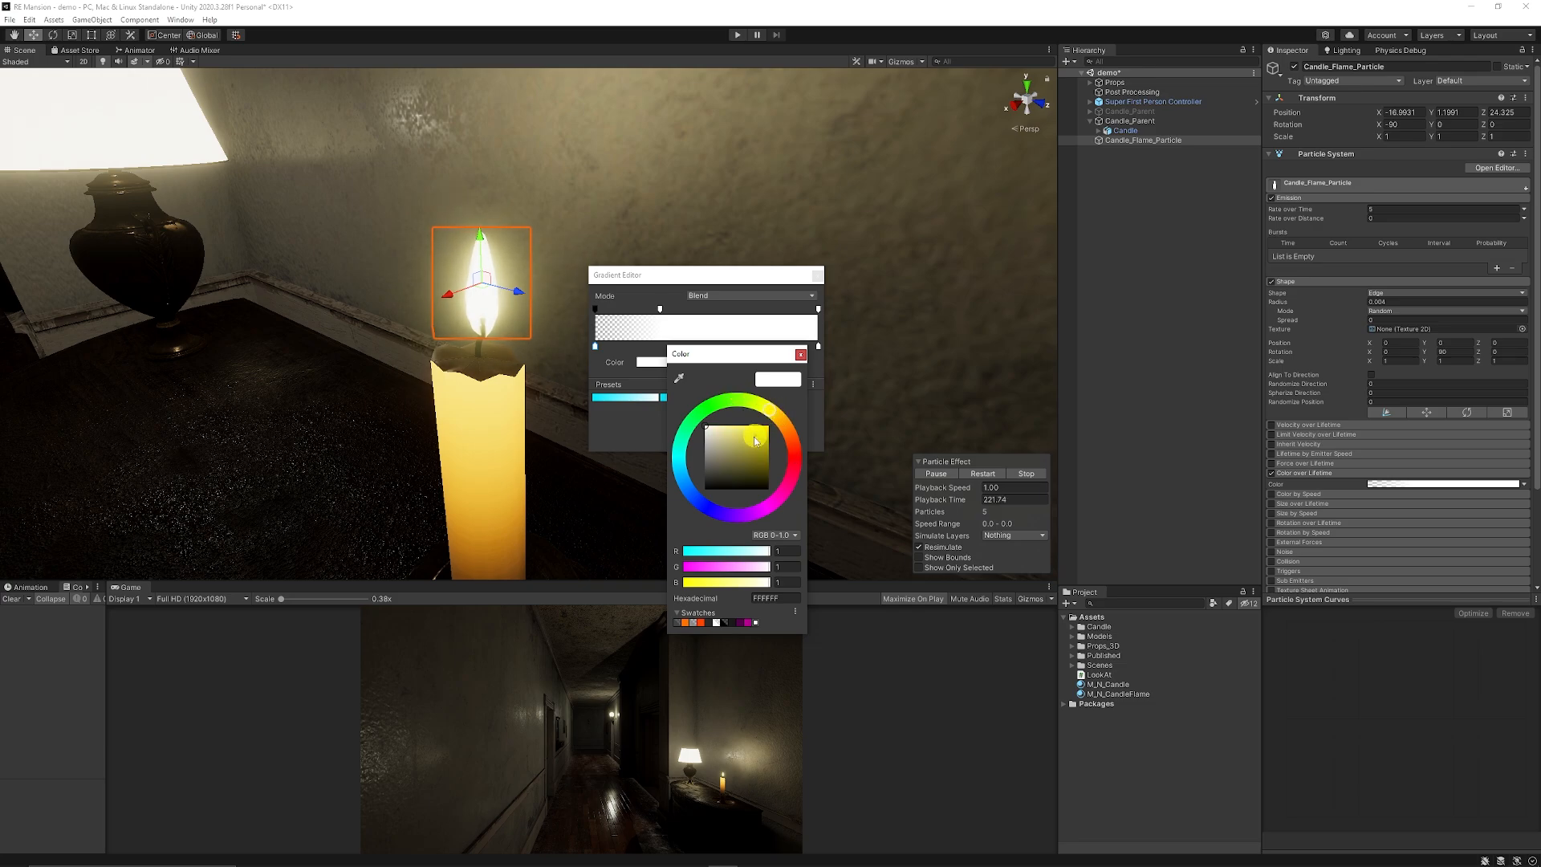
left_click(738, 424)
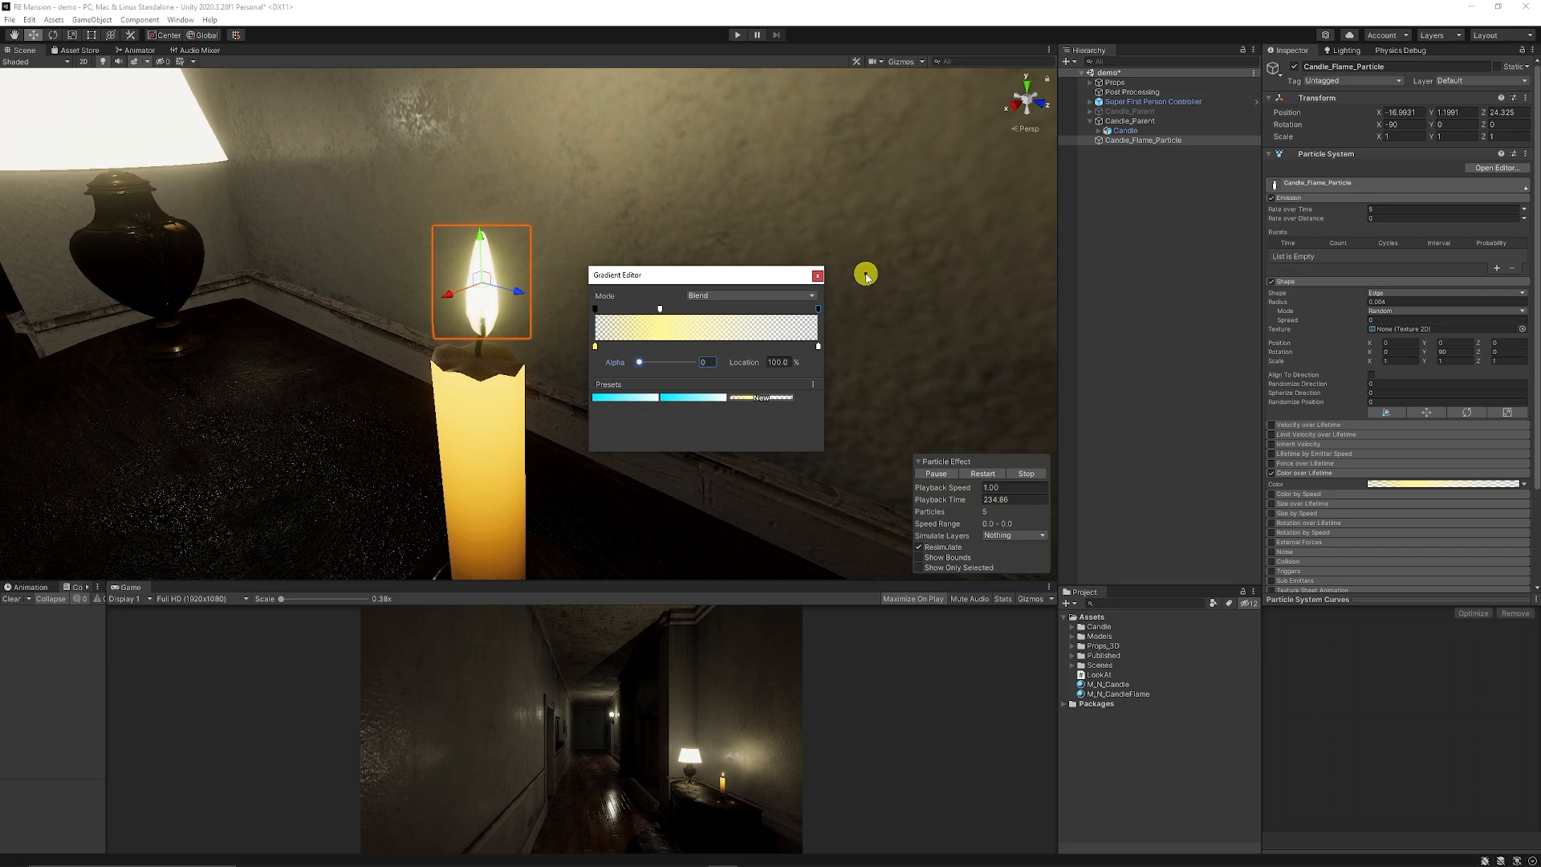
left_click(817, 274)
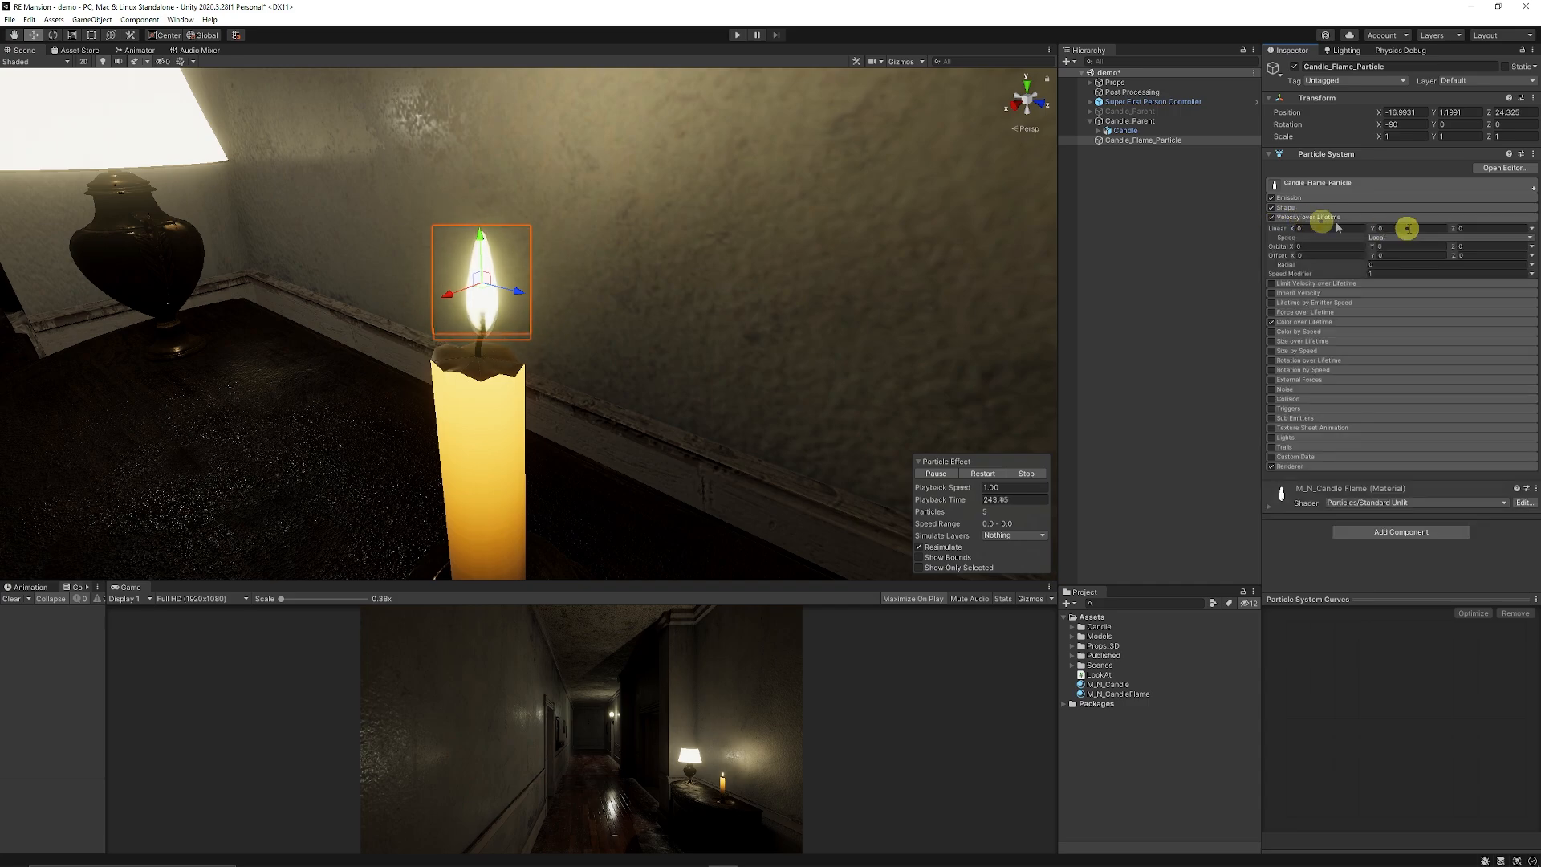
Step: Enable Velocity over Lifetime with a small Linear Y value so the flame drifts upward
left_click(1527, 228)
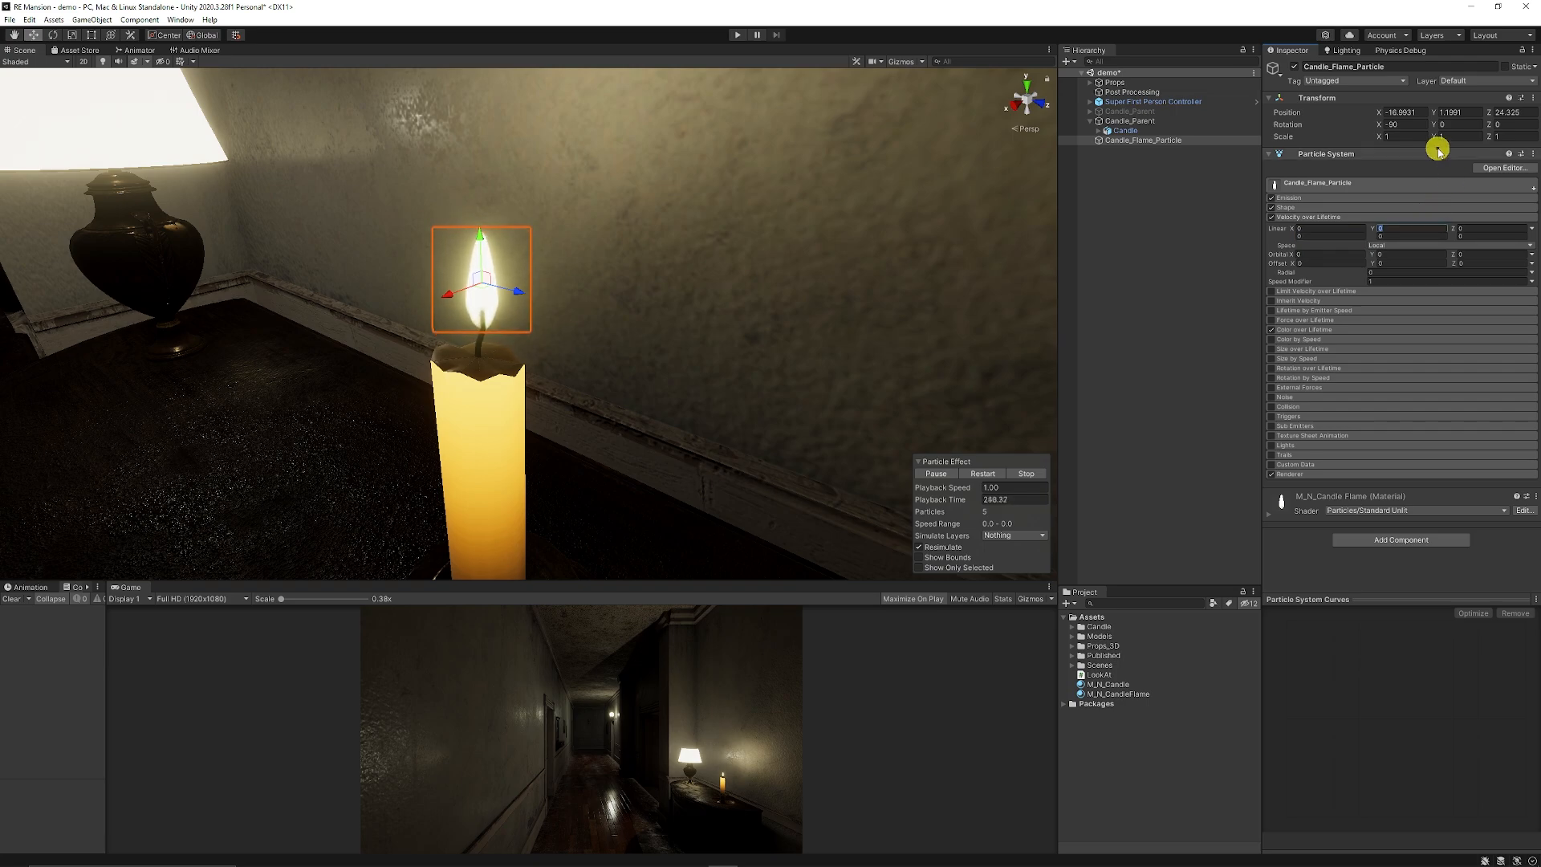
type("0.0")
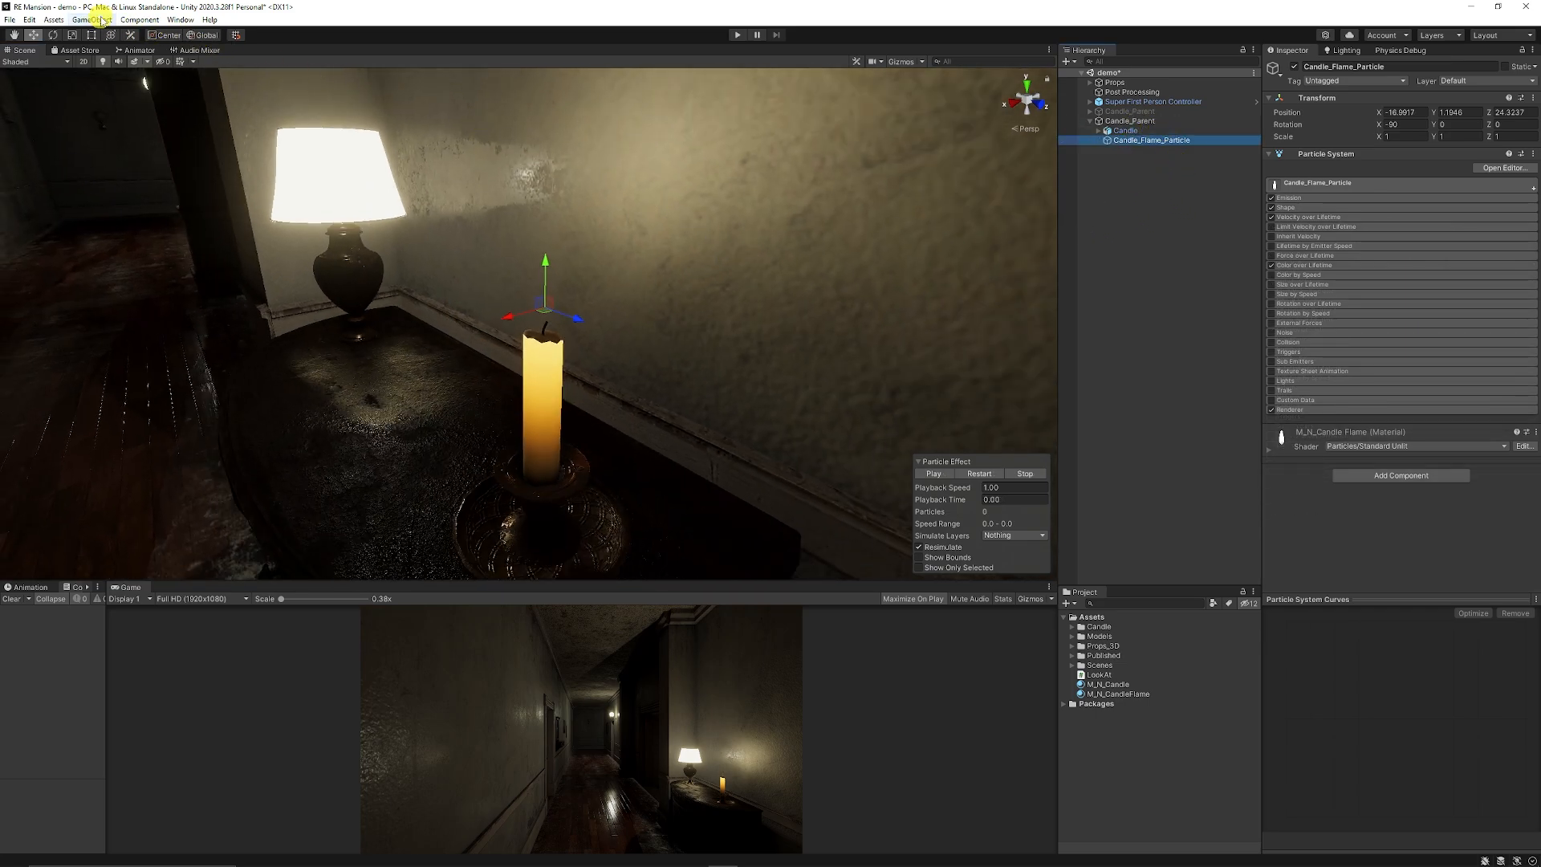
Step: Add a new Point Light to the scene and give it a warm colour tint
left_click(91, 19)
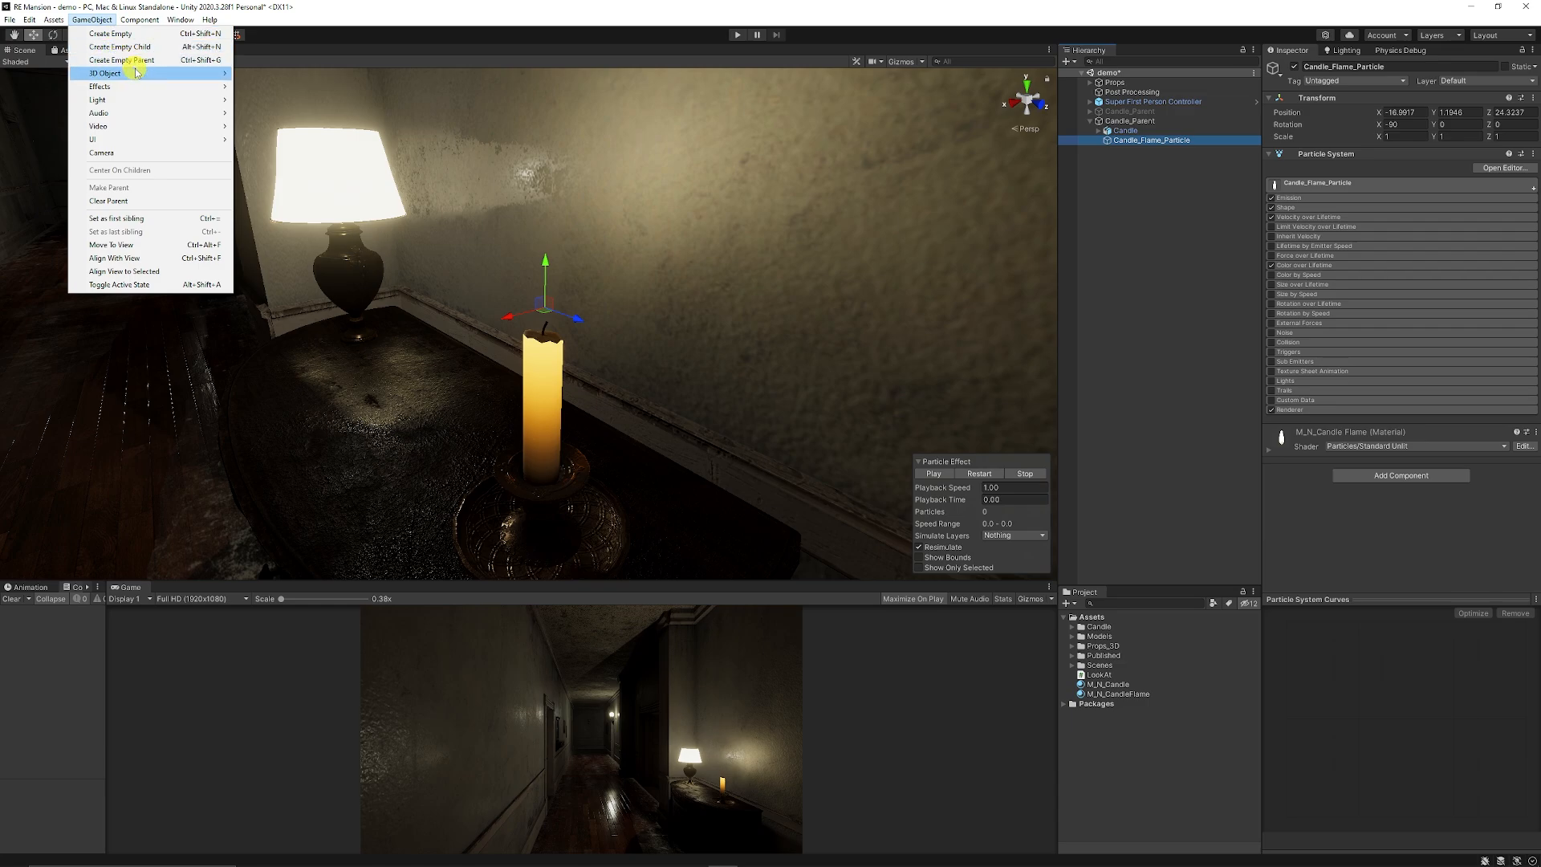
mouse_move(97, 99)
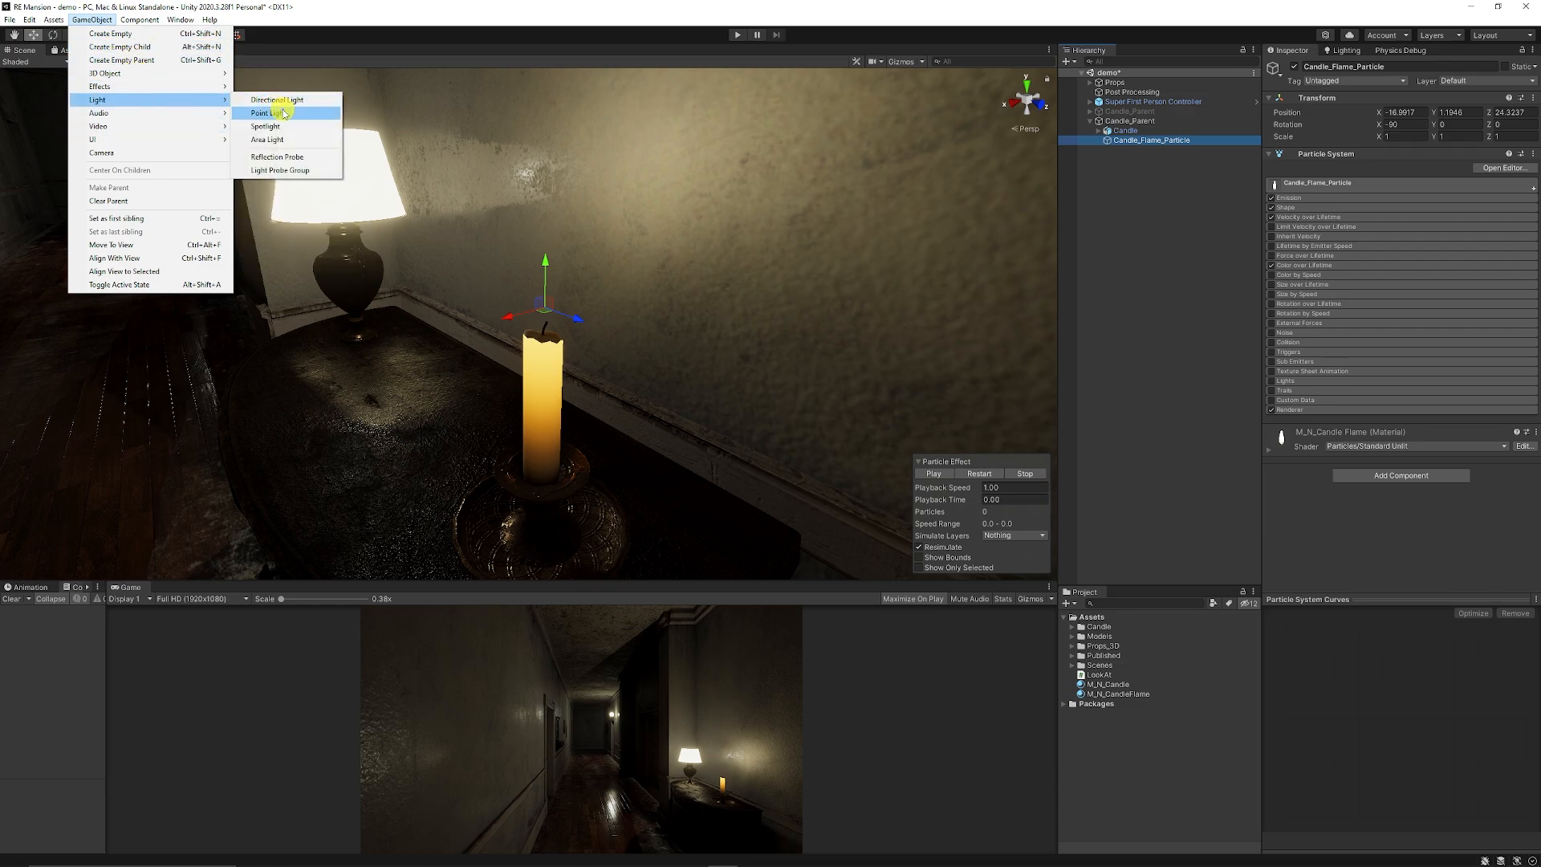
left_click(262, 113)
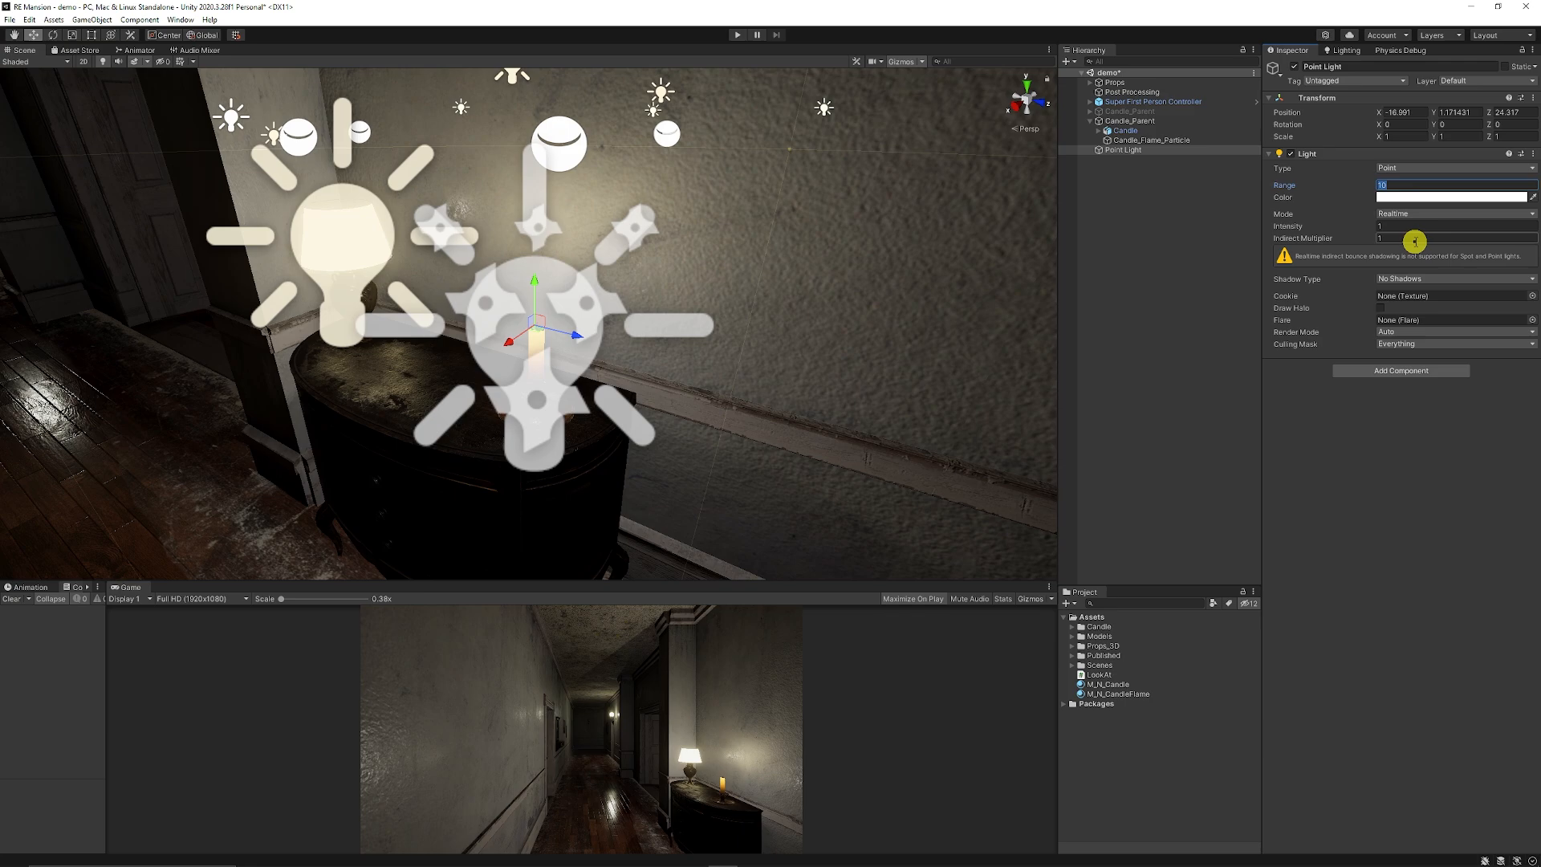
left_click(1453, 197)
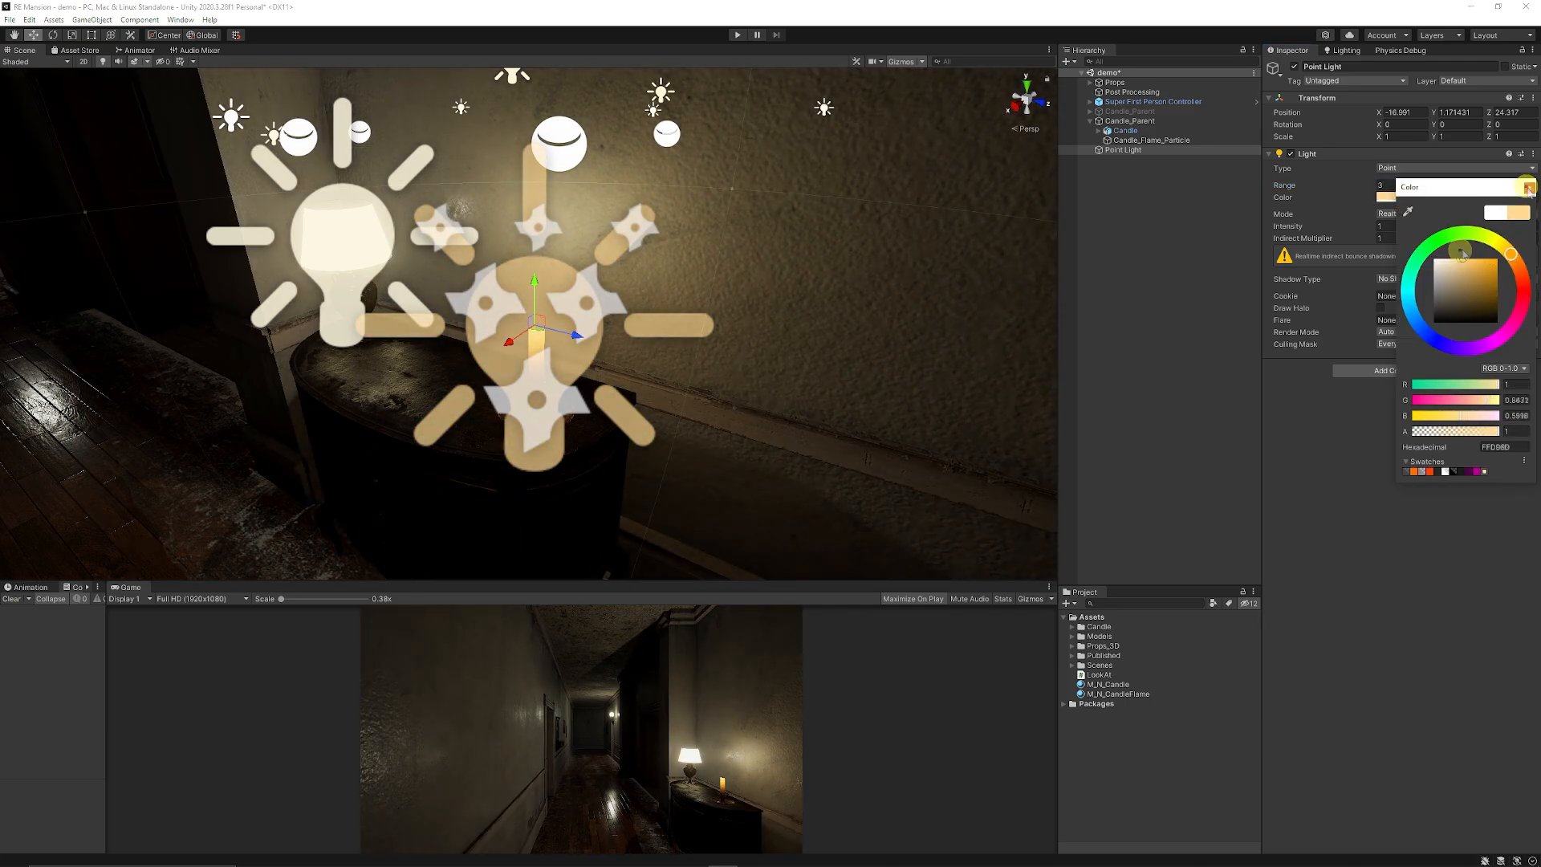
left_click(1140, 151)
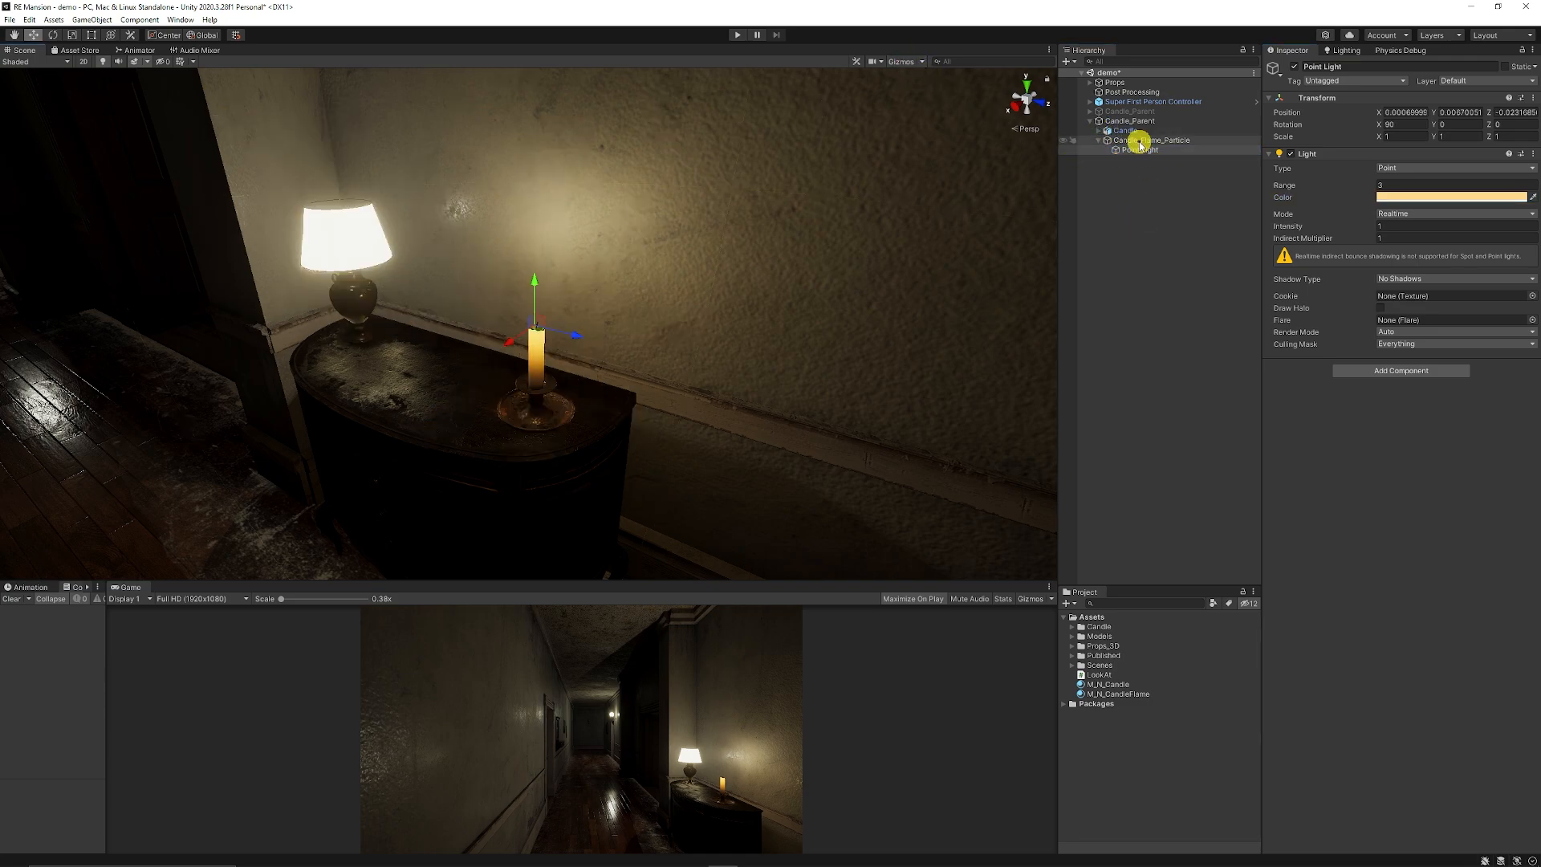
Step: Select Candle_Flame_Particle, play the flame preview and select the M_N_CandleFlame material
left_click(1152, 140)
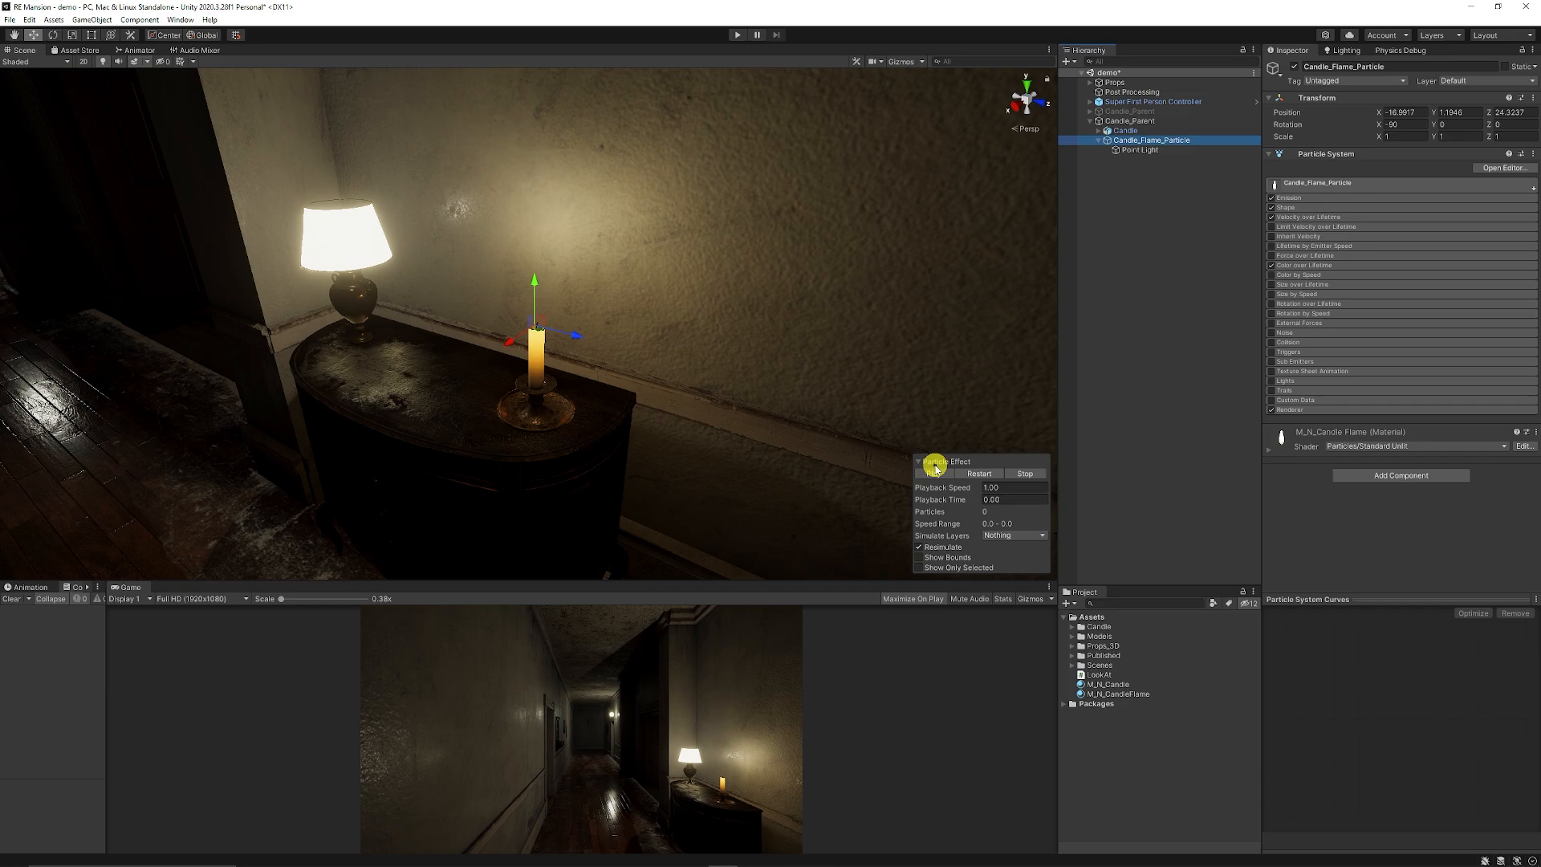
left_click(935, 472)
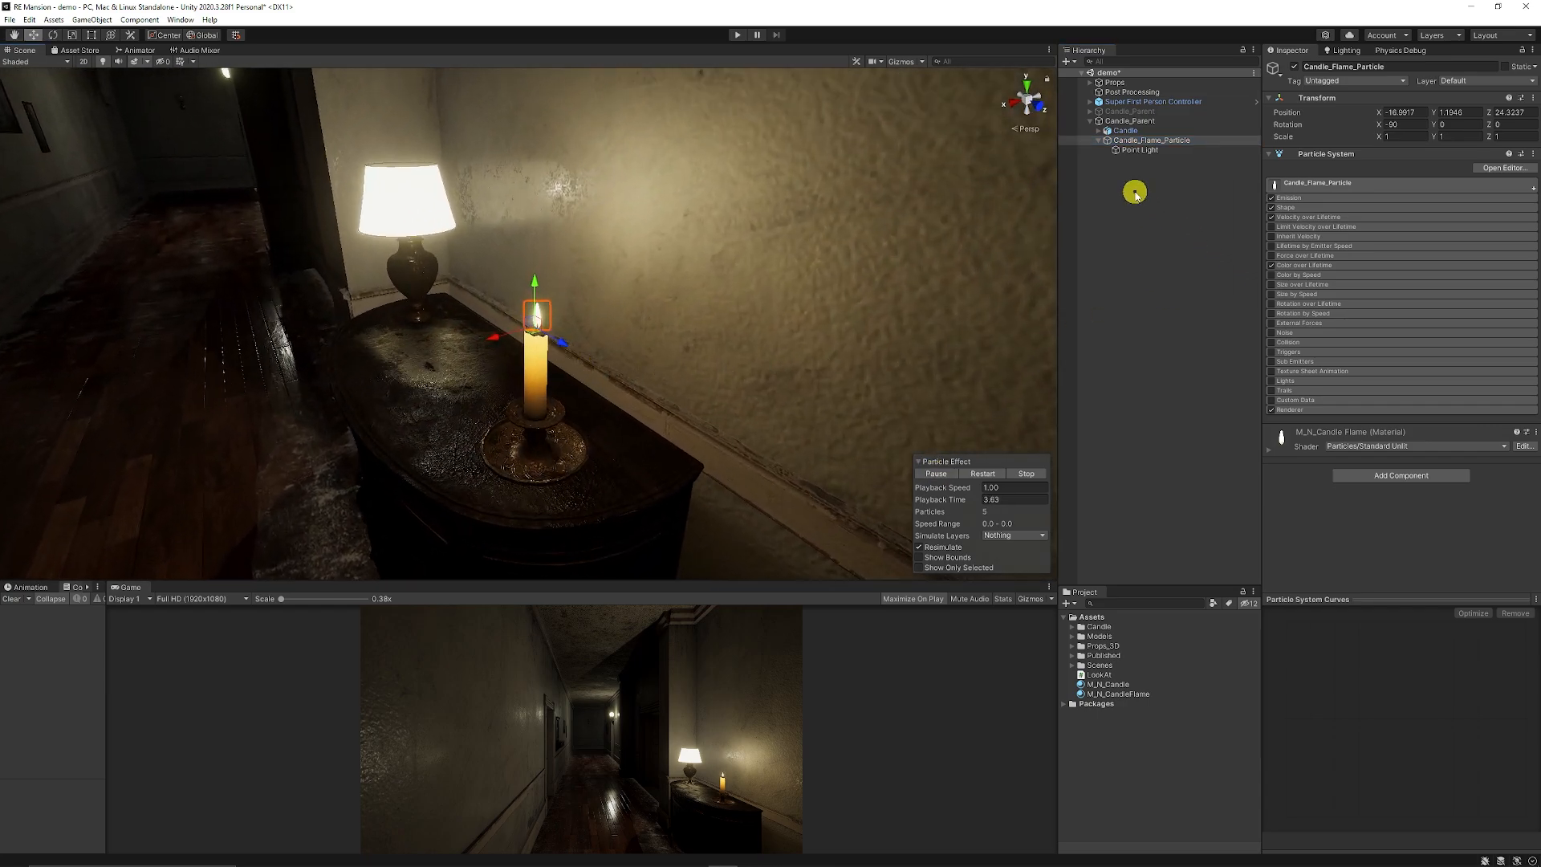
left_click(1118, 694)
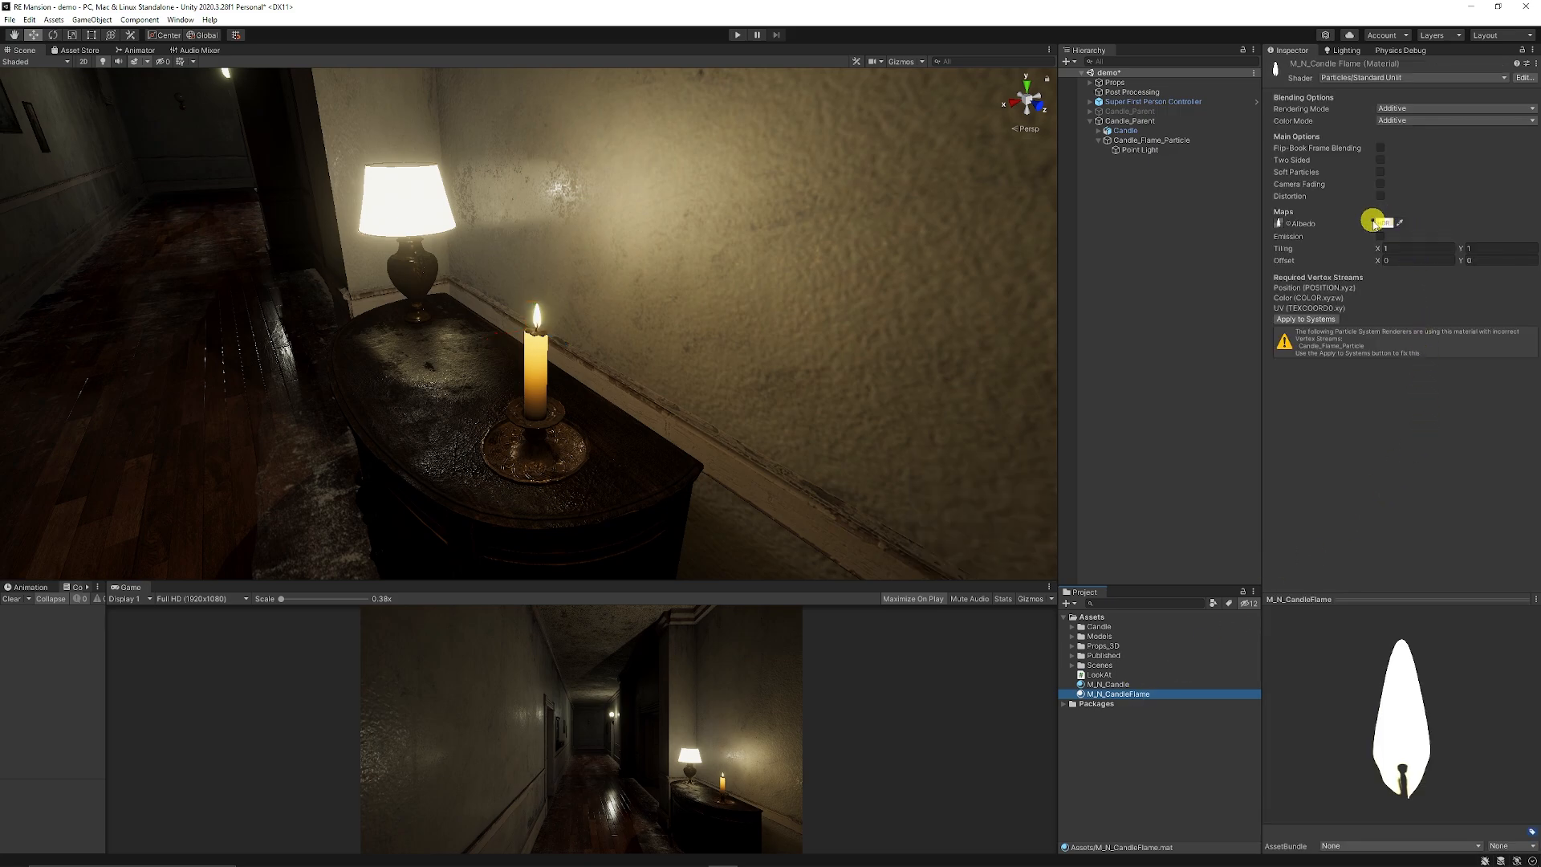
Step: Set the M_N_CandleFlame albedo to a warm golden hue with raised HDR intensity
left_click(1414, 223)
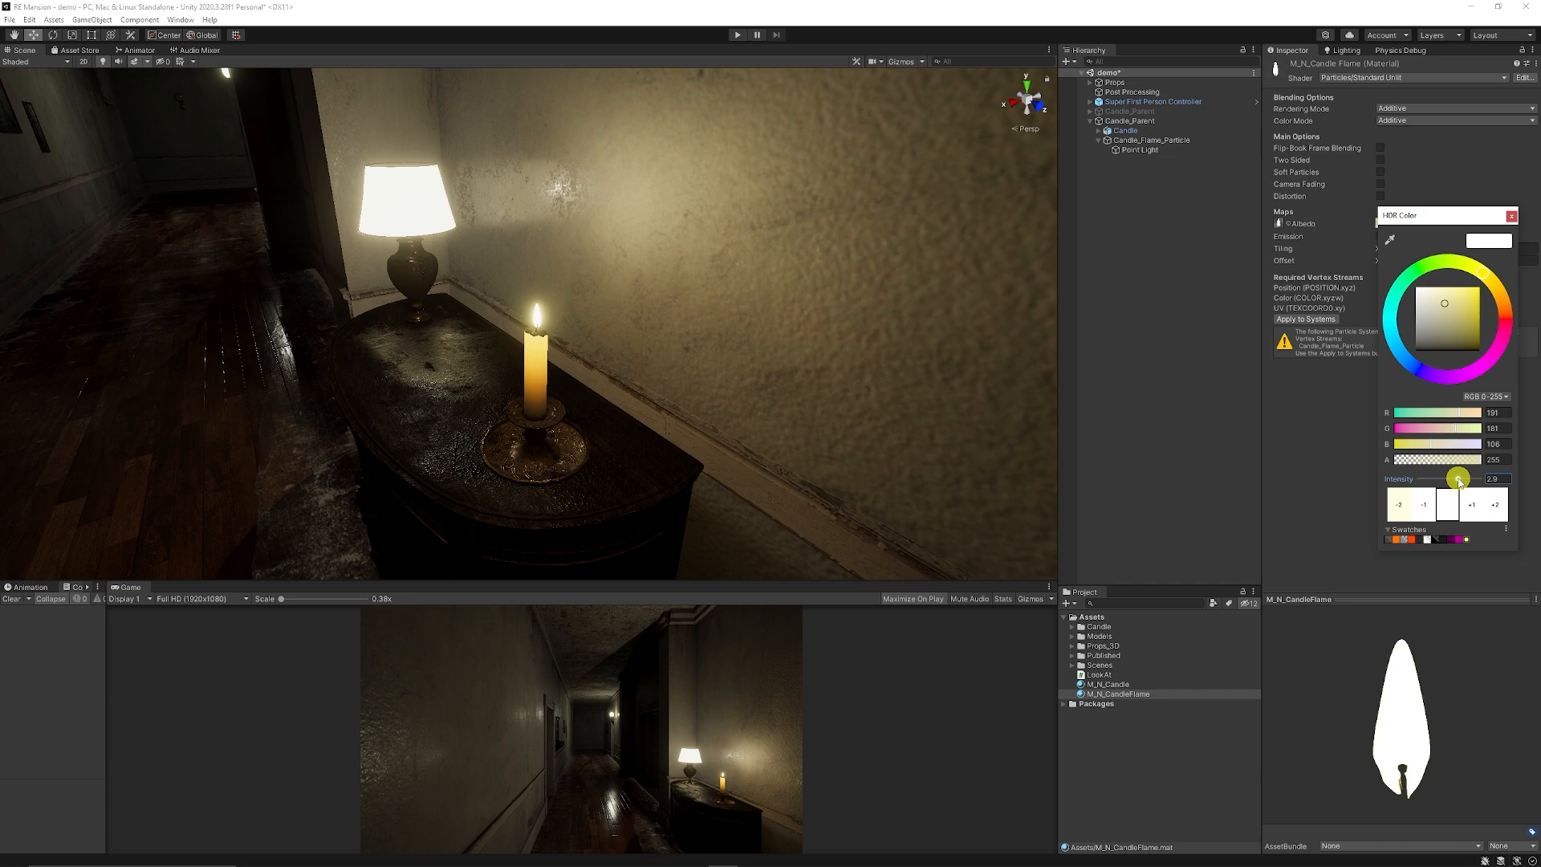
left_click_drag(1459, 478, 1455, 479)
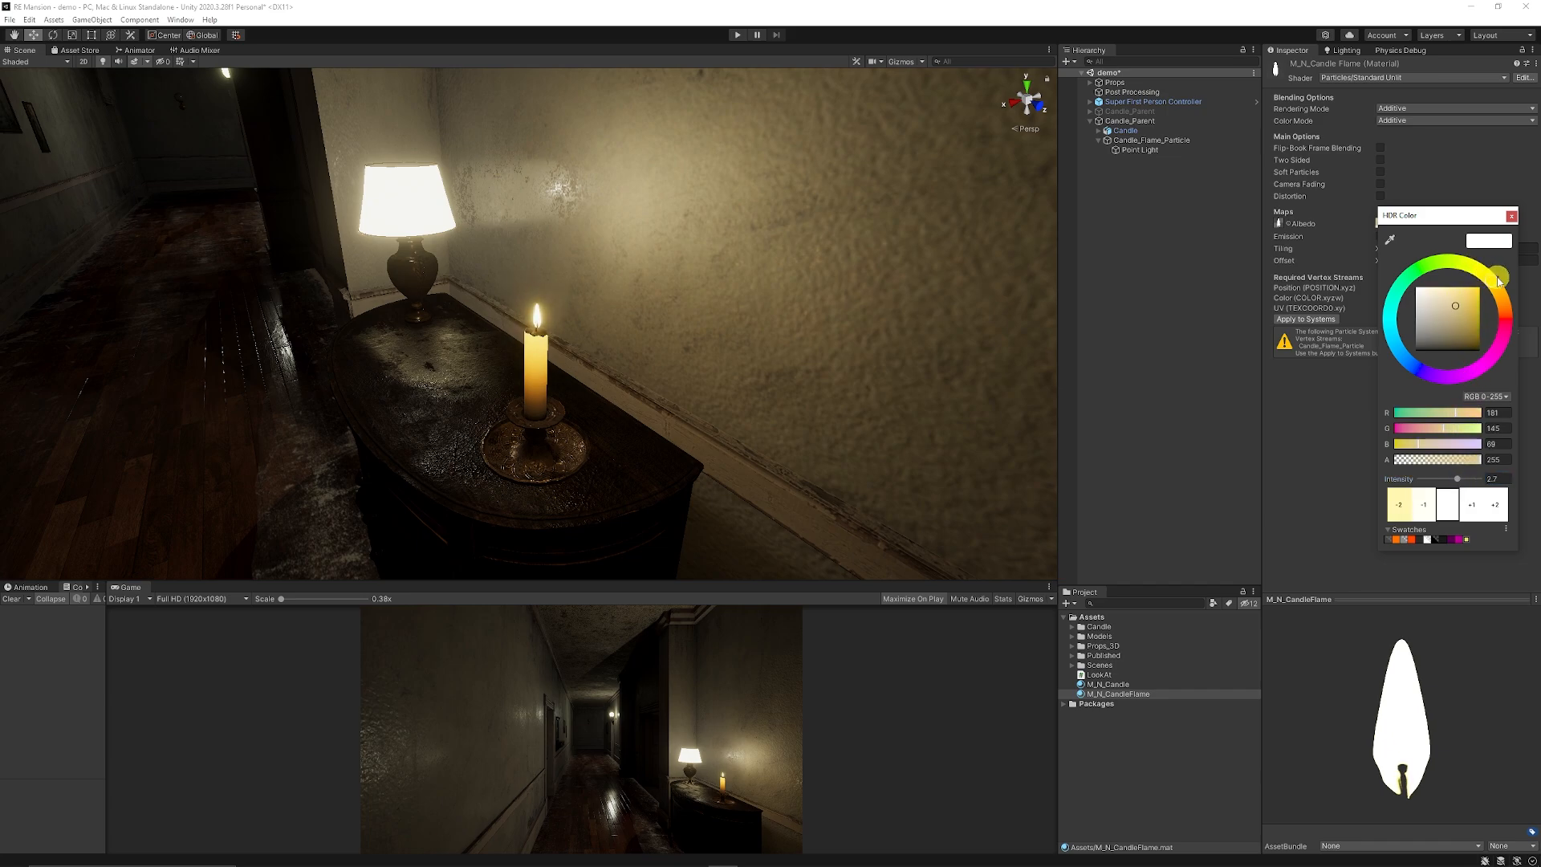
left_click_drag(1496, 278, 1495, 278)
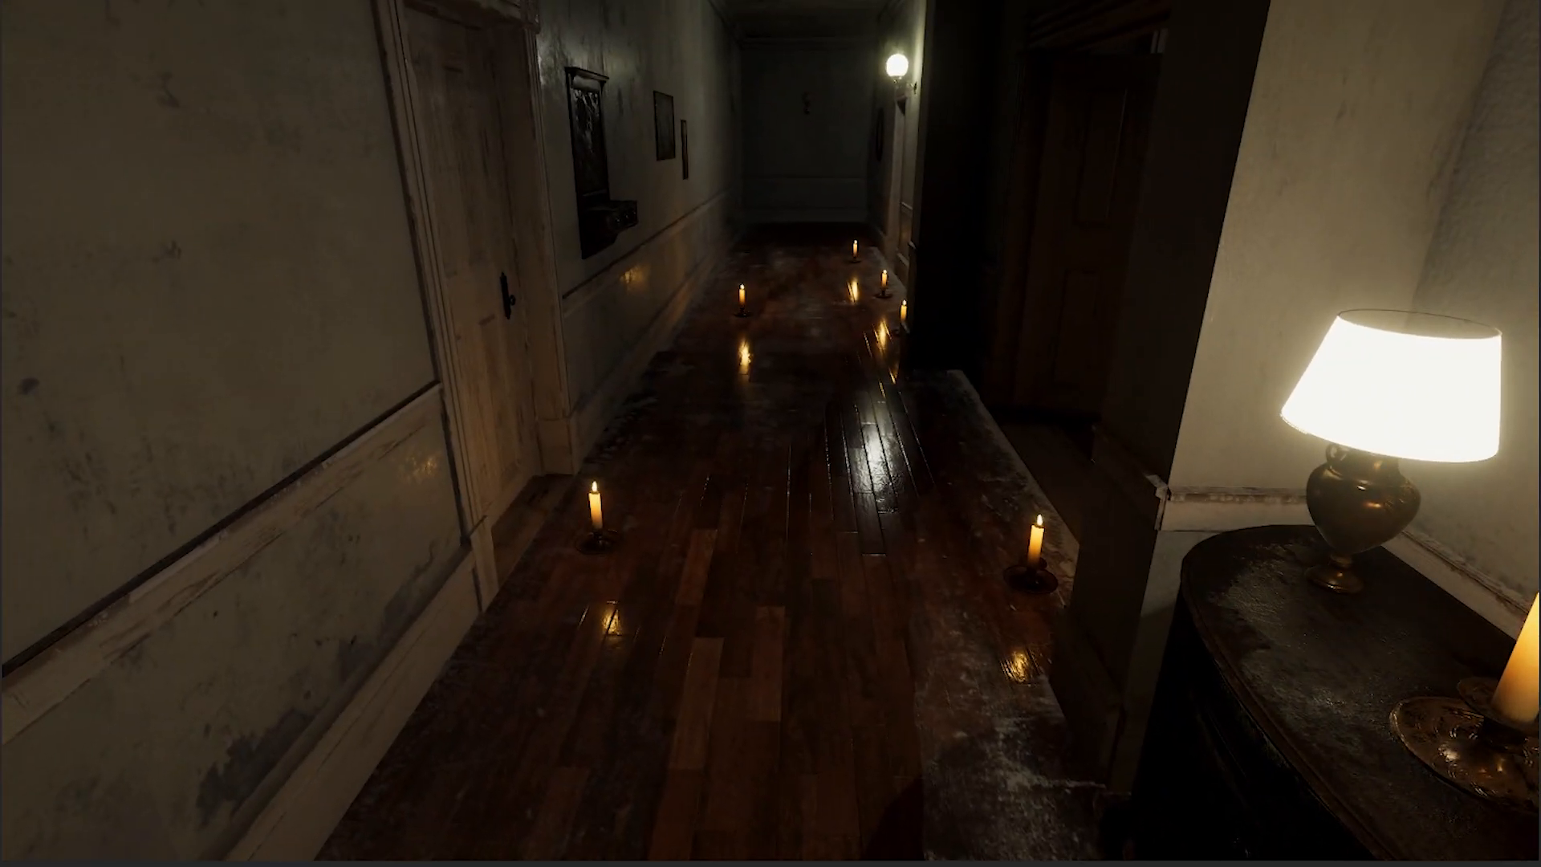
mouse_move(771, 434)
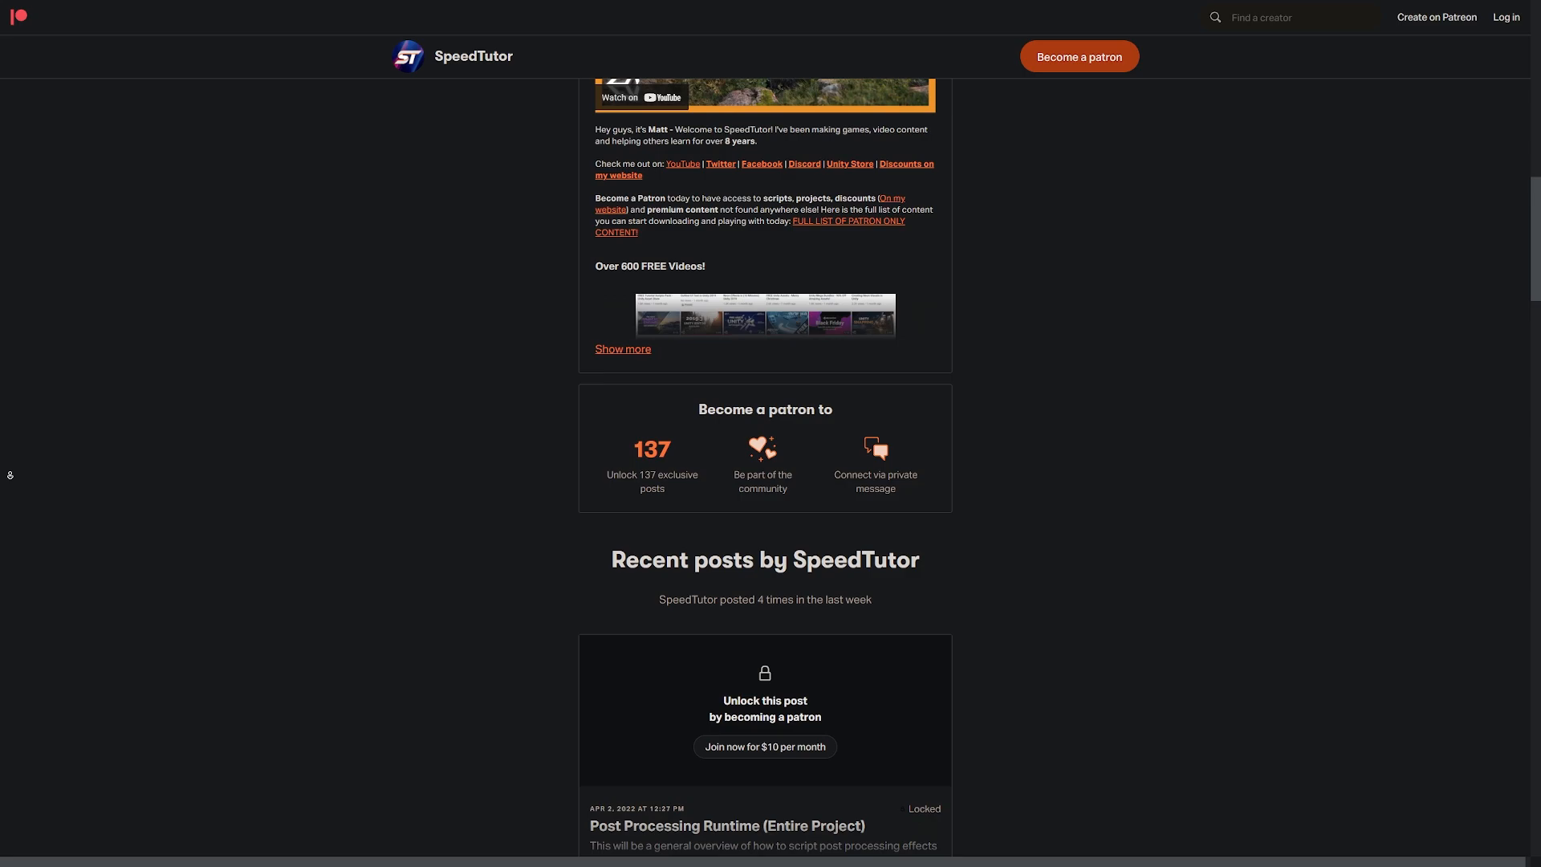
Step: Scroll through the Patreon posts and down the SpeedTutor website's puzzle asset listings
scroll("down", 3)
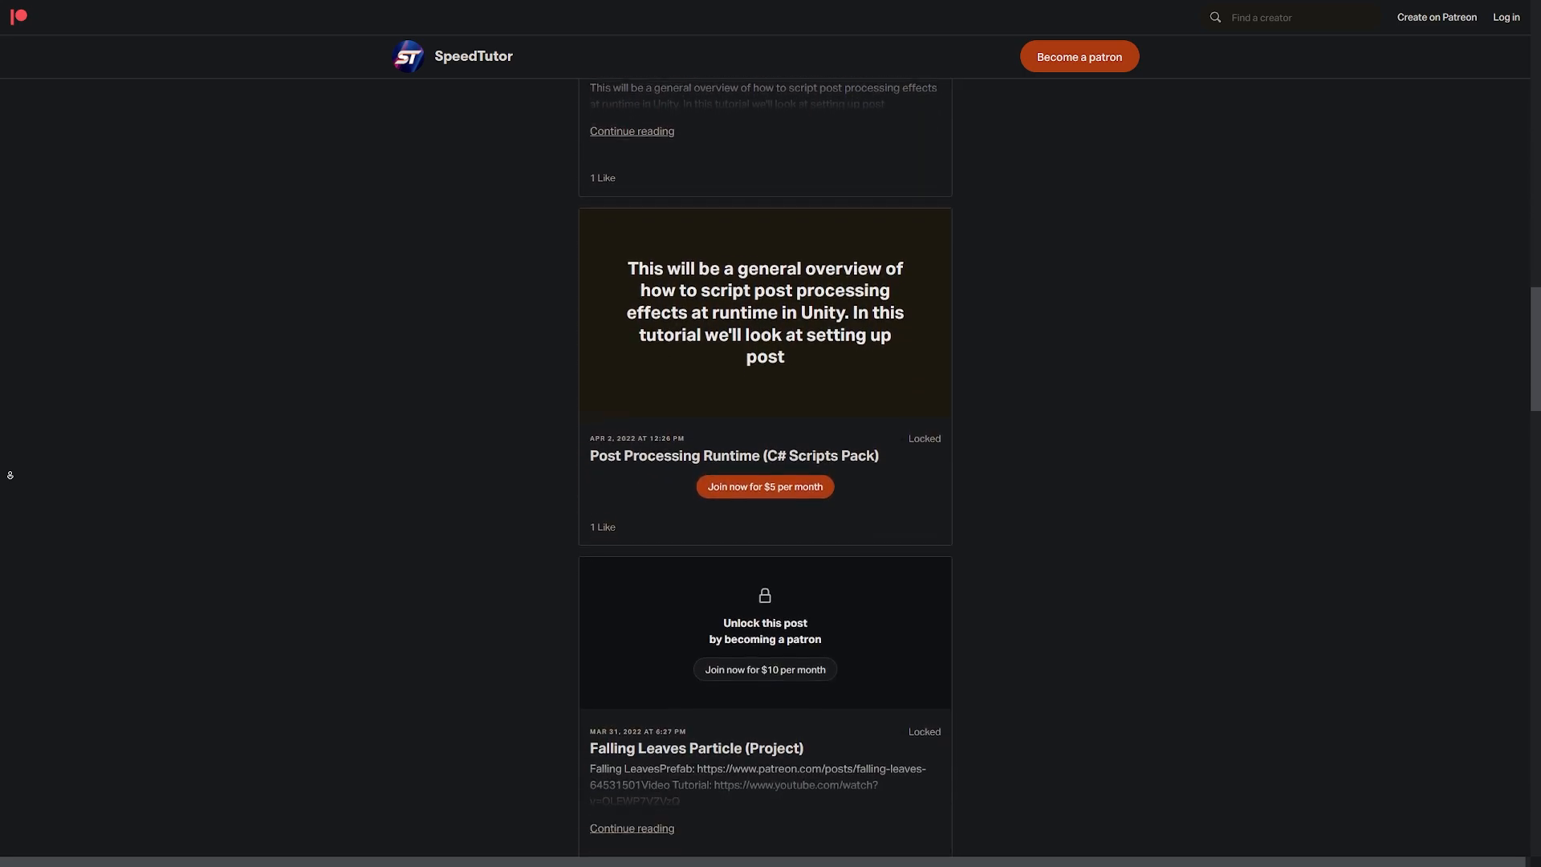
scroll("down", 3)
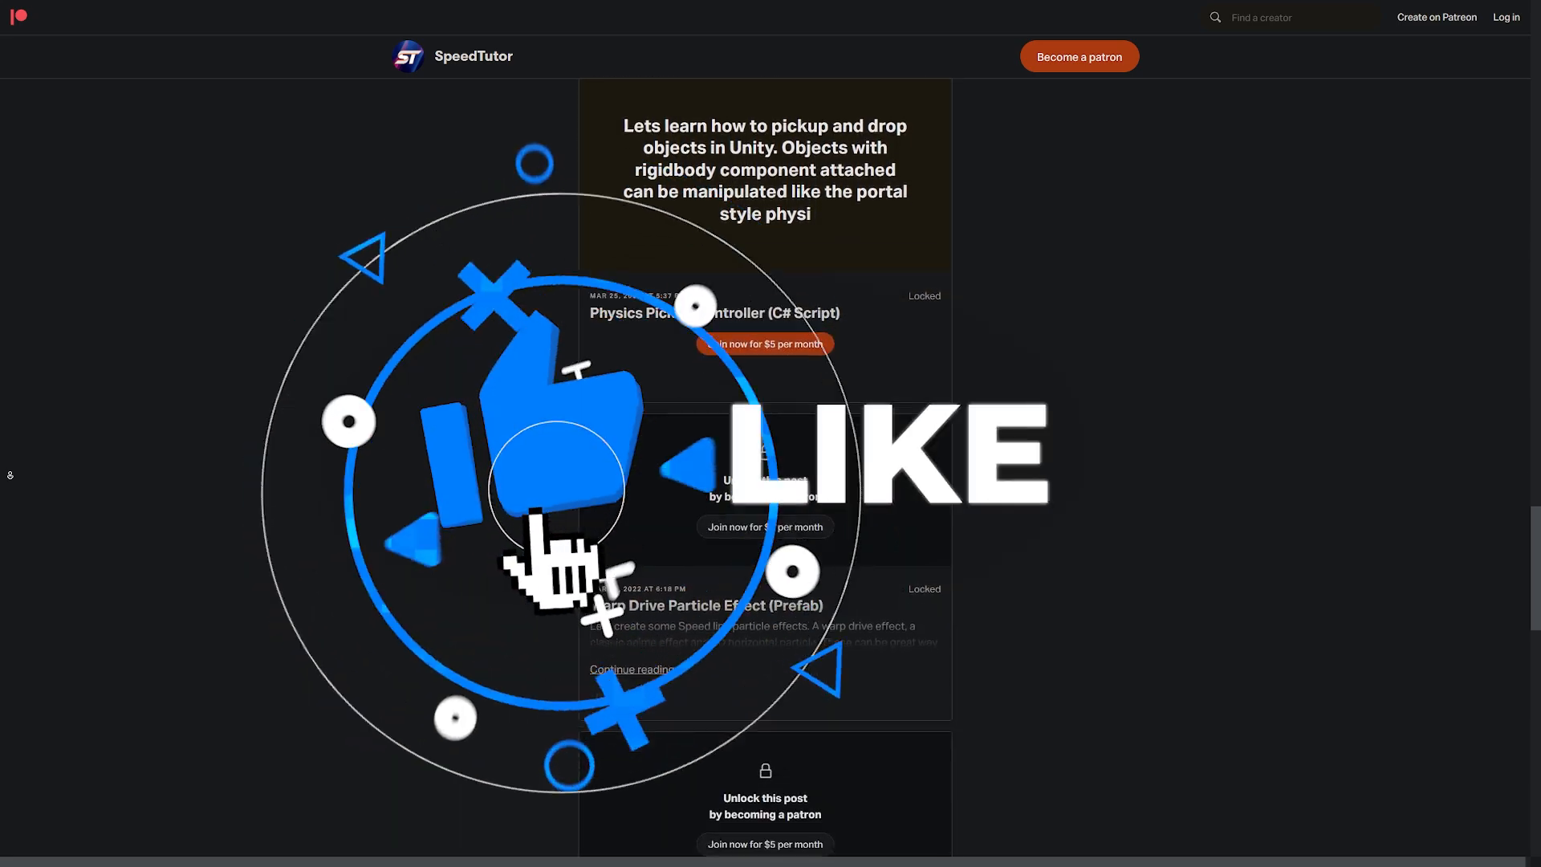
scroll("down", 3)
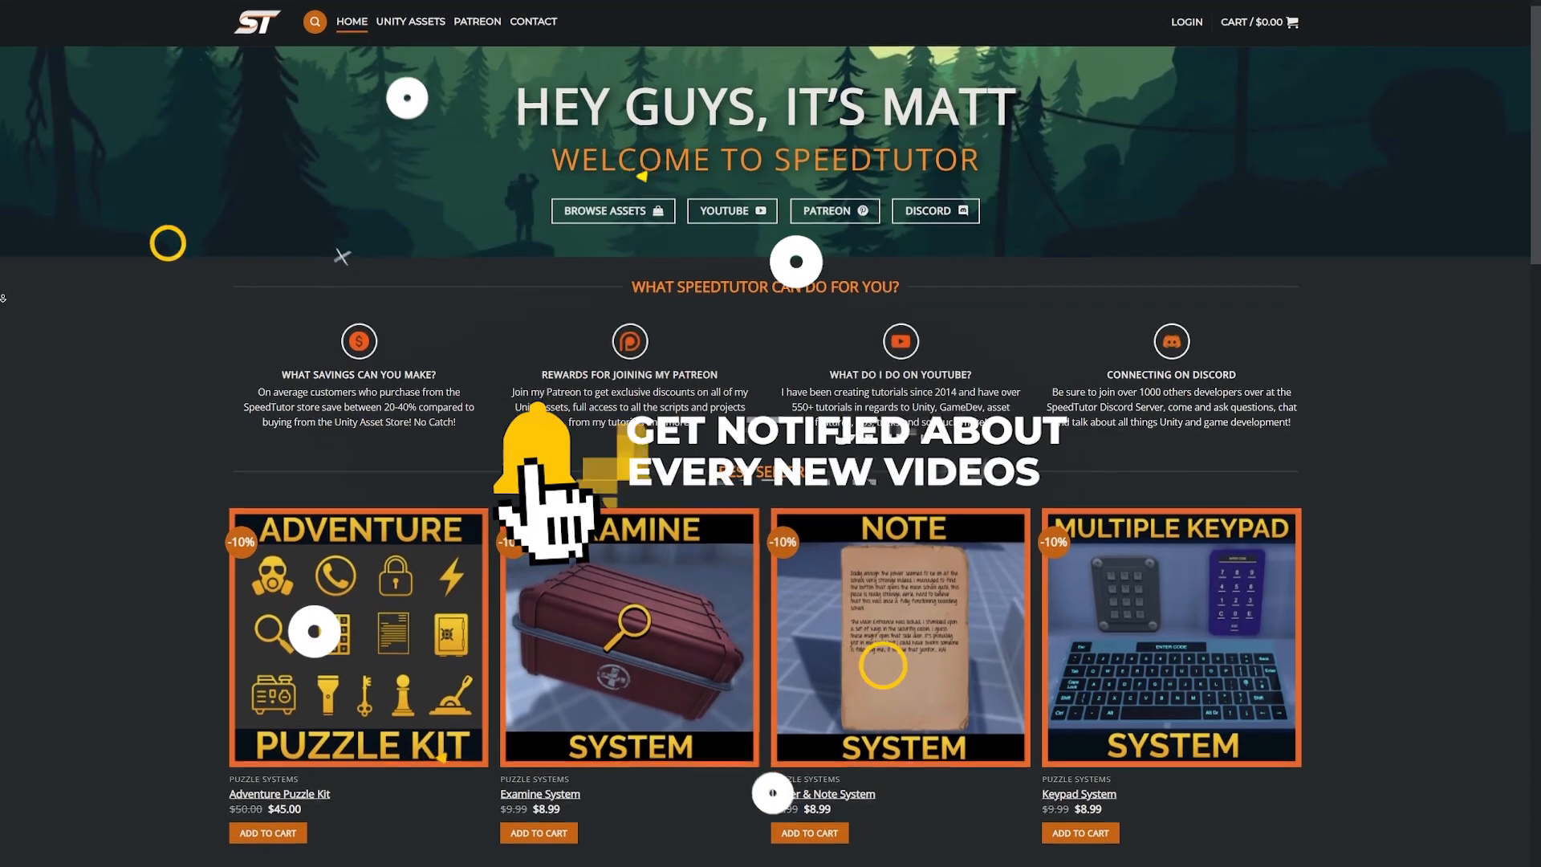
scroll("down", 3)
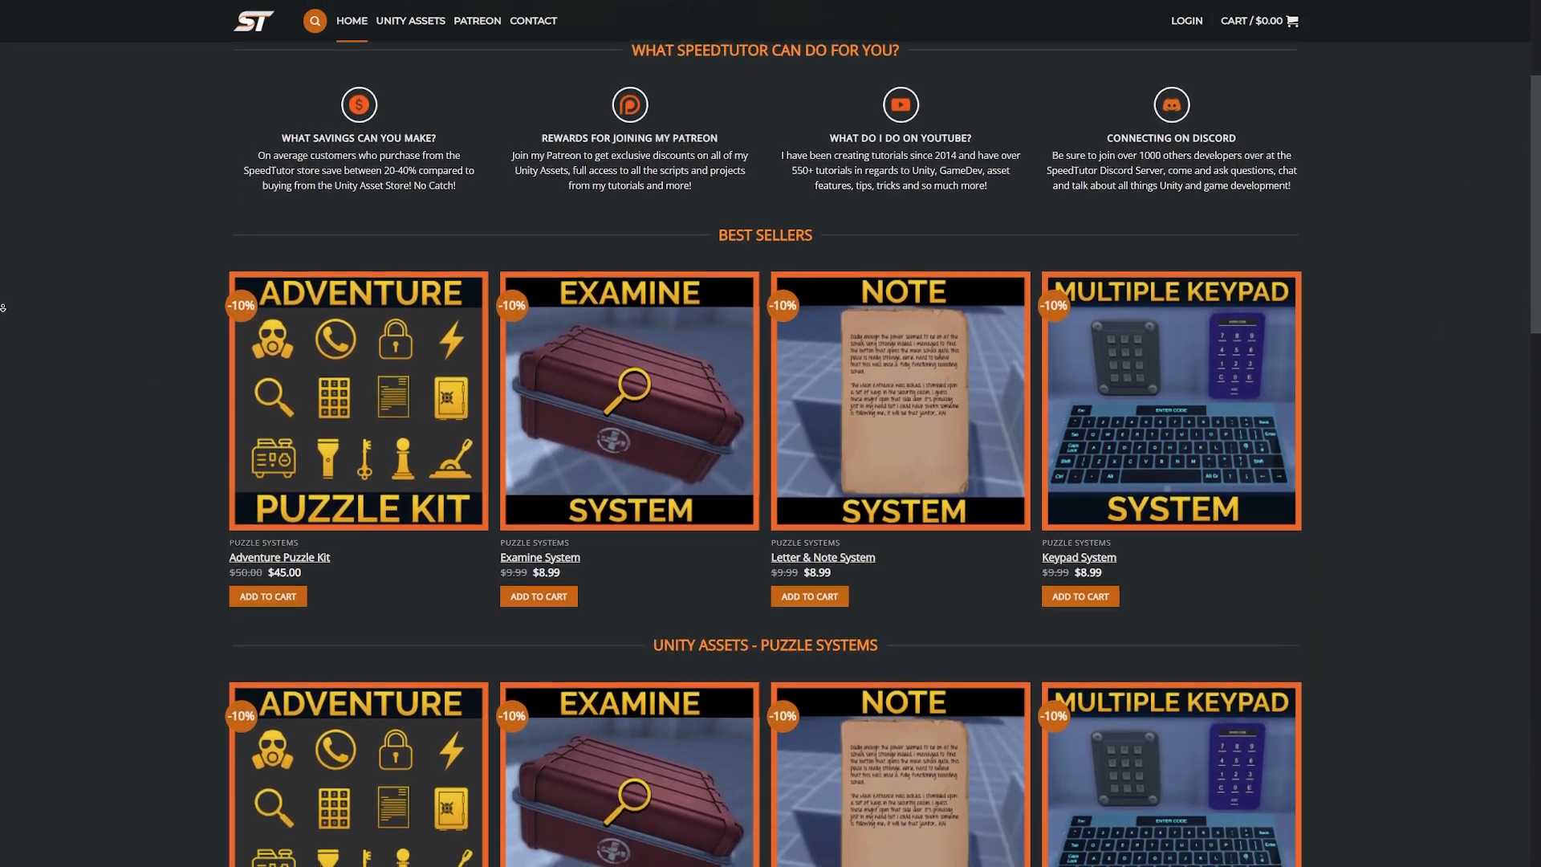
scroll("down", 3)
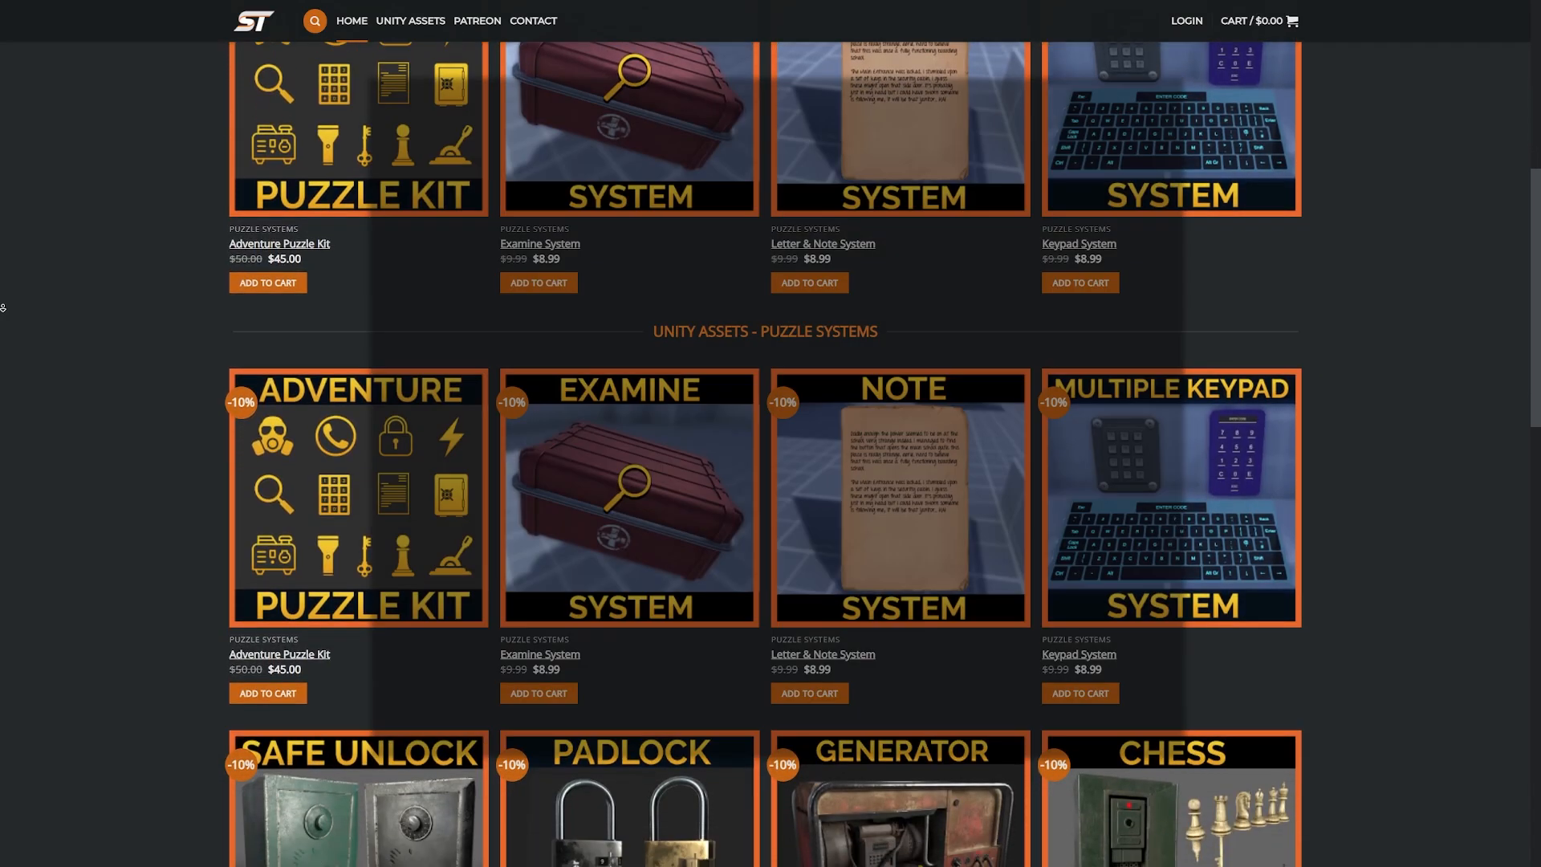